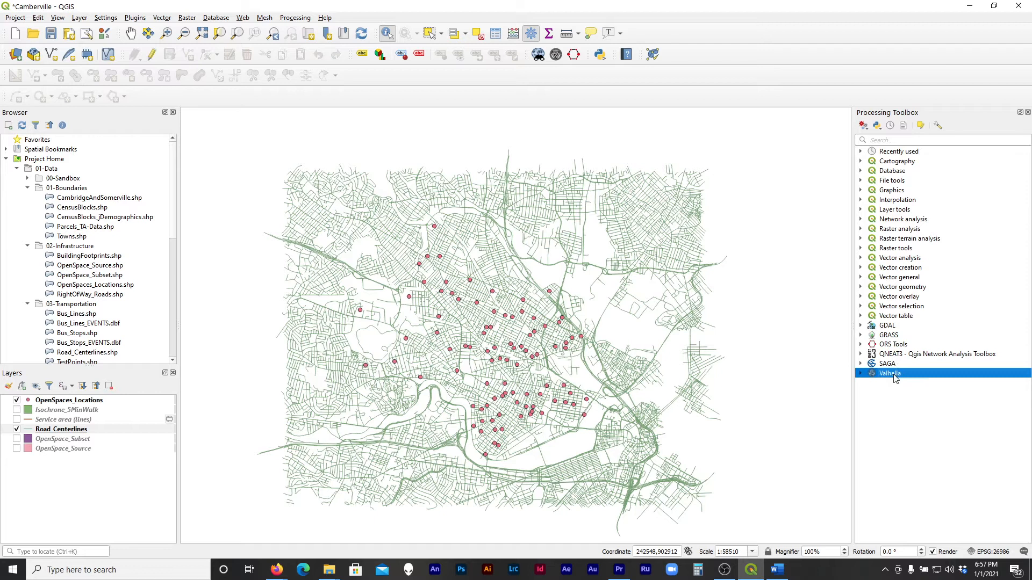
mouse_move(897, 377)
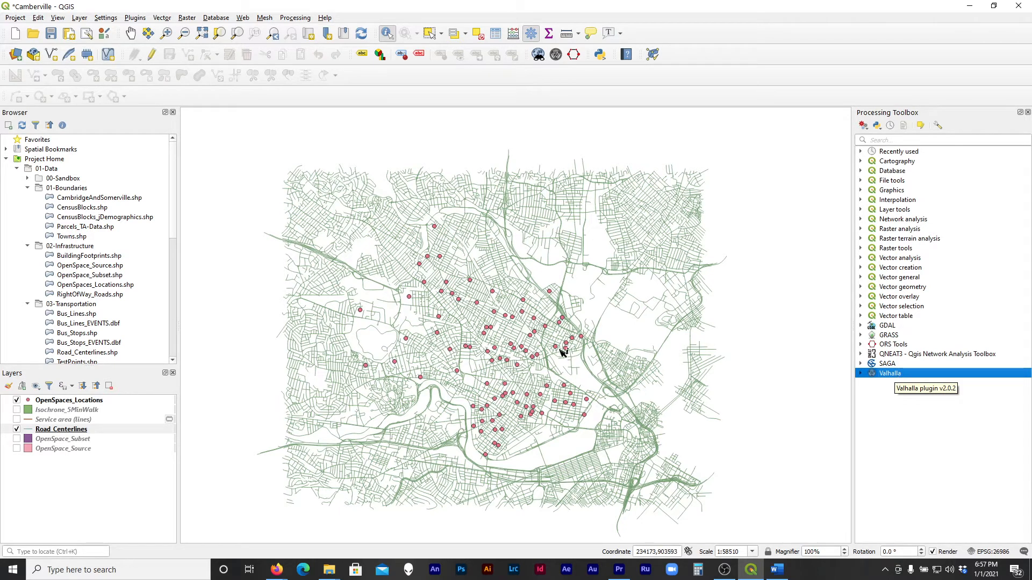
mouse_move(385, 391)
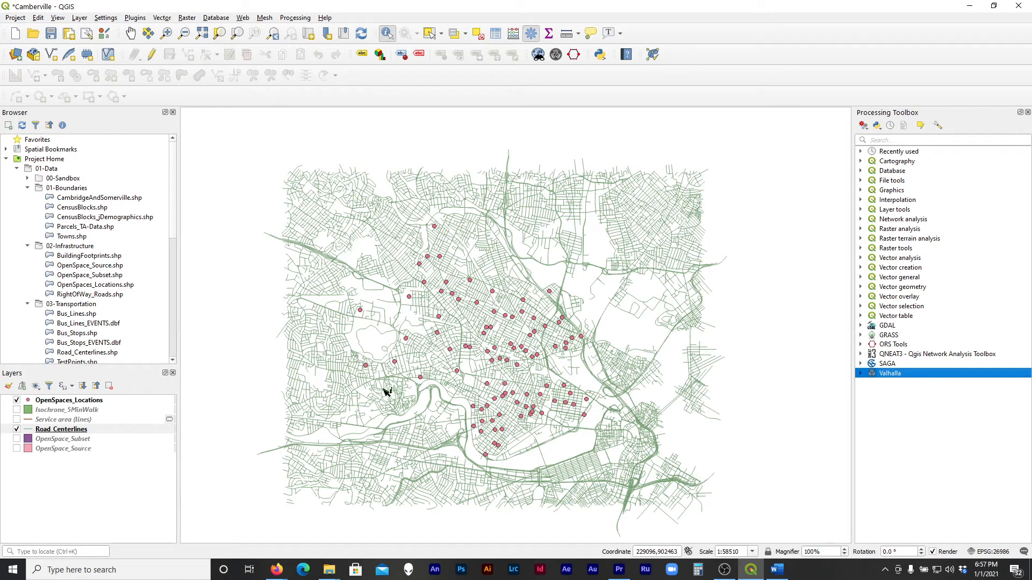
mouse_move(374, 167)
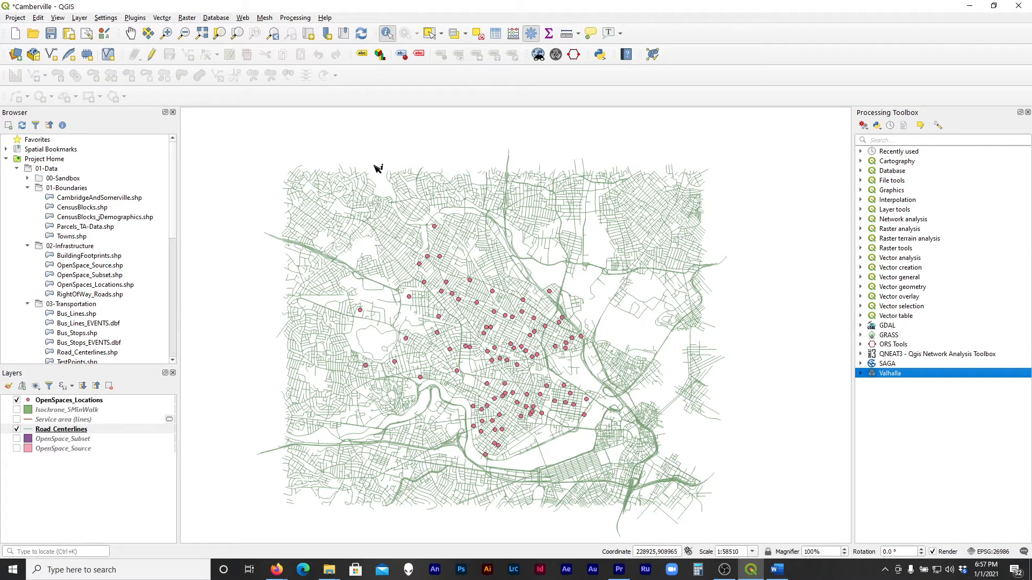
mouse_move(351, 397)
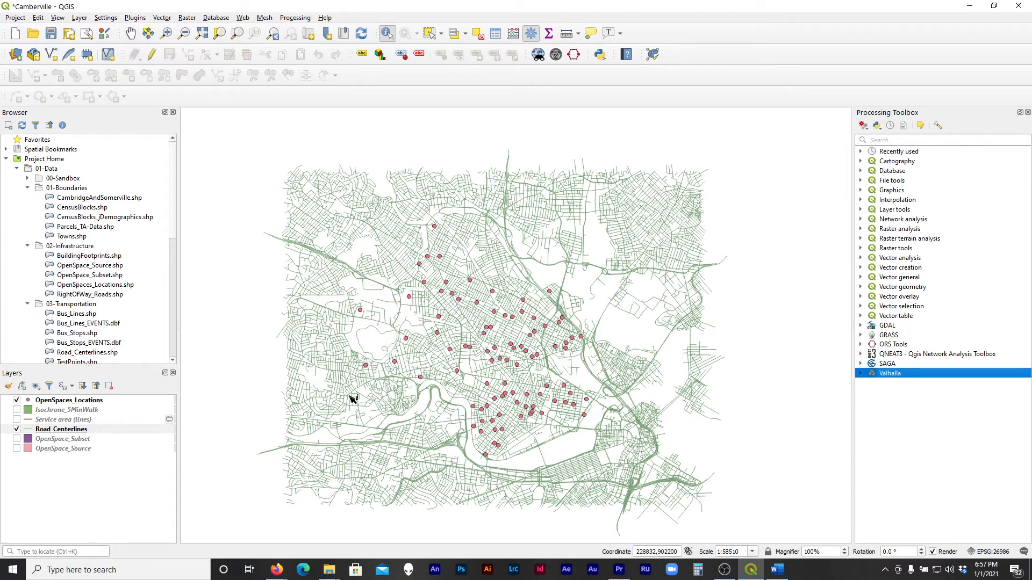
mouse_move(797, 378)
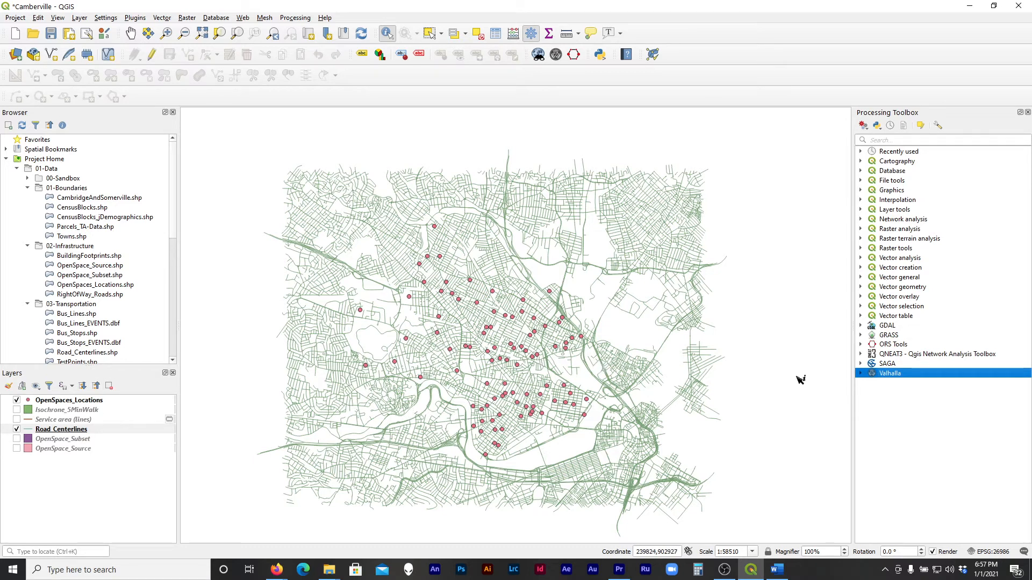
mouse_move(897, 383)
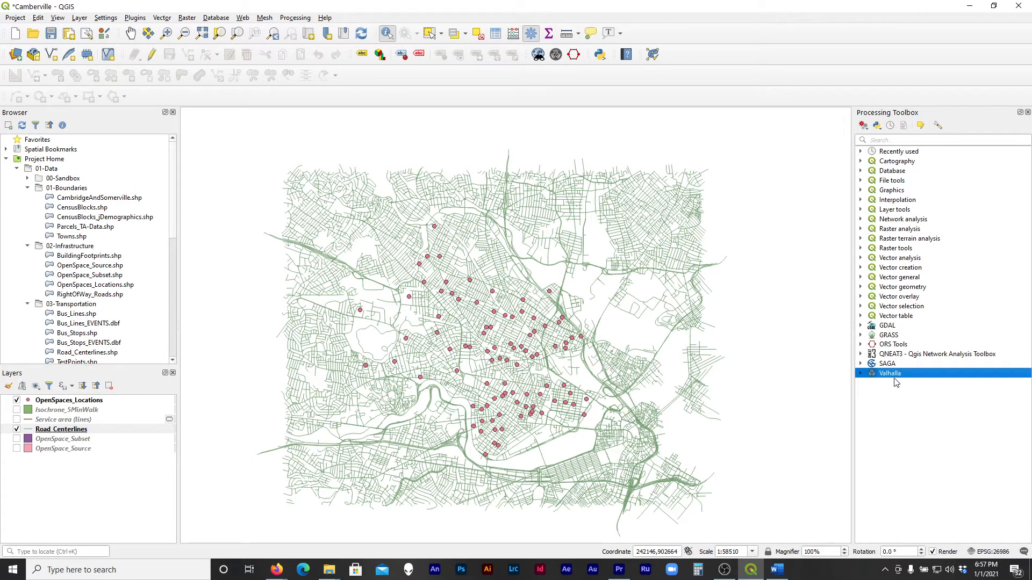
mouse_move(895, 380)
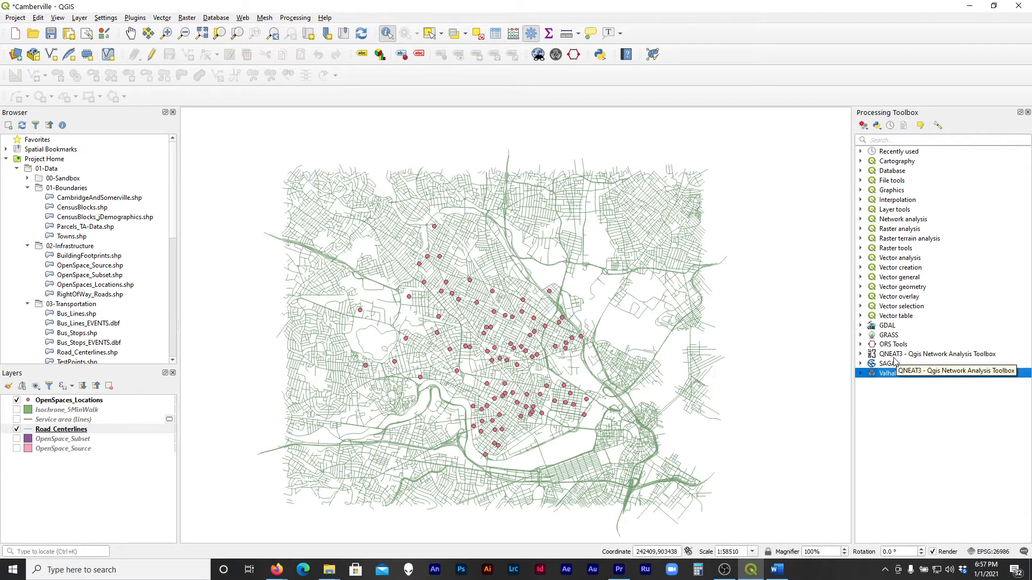
mouse_move(896, 374)
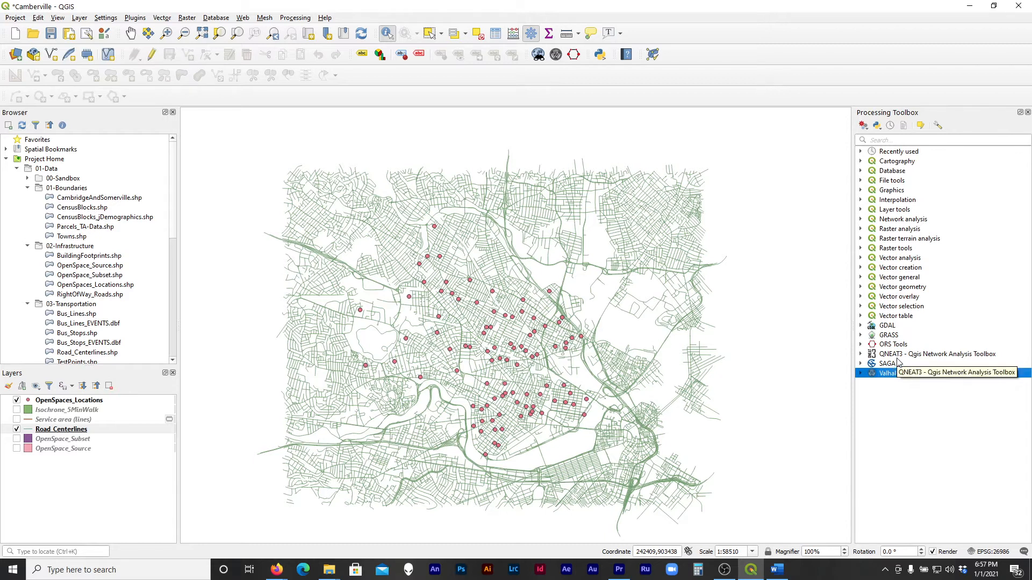
mouse_move(894, 374)
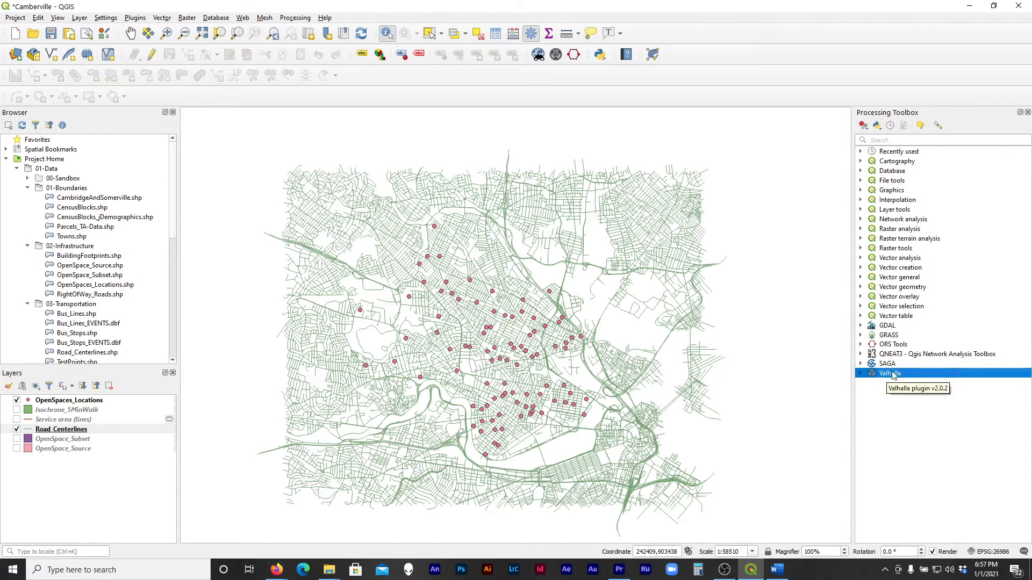
mouse_move(870, 379)
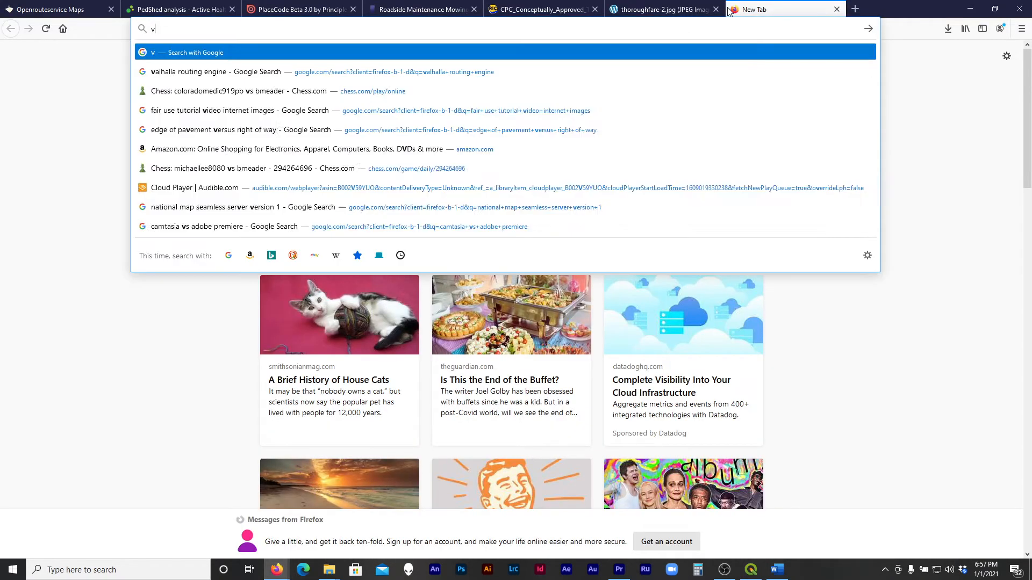
Step: Search 'valhalla routing engine' and view the GitHub result in a new tab
text(alhalla routing engine)
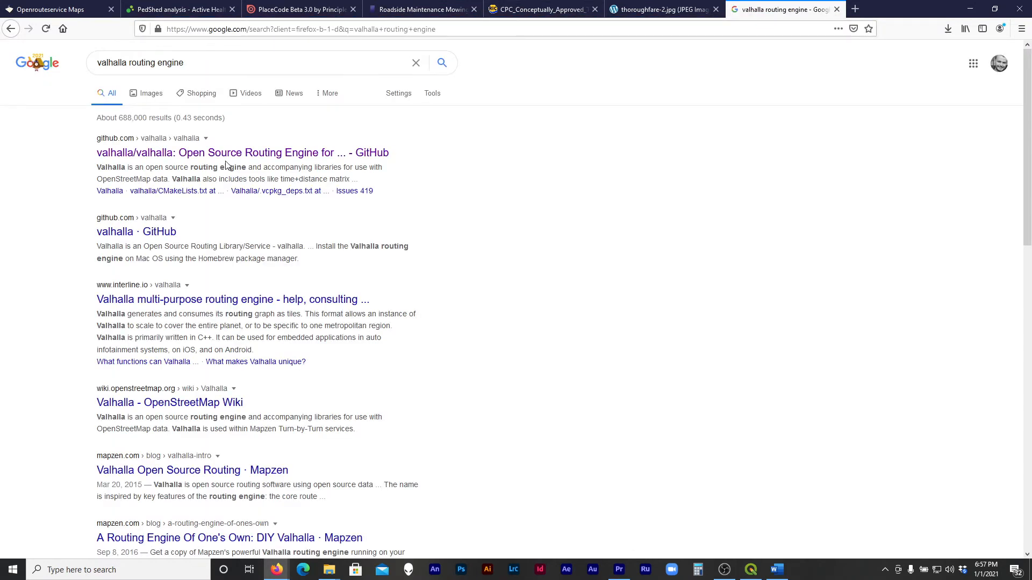
right_click(240, 153)
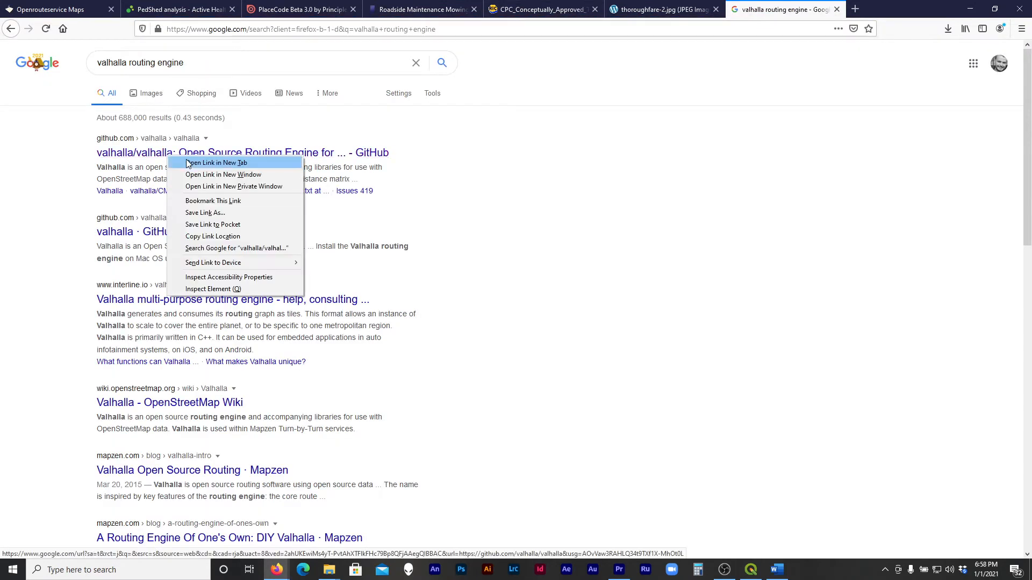
click(217, 163)
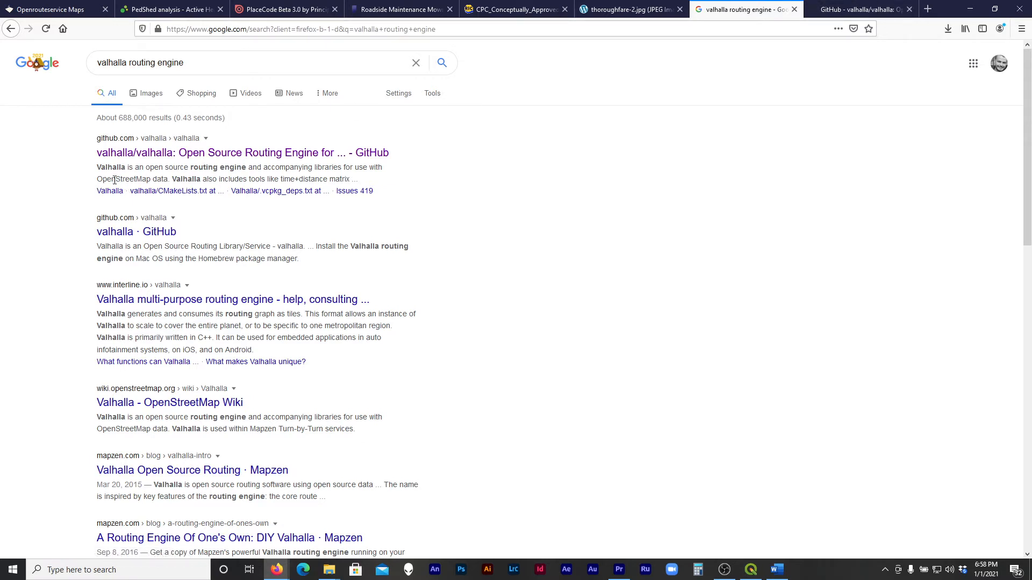
click(860, 9)
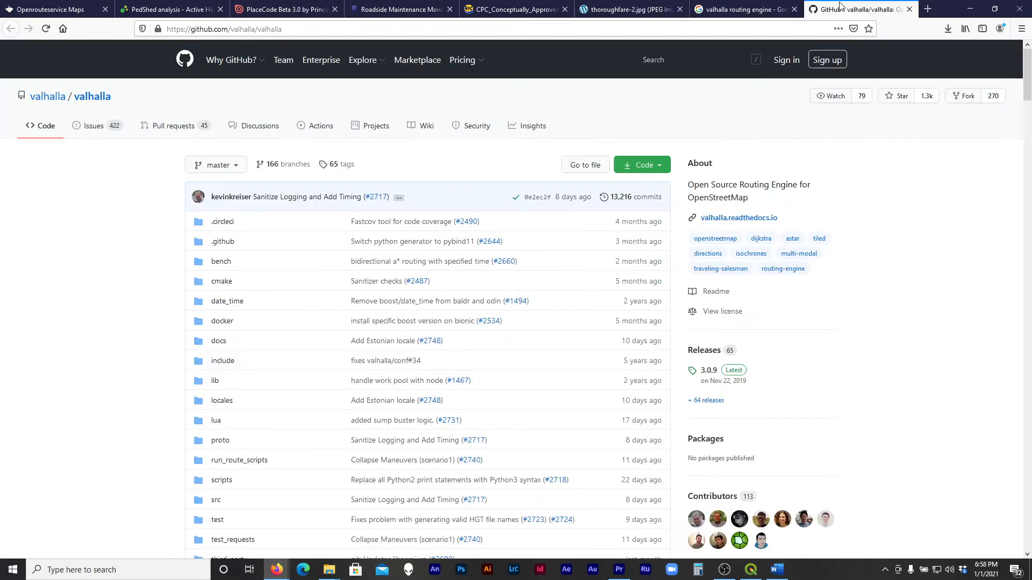
Step: Search 'open street', explore the OpenStreetMap map, then minimize the browser
click(931, 9)
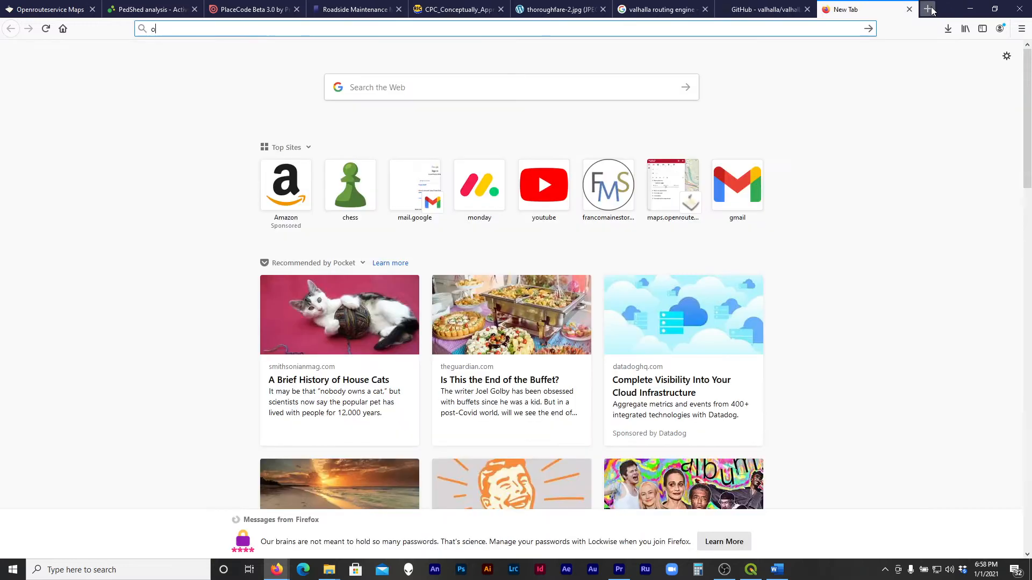
text(pen street)
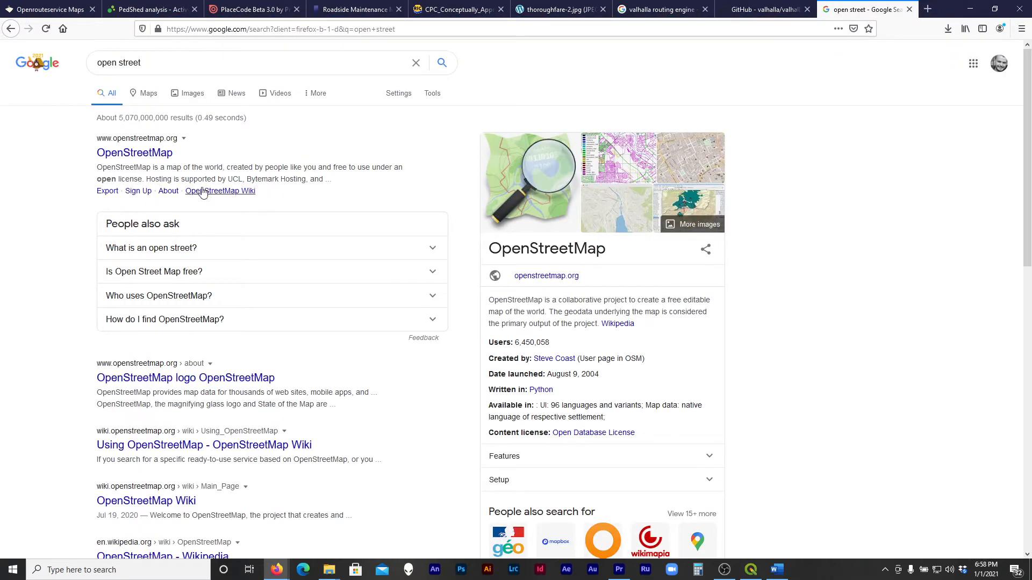
click(135, 152)
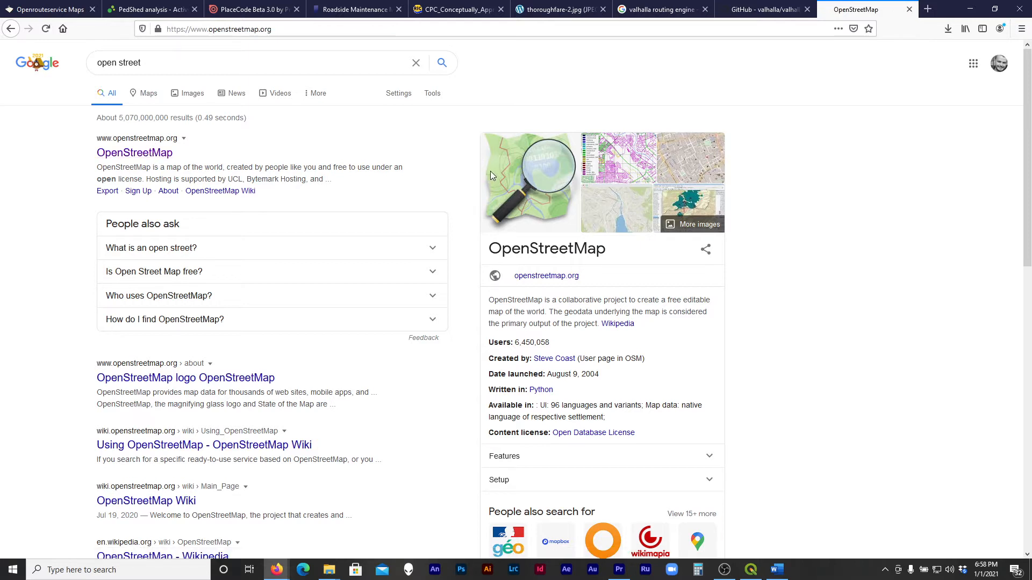
click(134, 153)
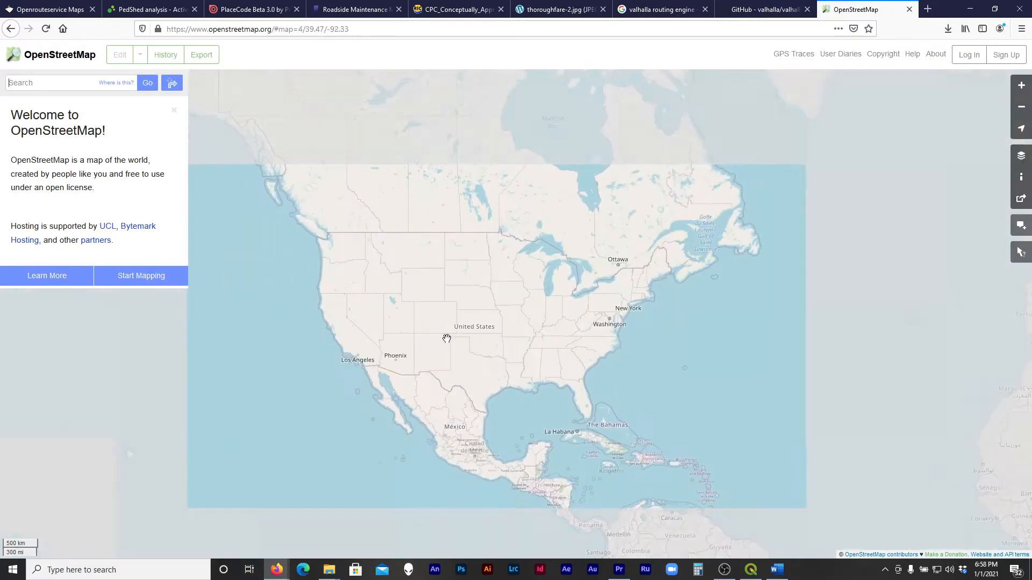
scroll(down, 3)
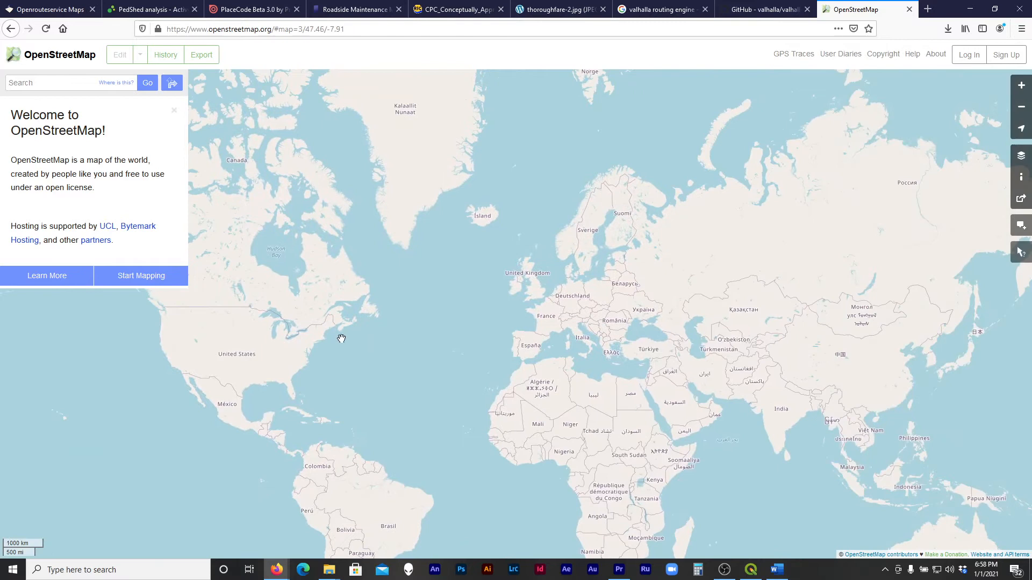
mouse_move(305, 309)
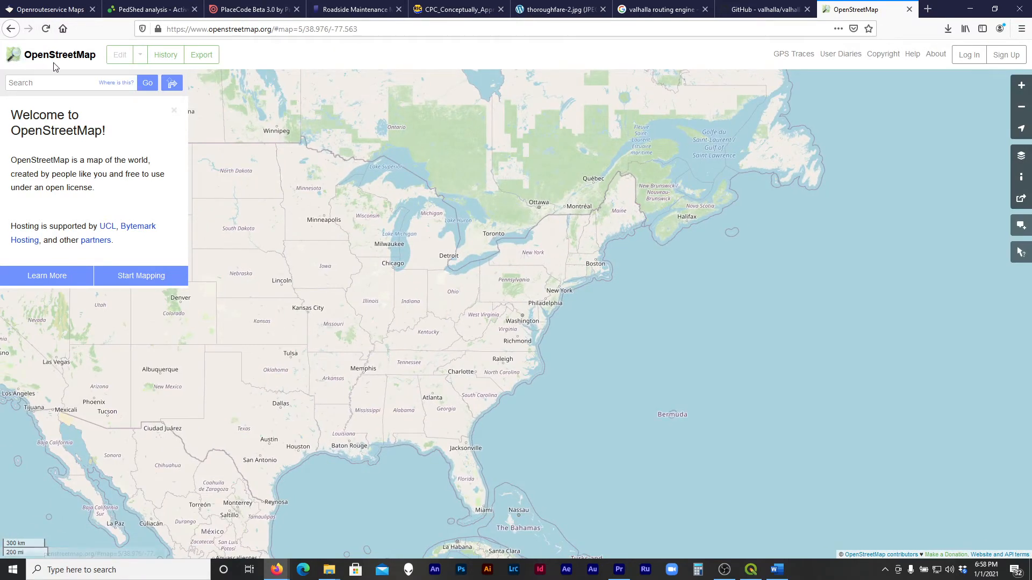
mouse_move(64, 66)
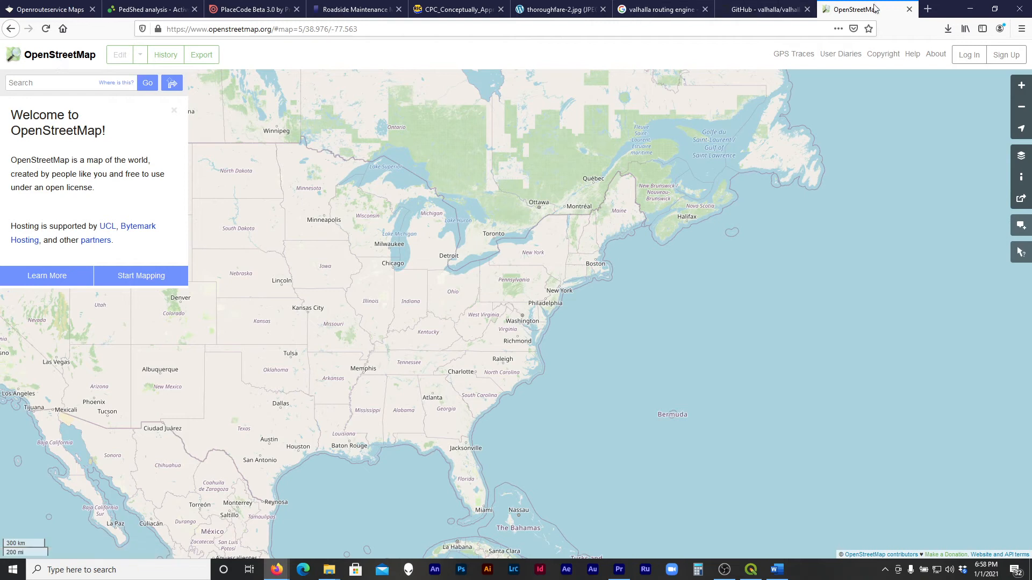
mouse_move(904, 25)
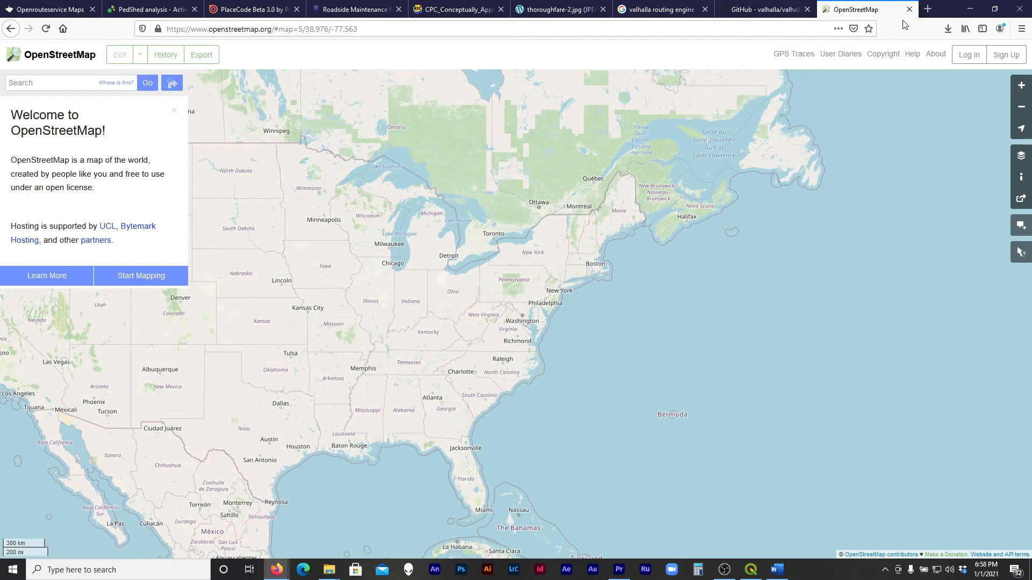
mouse_move(909, 8)
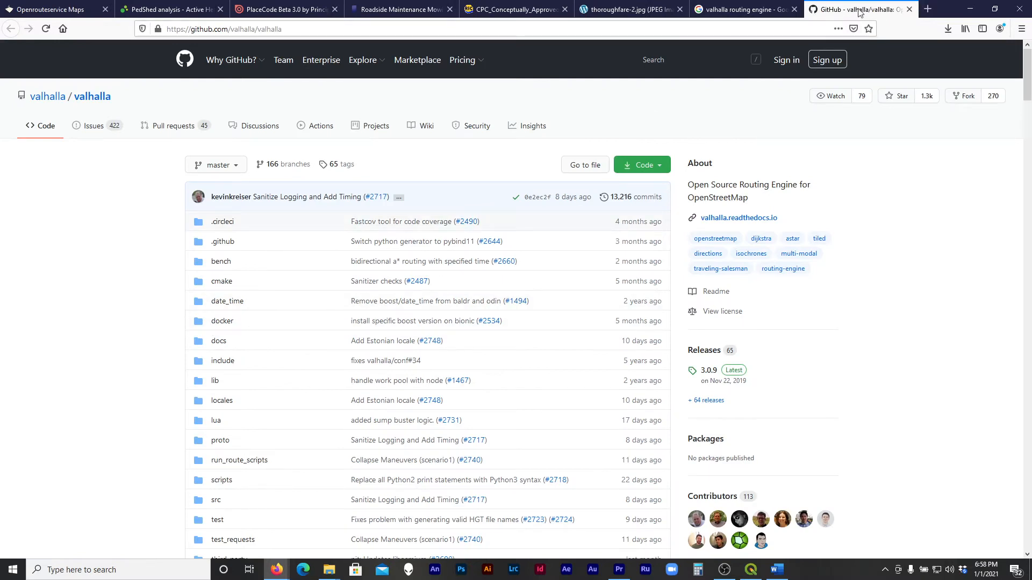
mouse_move(981, 8)
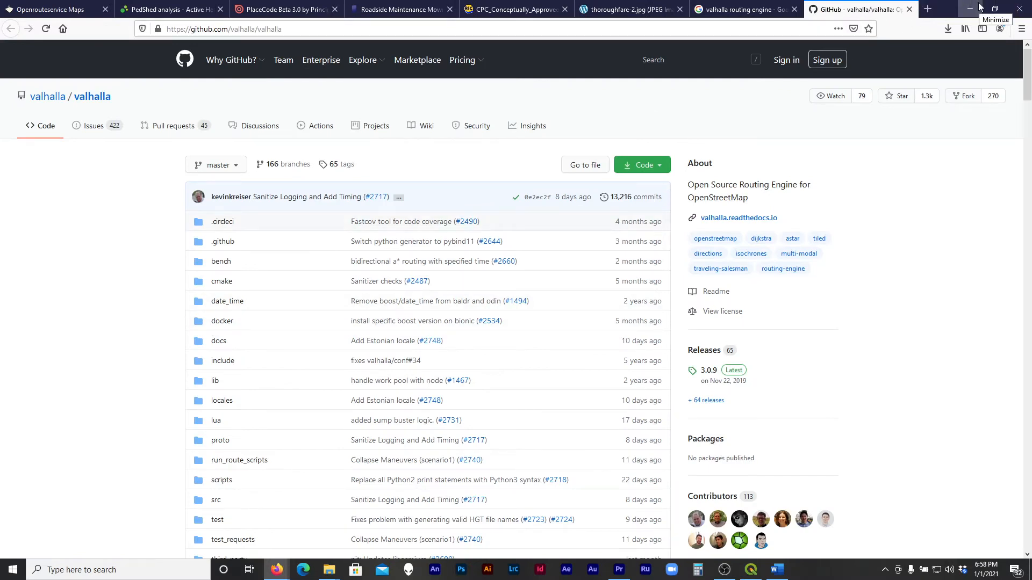
click(751, 570)
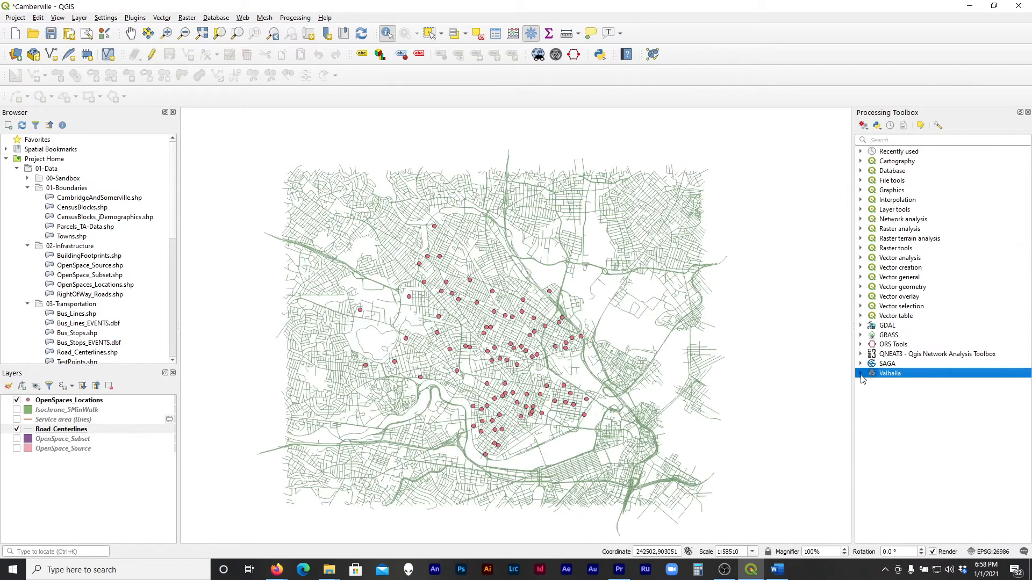
Step: Launch Isochrones Pedestrian from Valhalla > Pedestrian in the Processing Toolbox
click(861, 374)
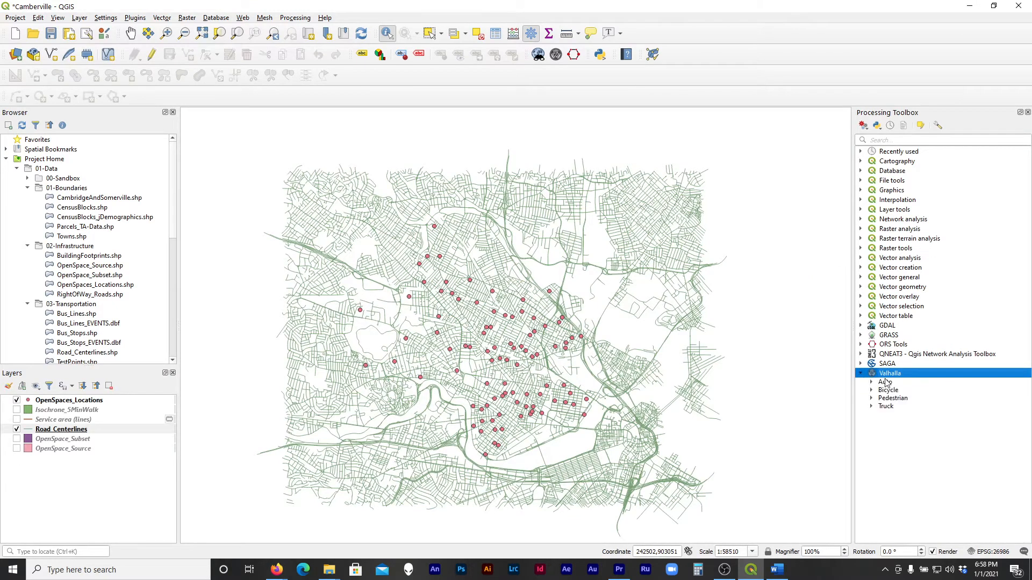
mouse_move(897, 392)
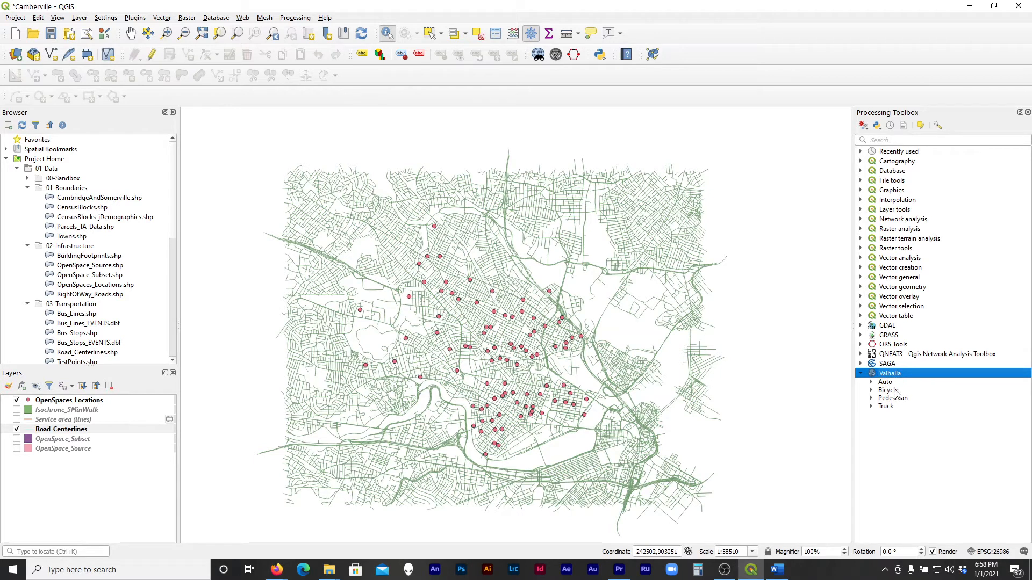
click(893, 398)
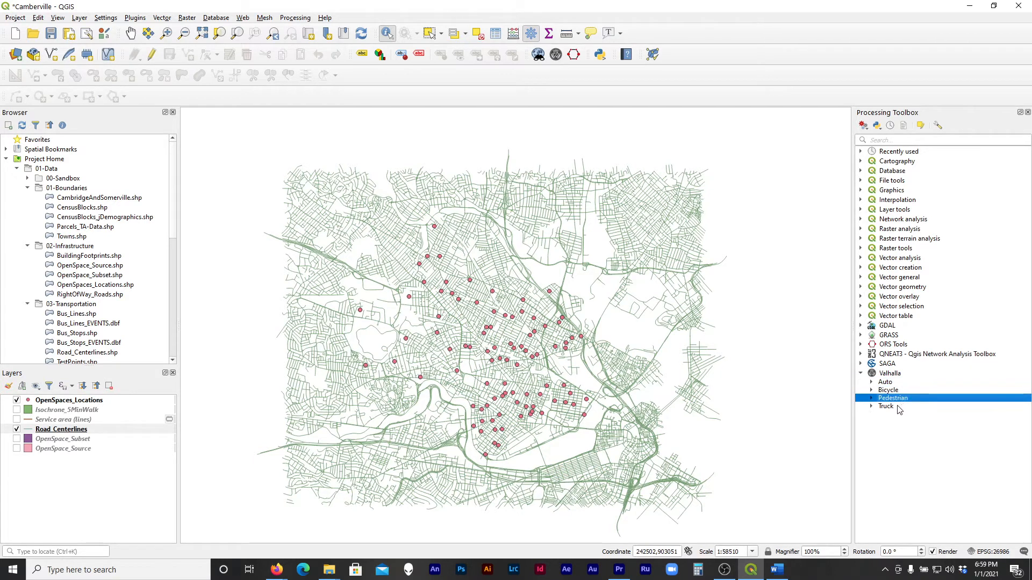
click(886, 406)
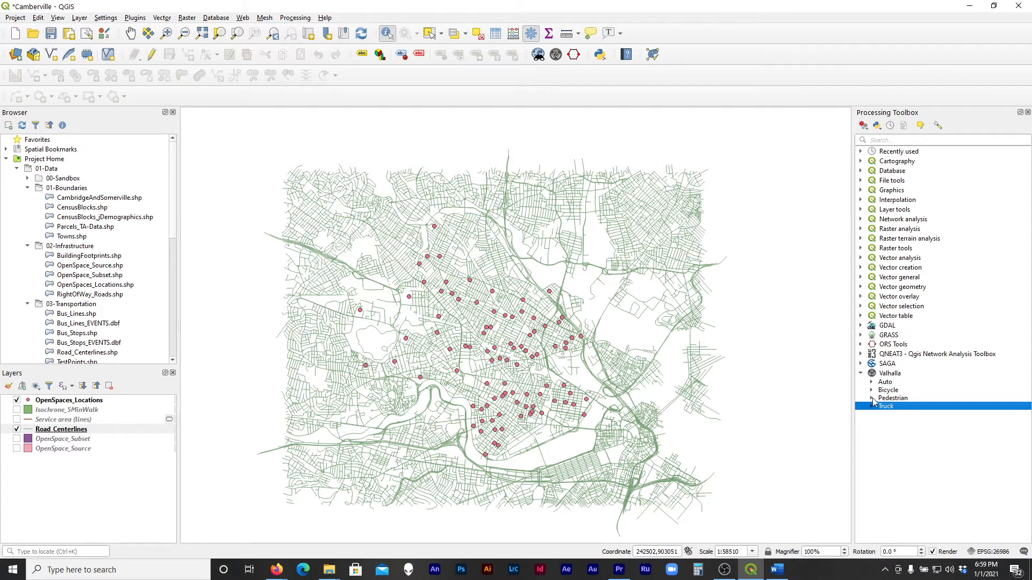
click(893, 398)
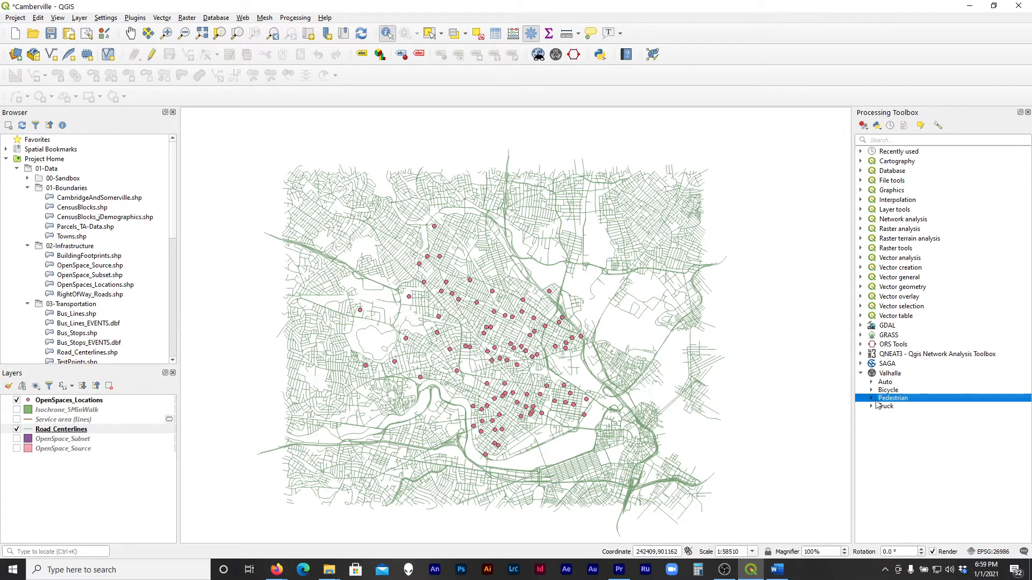
click(871, 398)
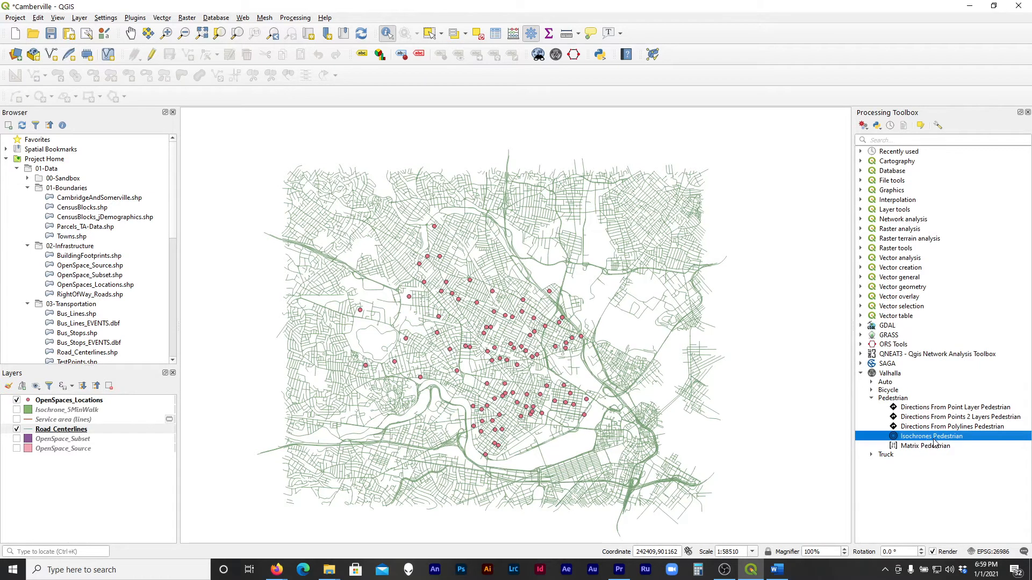
double_click(930, 436)
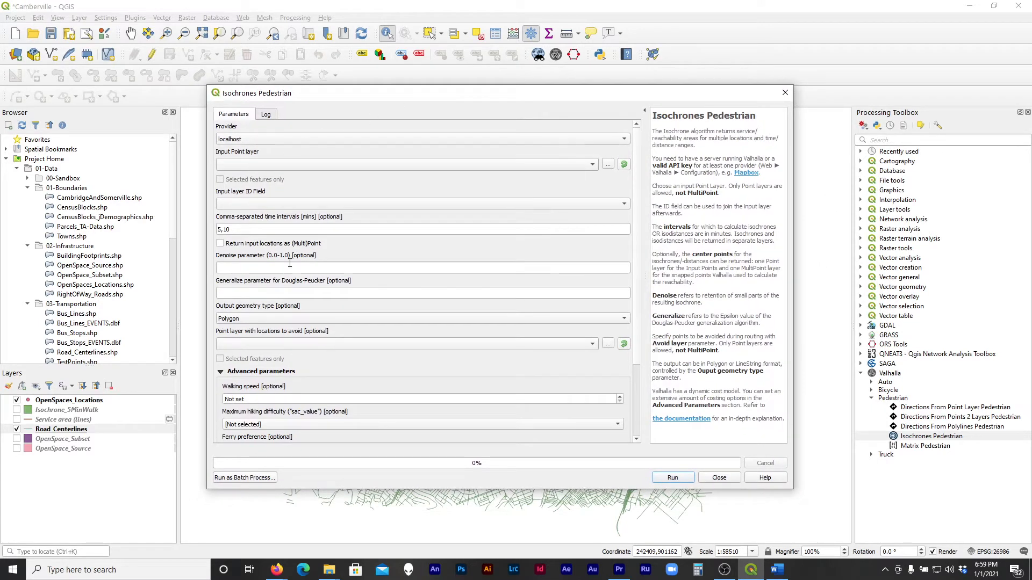
mouse_move(755, 252)
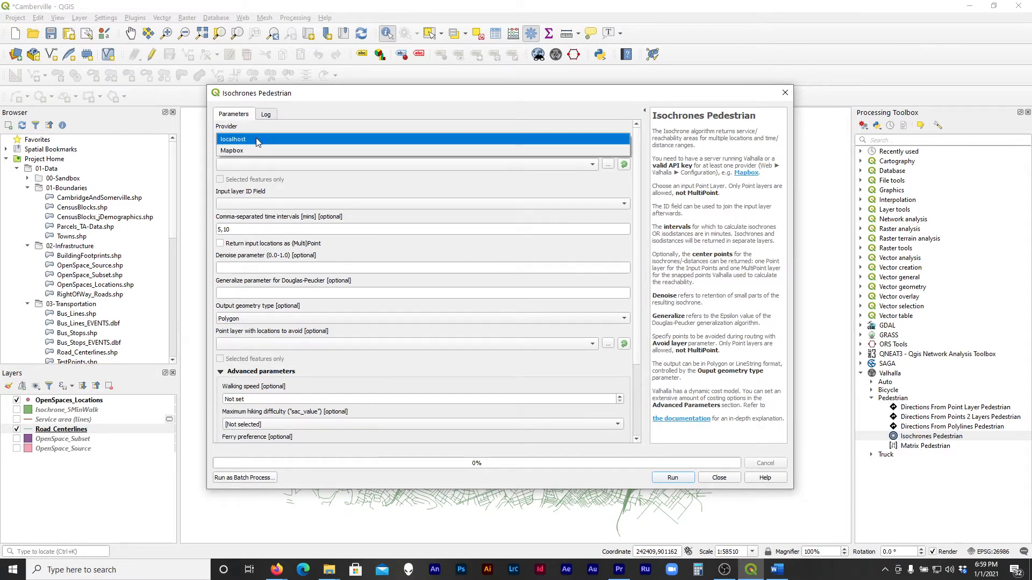
Step: Switch the routing provider from localhost to Mapbox
click(232, 150)
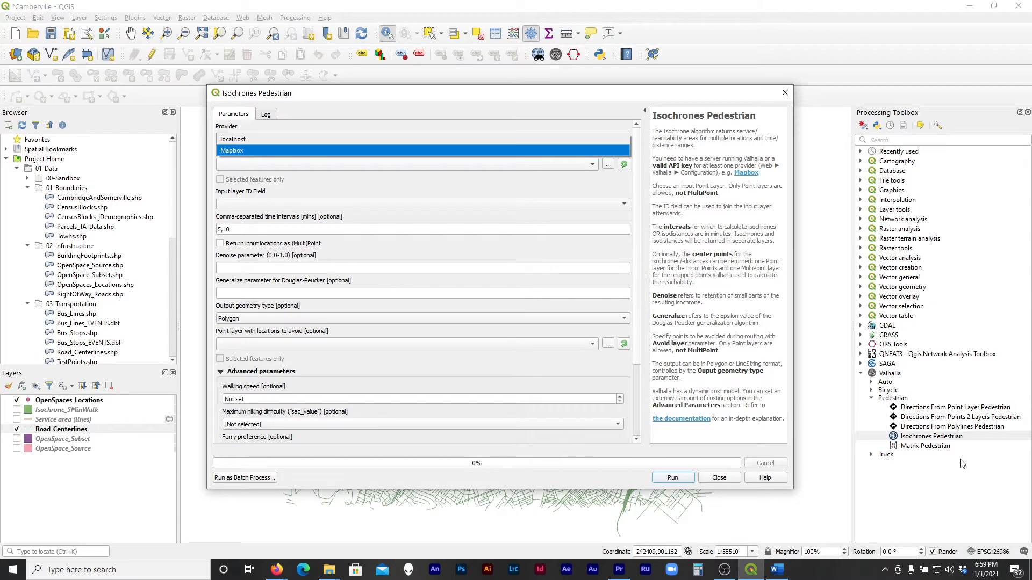
mouse_move(283, 168)
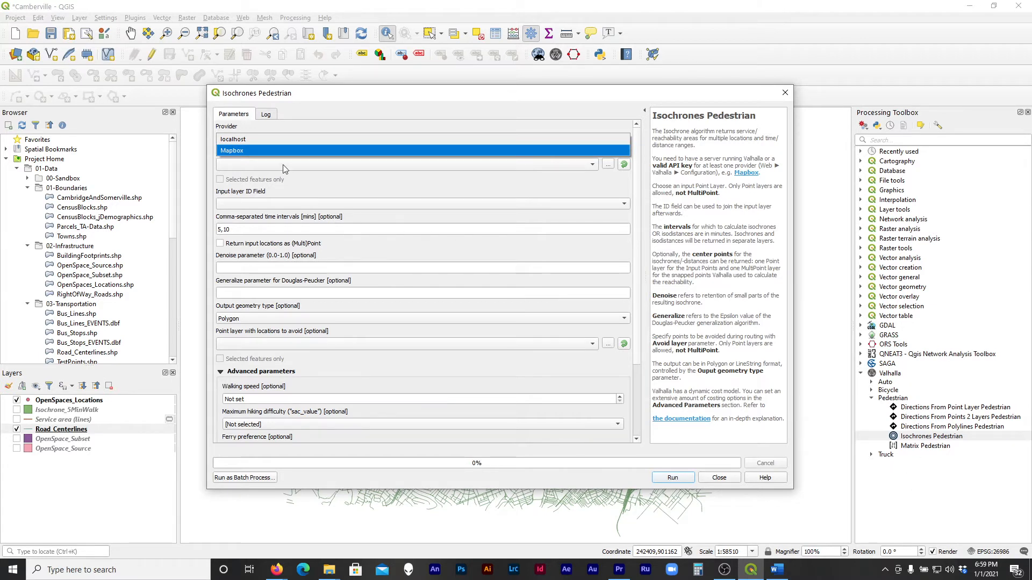
mouse_move(279, 161)
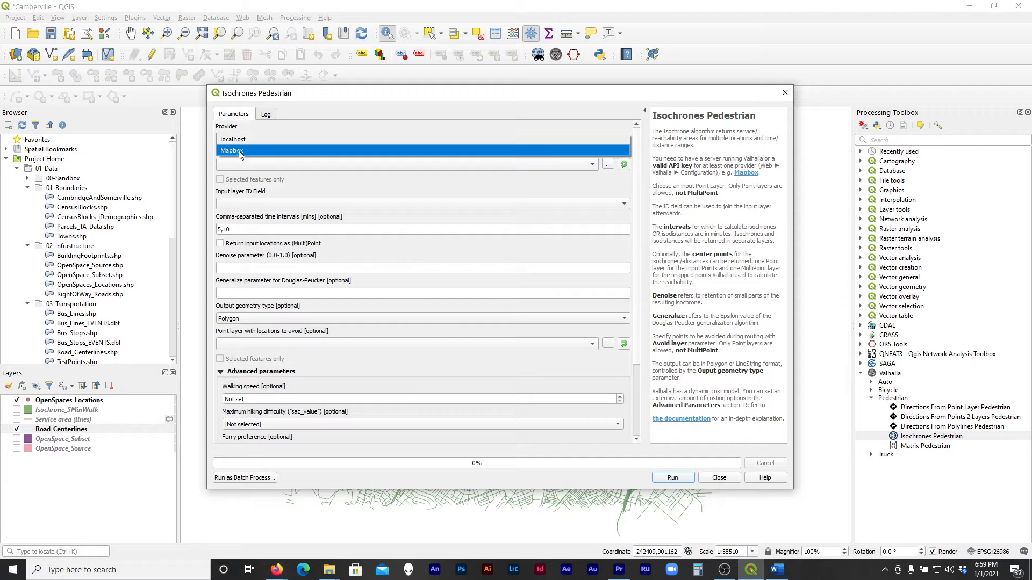
click(232, 150)
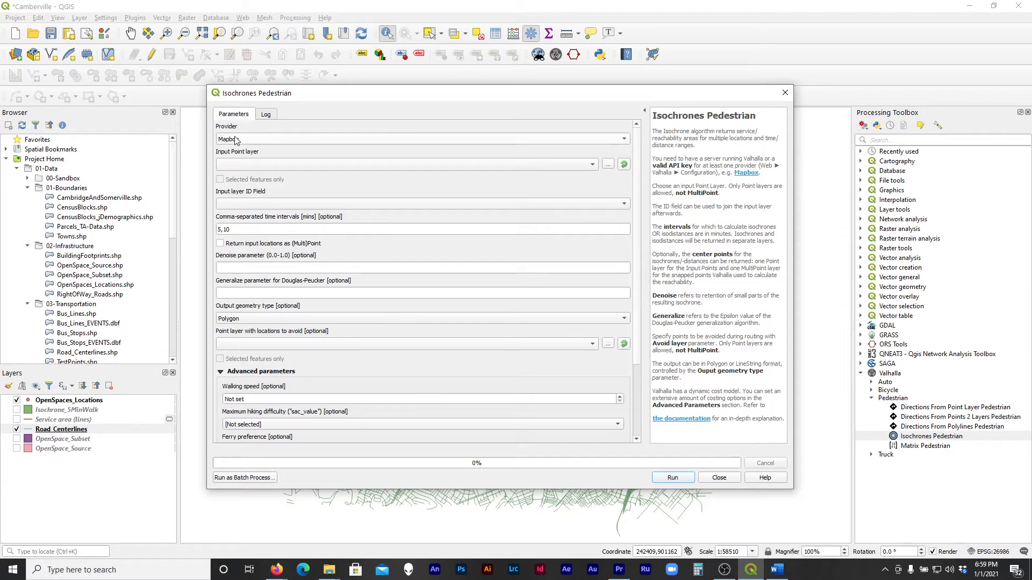
mouse_move(303, 177)
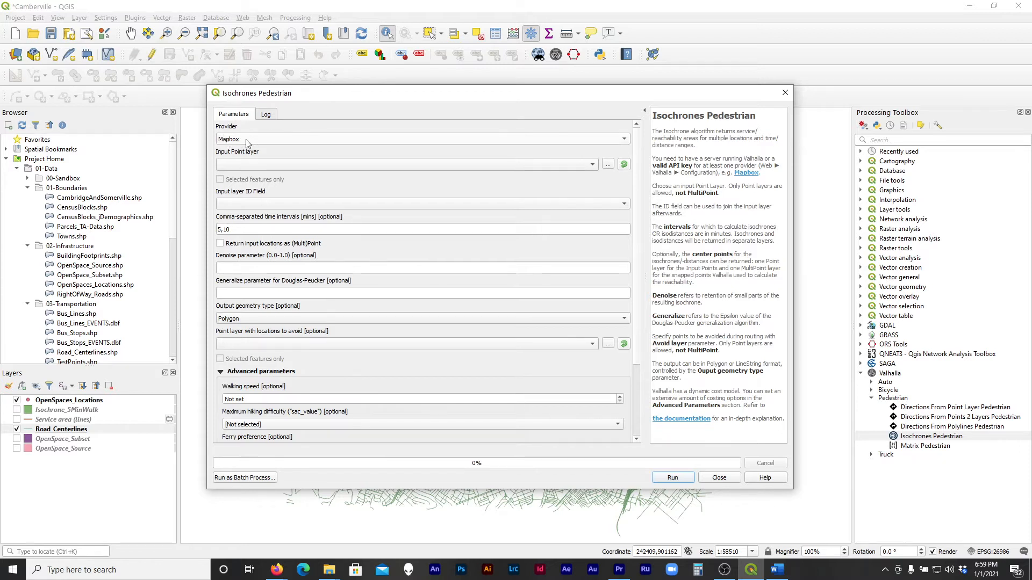
mouse_move(251, 137)
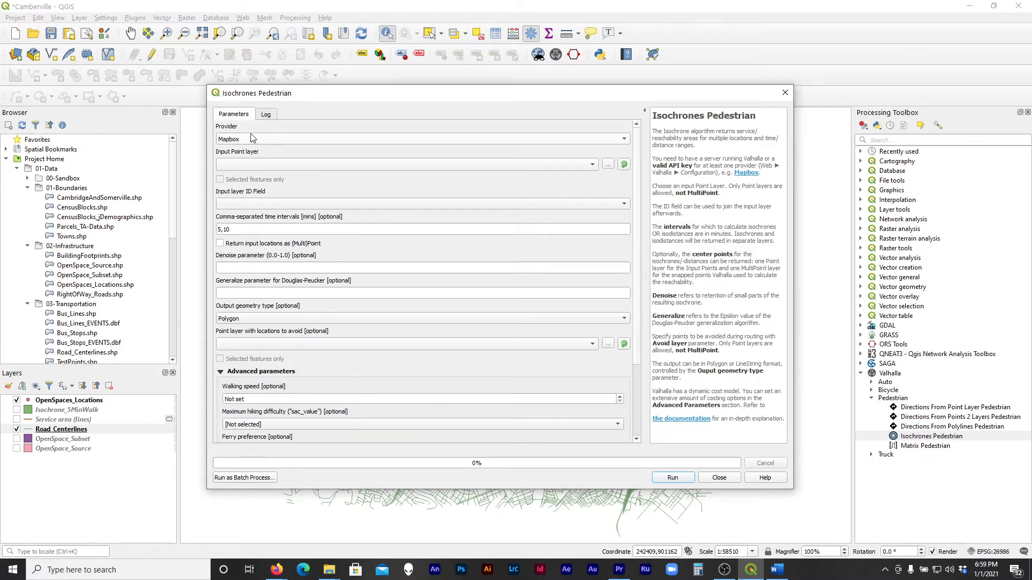
mouse_move(690, 165)
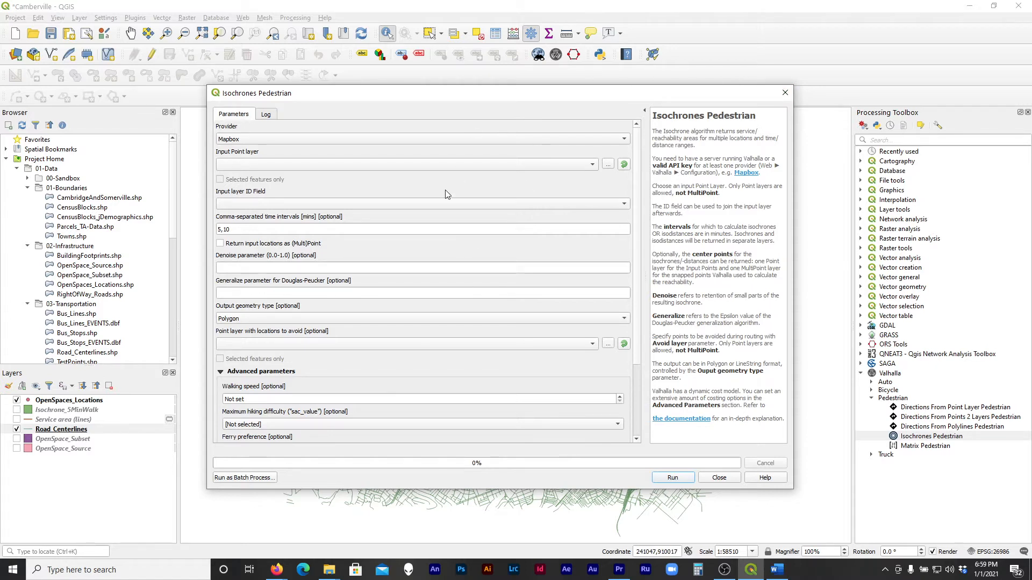
mouse_move(612, 88)
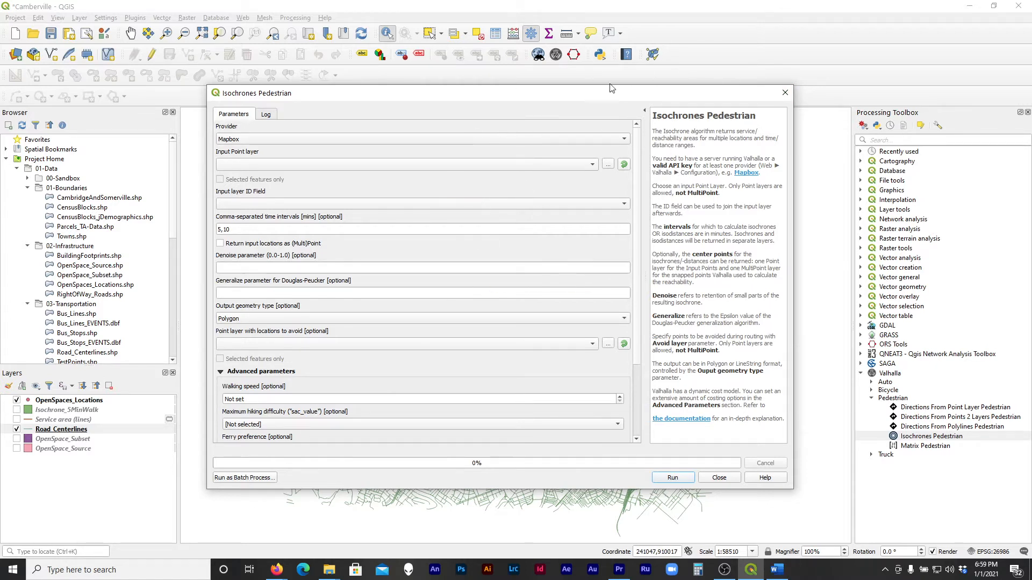
mouse_move(735, 177)
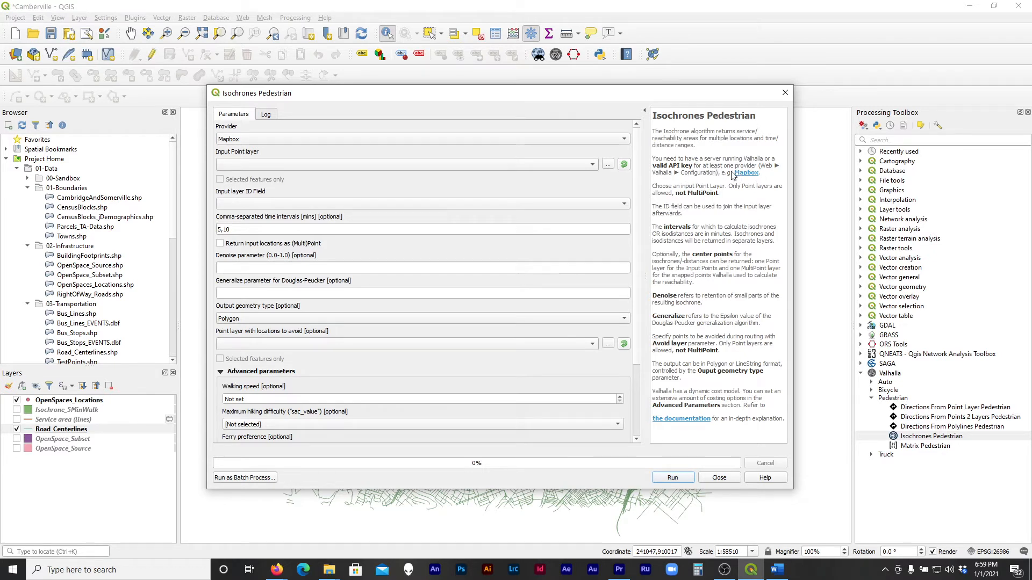
mouse_move(672, 173)
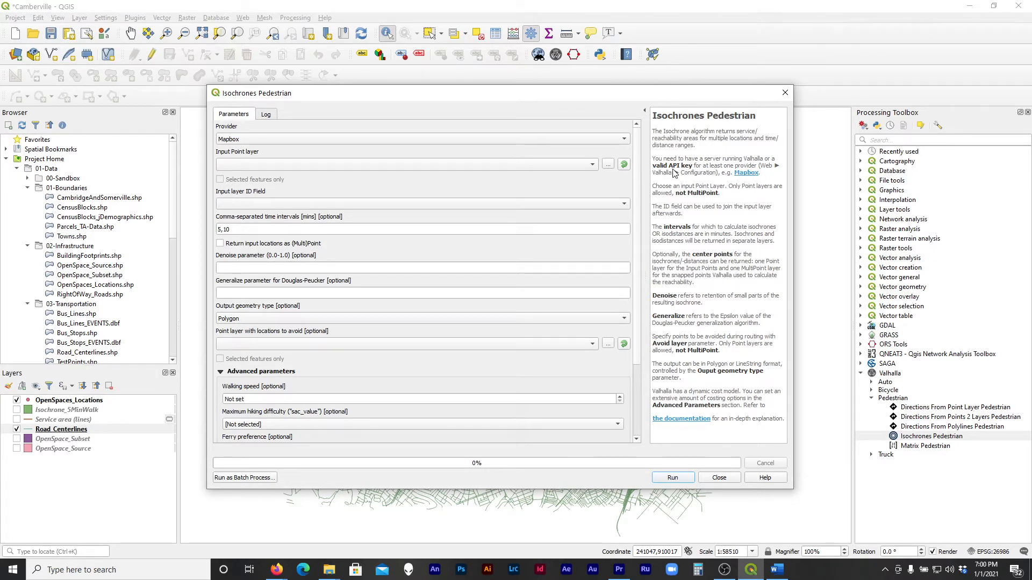
mouse_move(430, 258)
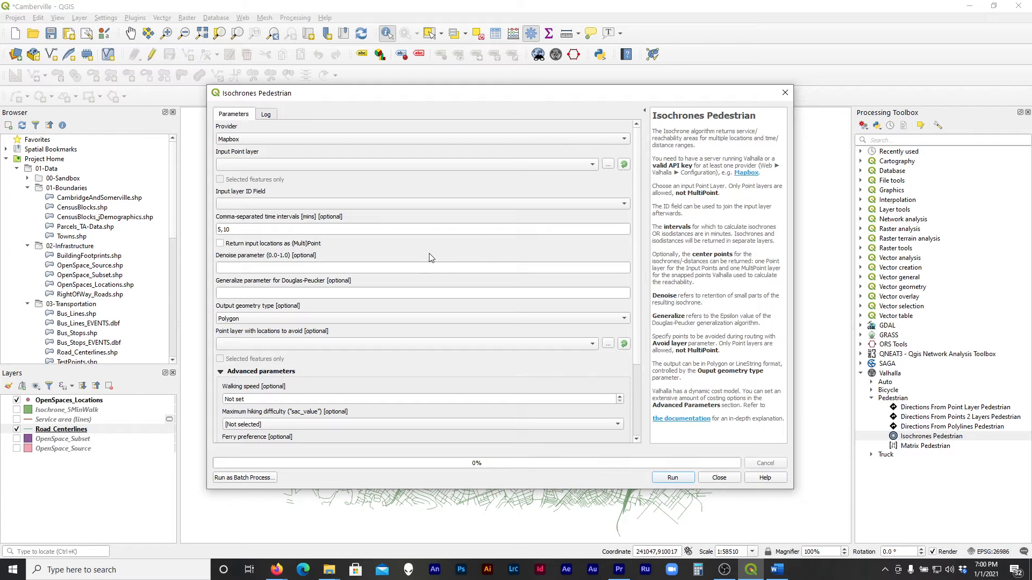
mouse_move(382, 251)
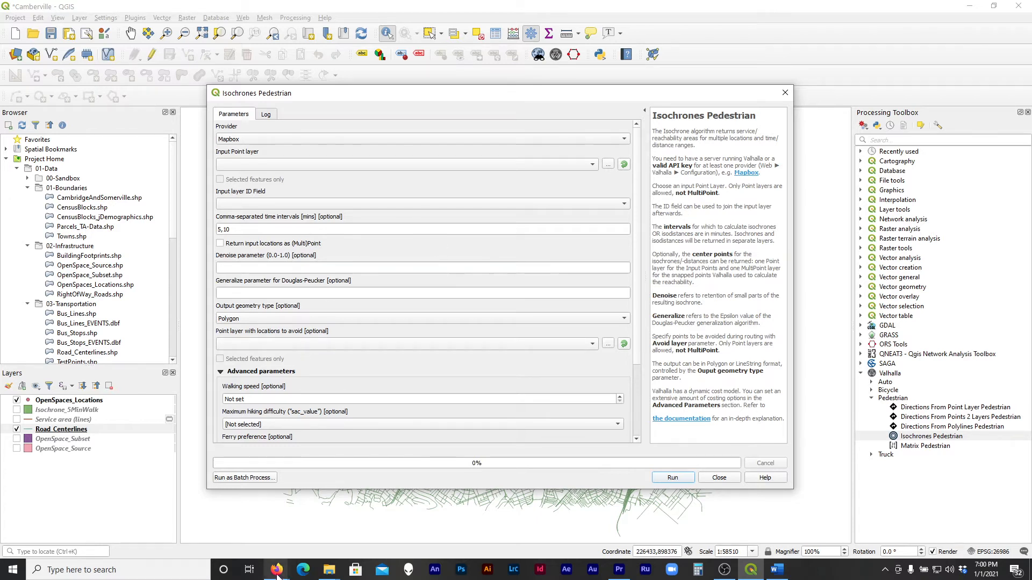
Step: Go to mapbox.com in a new browser tab and reach the sign-in page
click(275, 570)
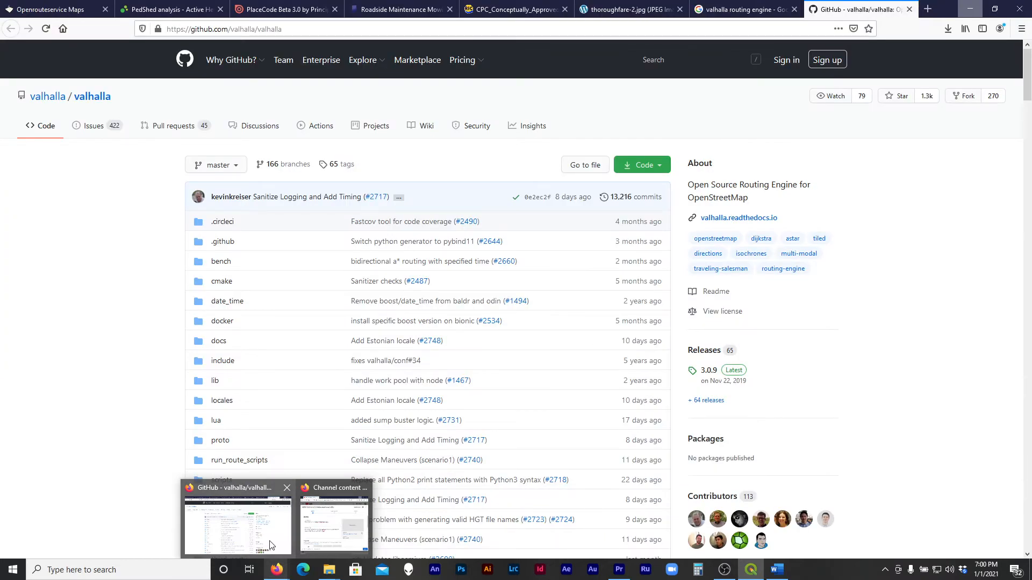
click(930, 9)
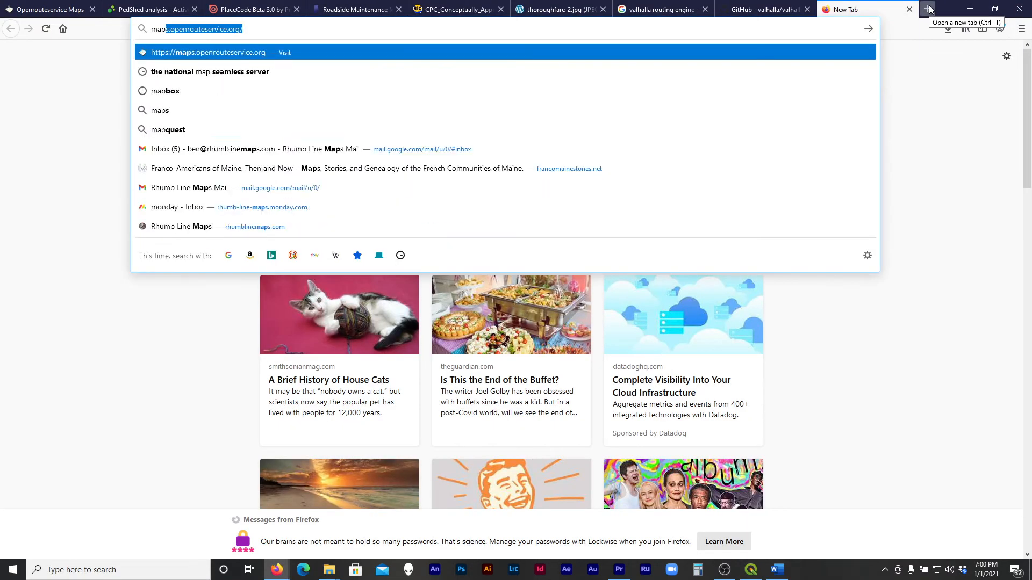
text(mapbox.com)
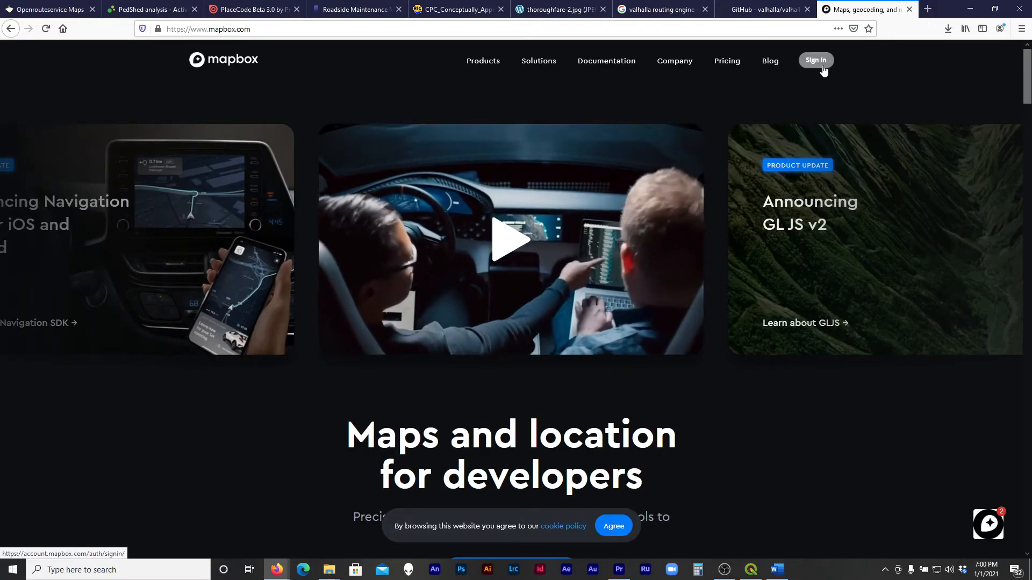
click(815, 61)
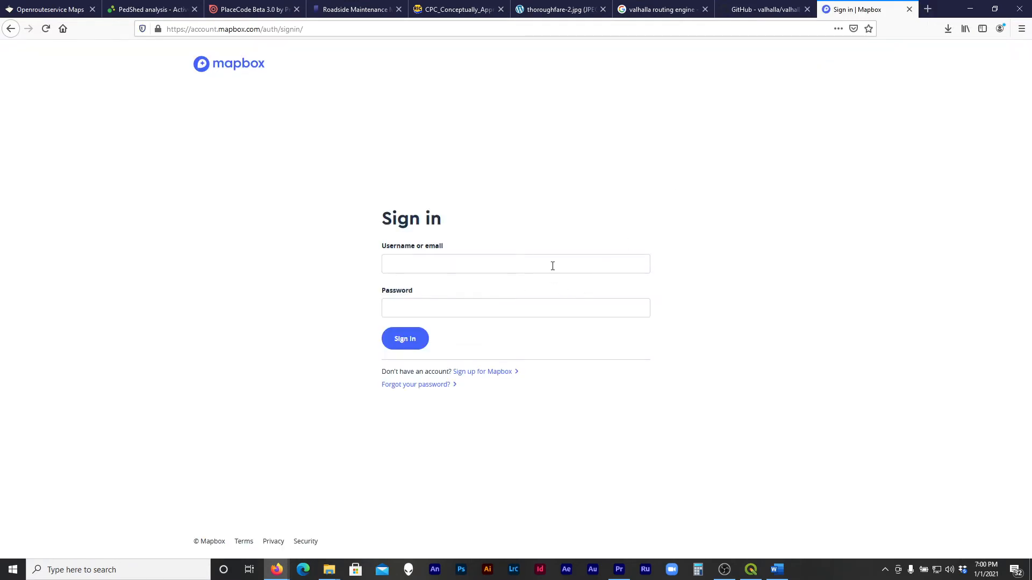
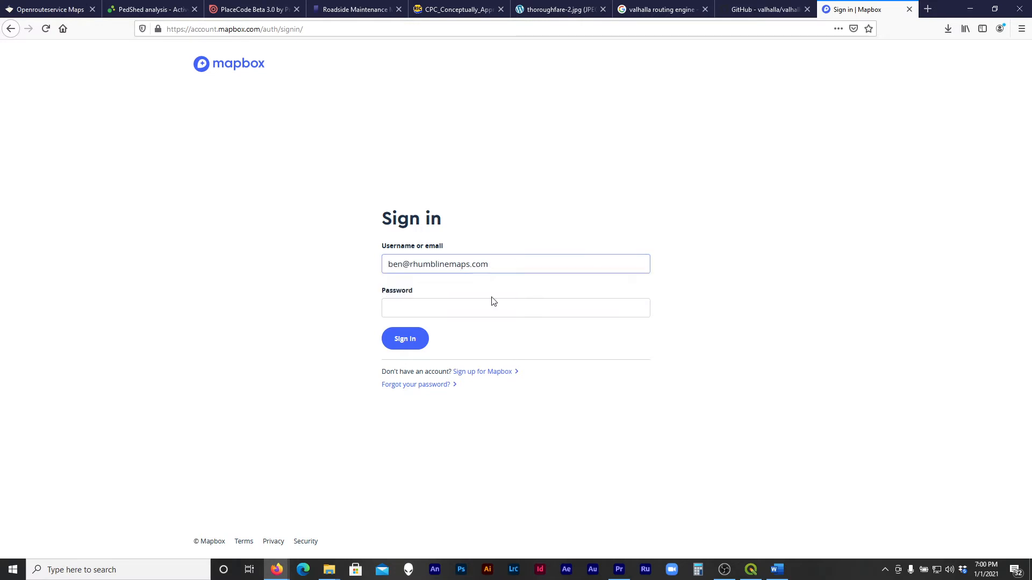
text(•)
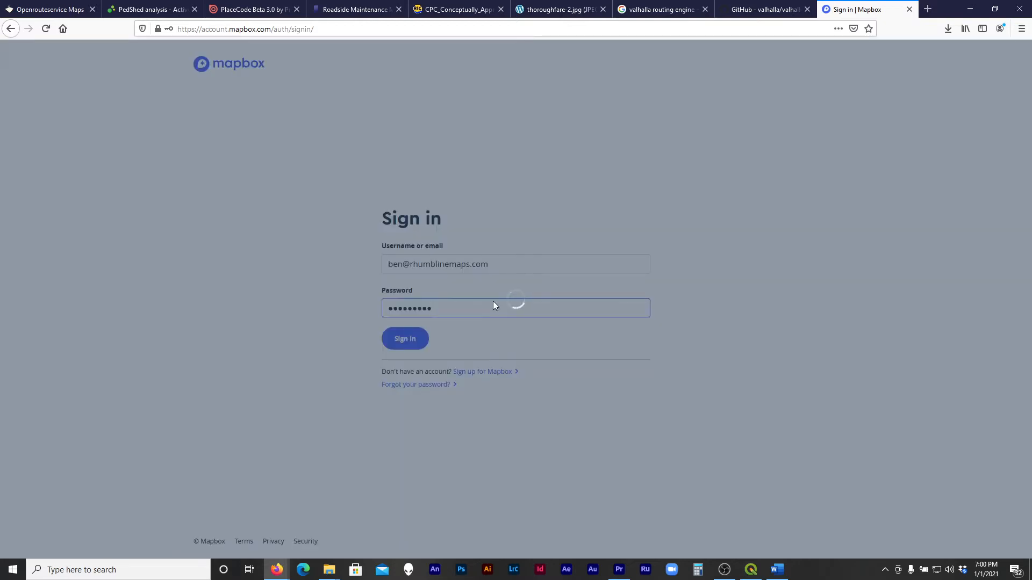
click(404, 339)
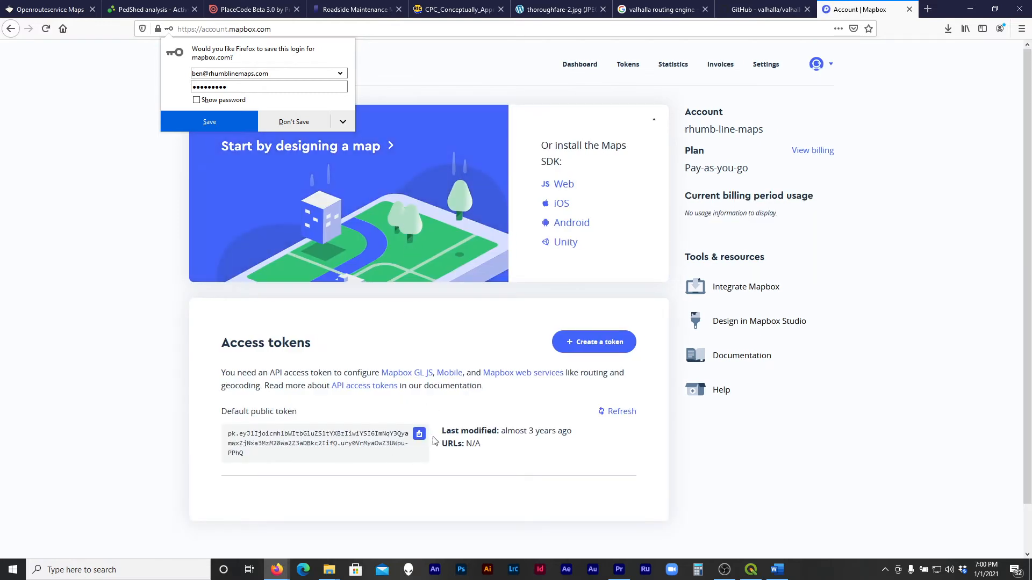
mouse_move(286, 162)
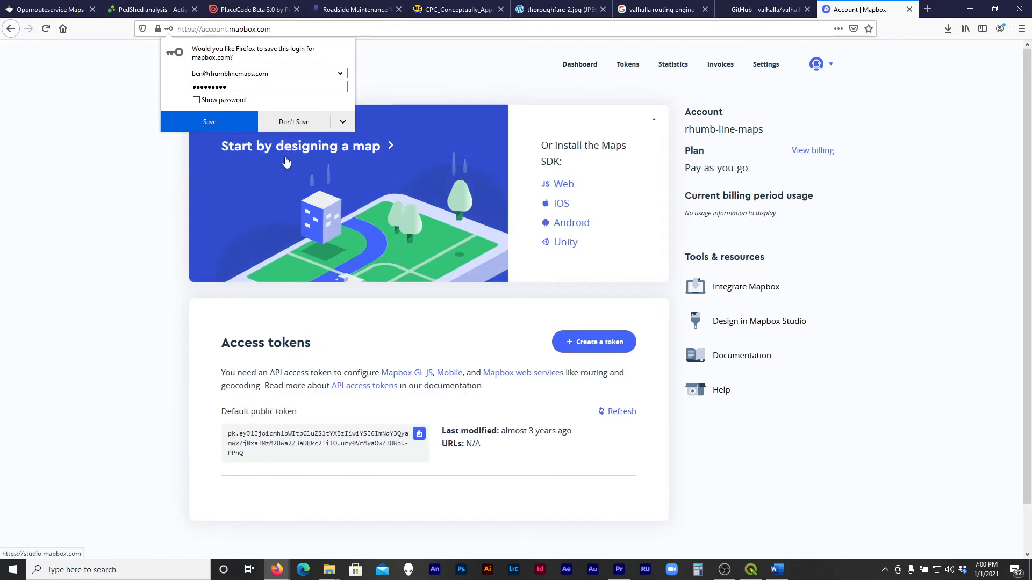
click(832, 64)
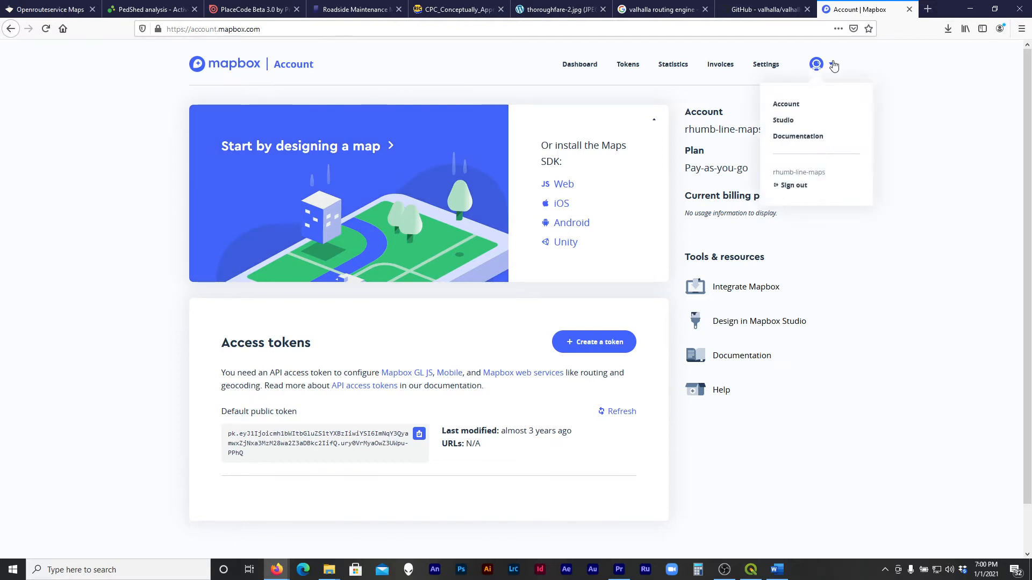
mouse_move(570, 73)
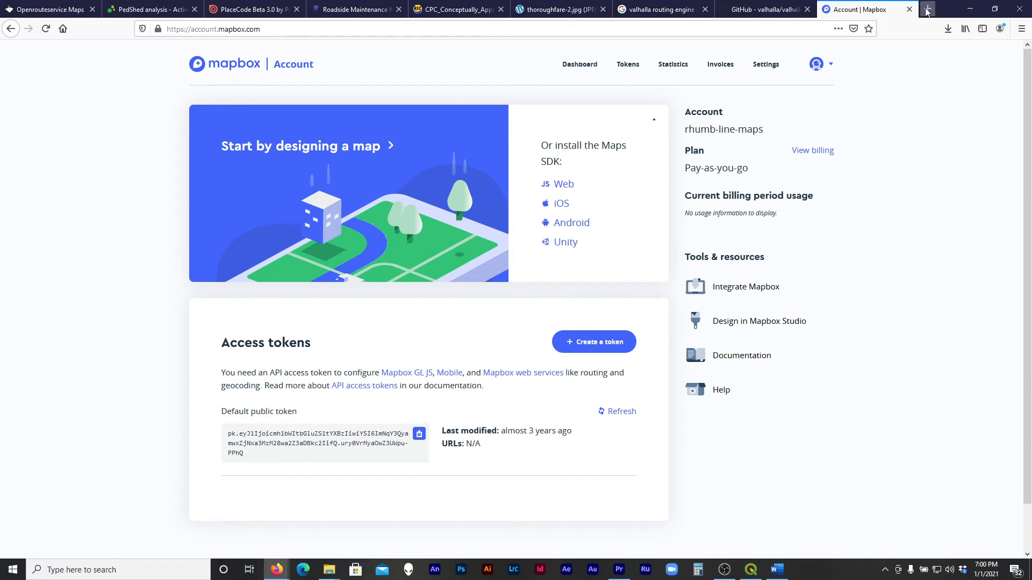
click(750, 569)
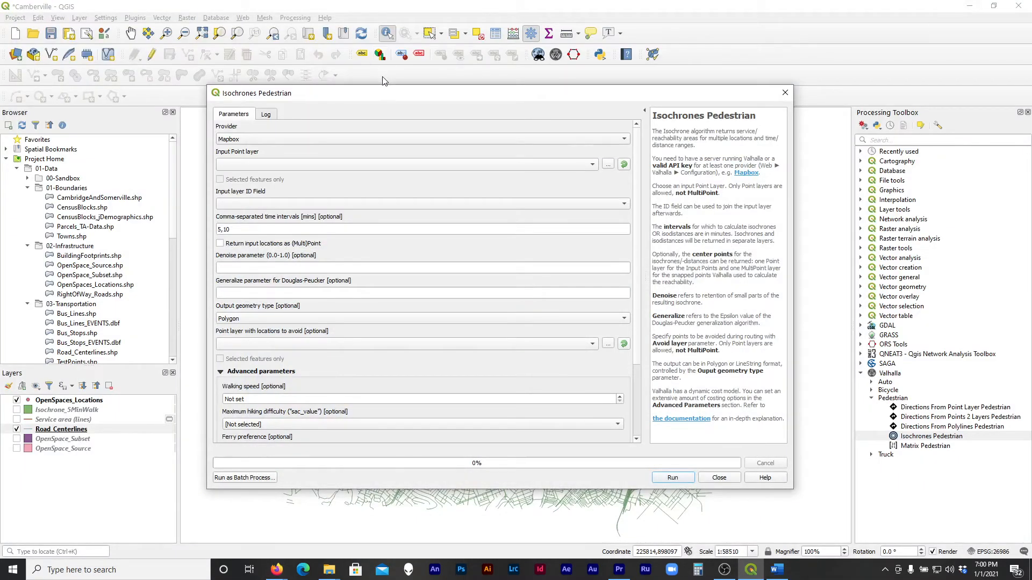
Step: Move the Isochrones Pedestrian dialog aside and close it
drag(384, 92, 420, 88)
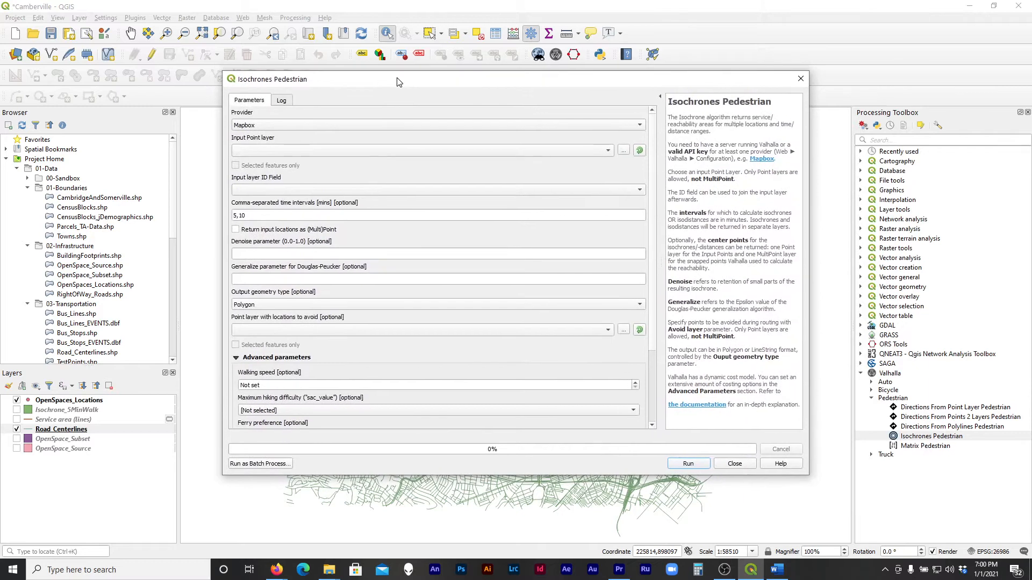
mouse_move(721, 73)
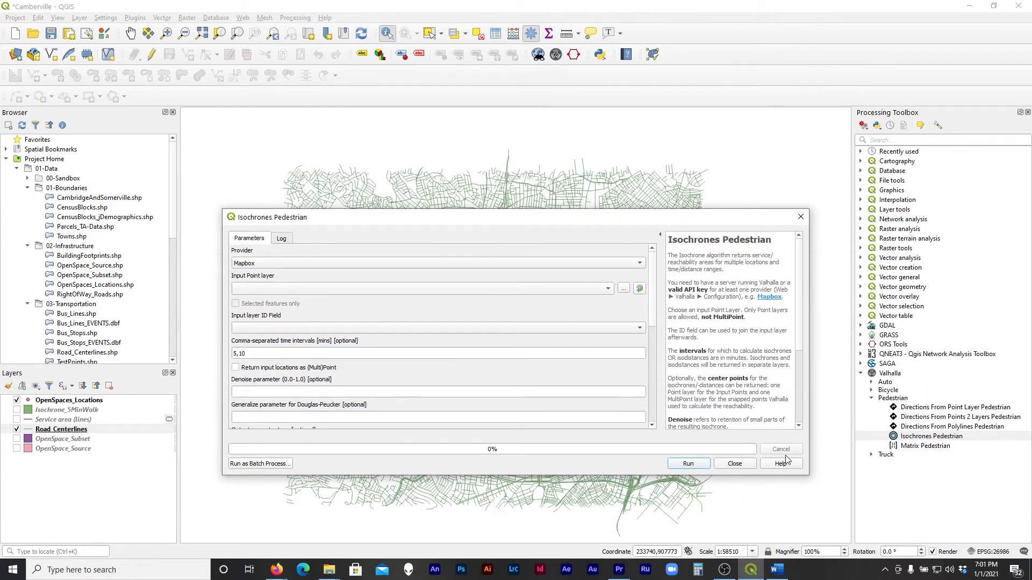
click(734, 463)
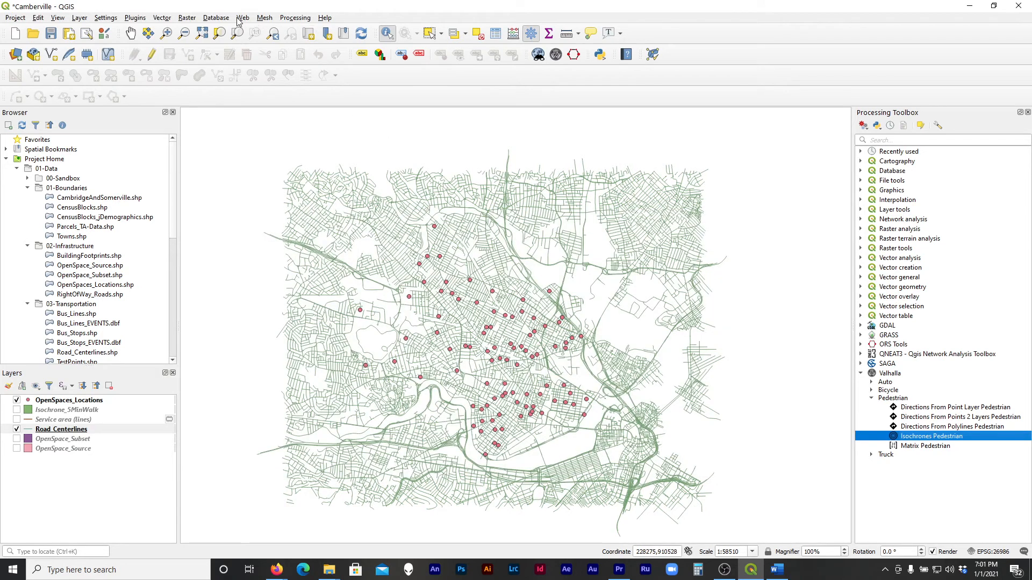
Step: Paste the Mapbox API key into Web > Valhalla provider settings, save, and close the panel
click(243, 18)
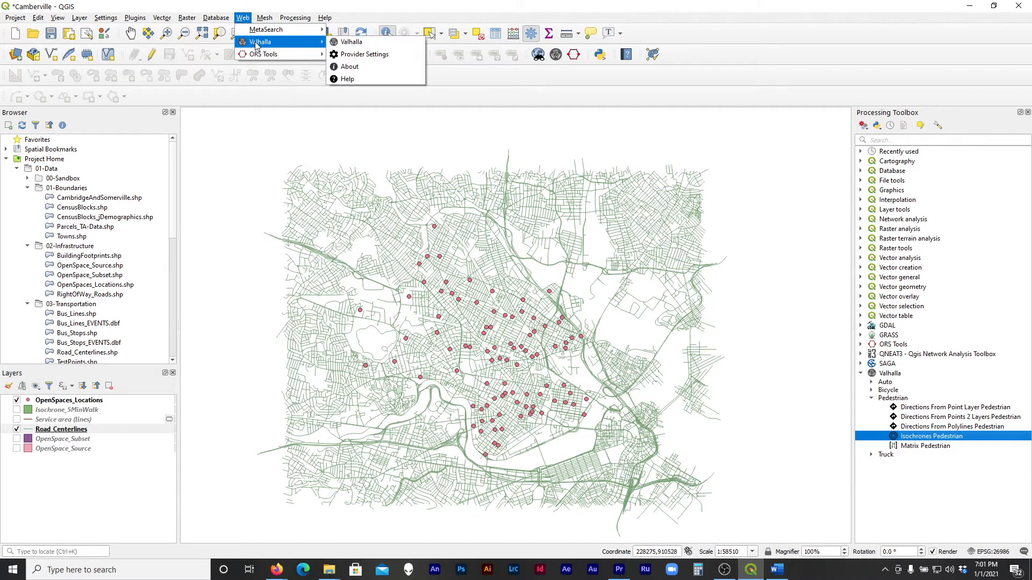
mouse_move(351, 42)
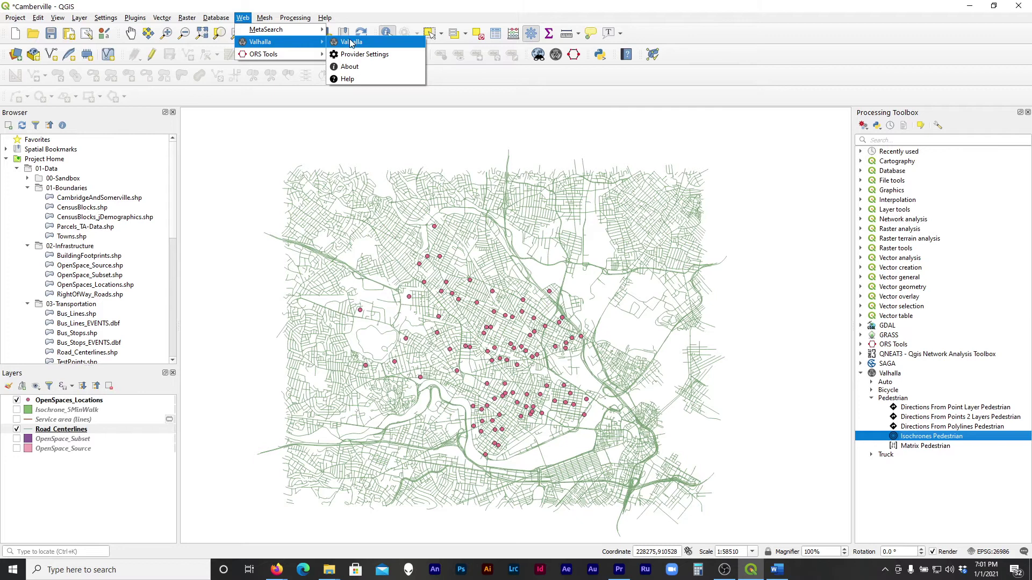
click(353, 40)
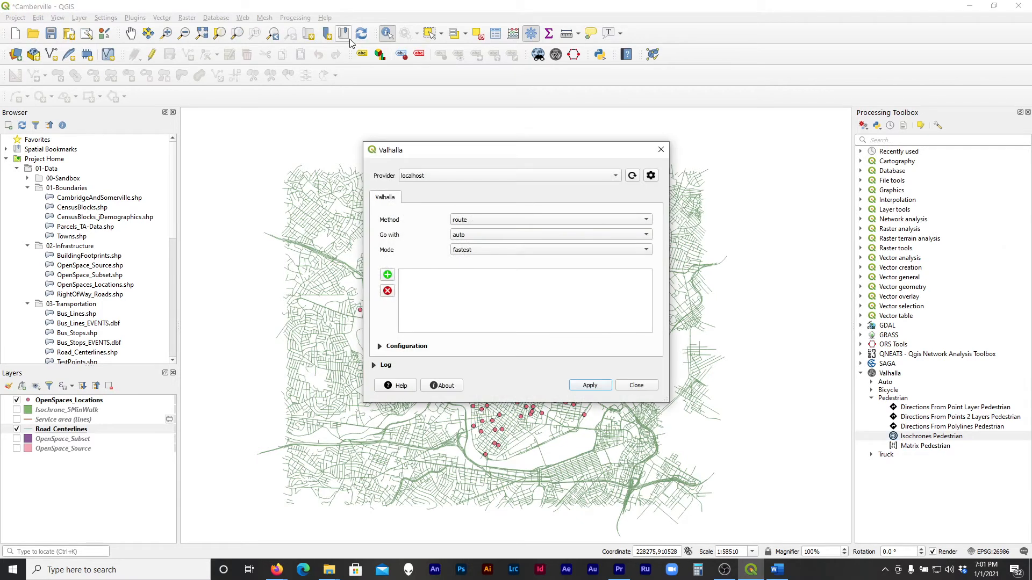
mouse_move(615, 178)
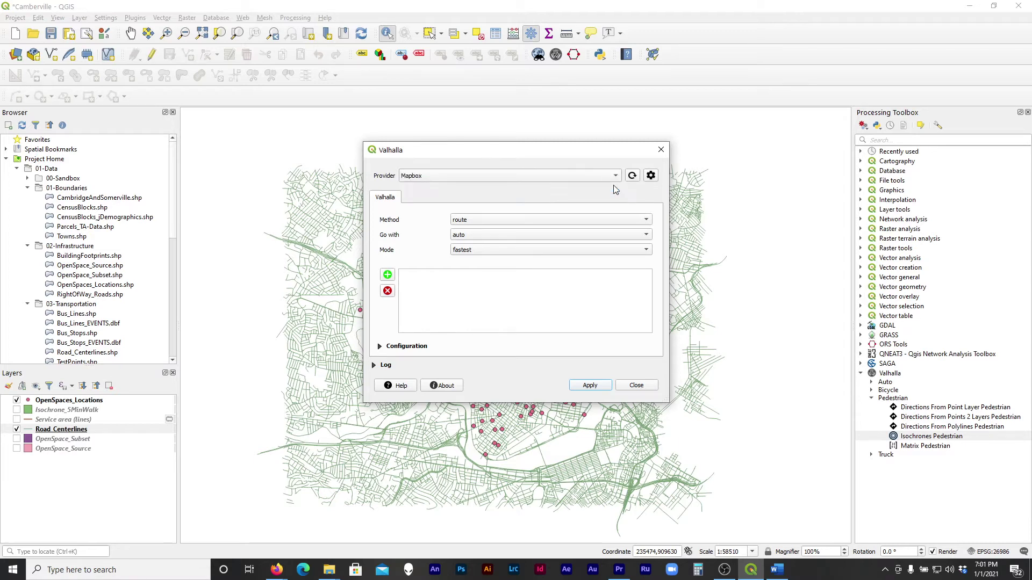
click(651, 175)
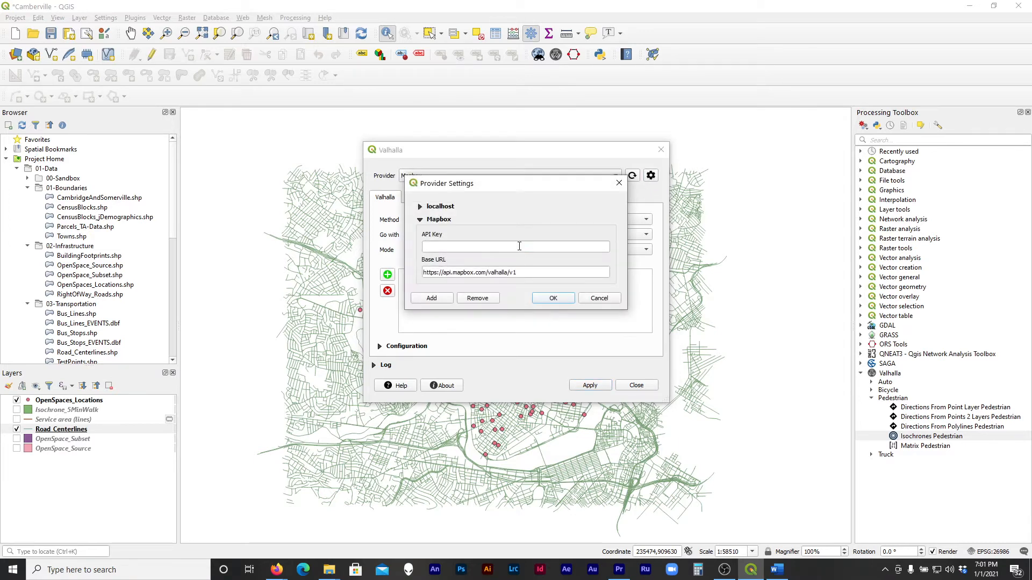
click(519, 247)
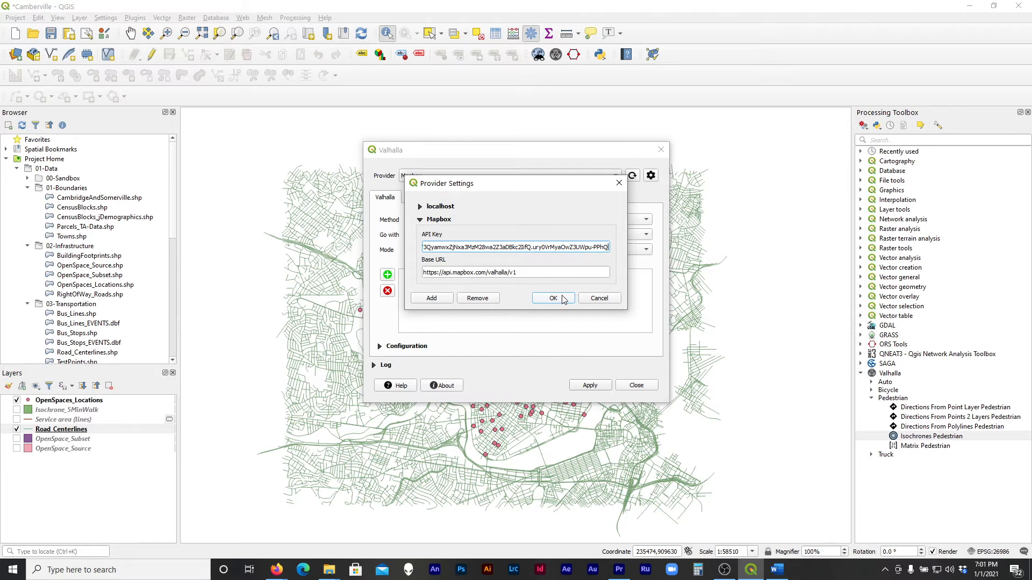
click(554, 298)
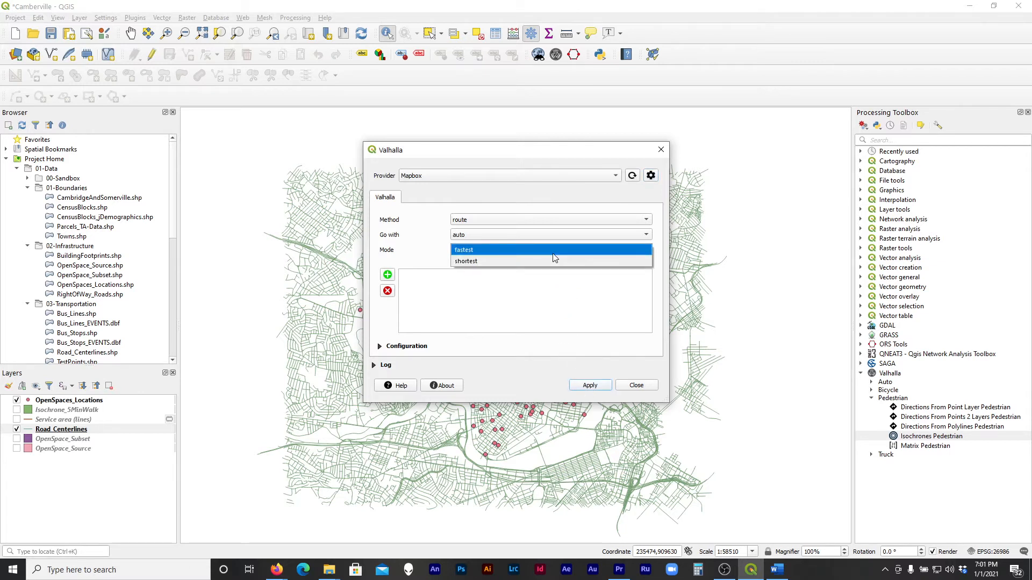
click(463, 250)
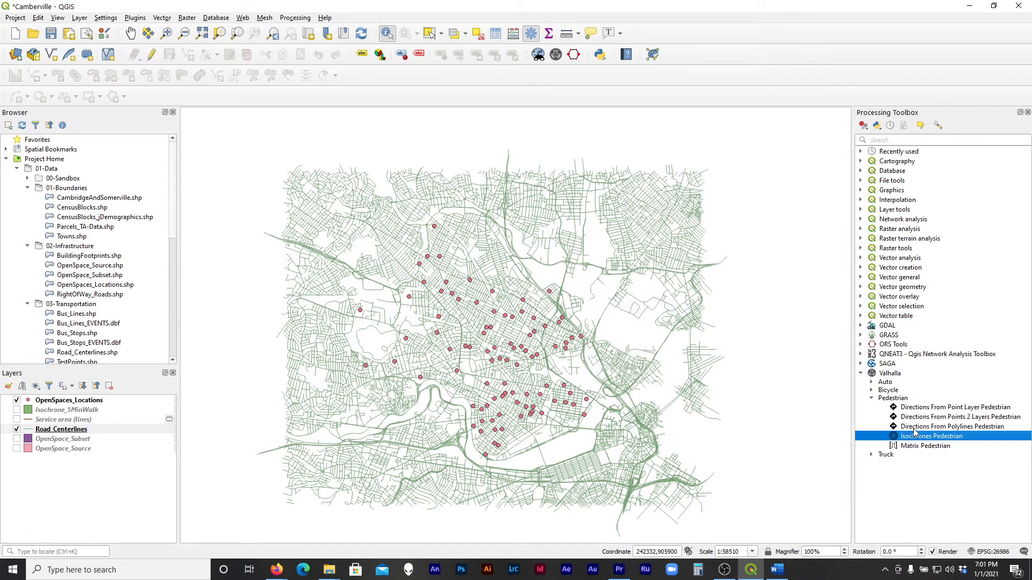
Step: In Isochrones Pedestrian, use site_name as ID field and a single 5-minute interval
double_click(932, 436)
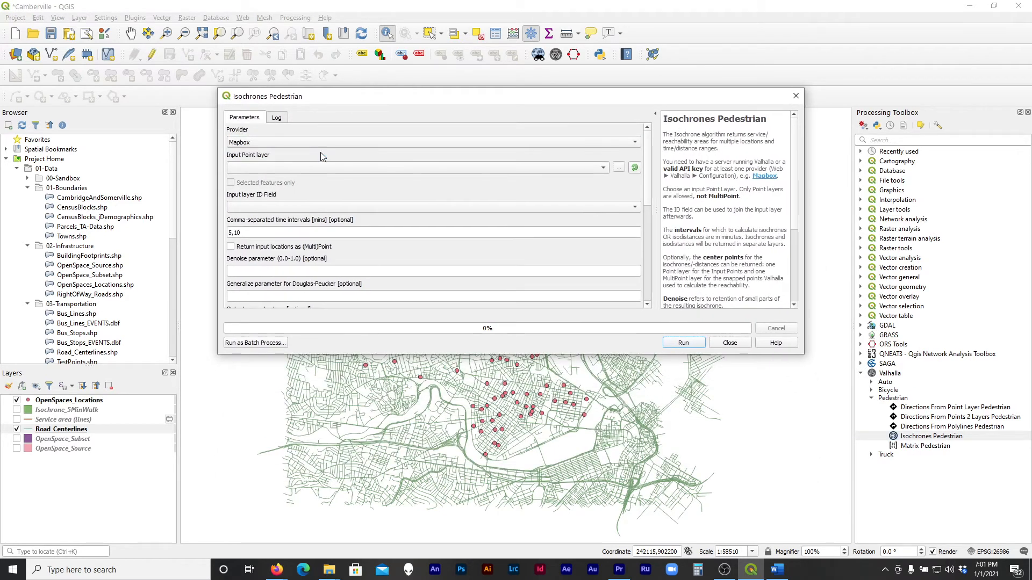
mouse_move(301, 167)
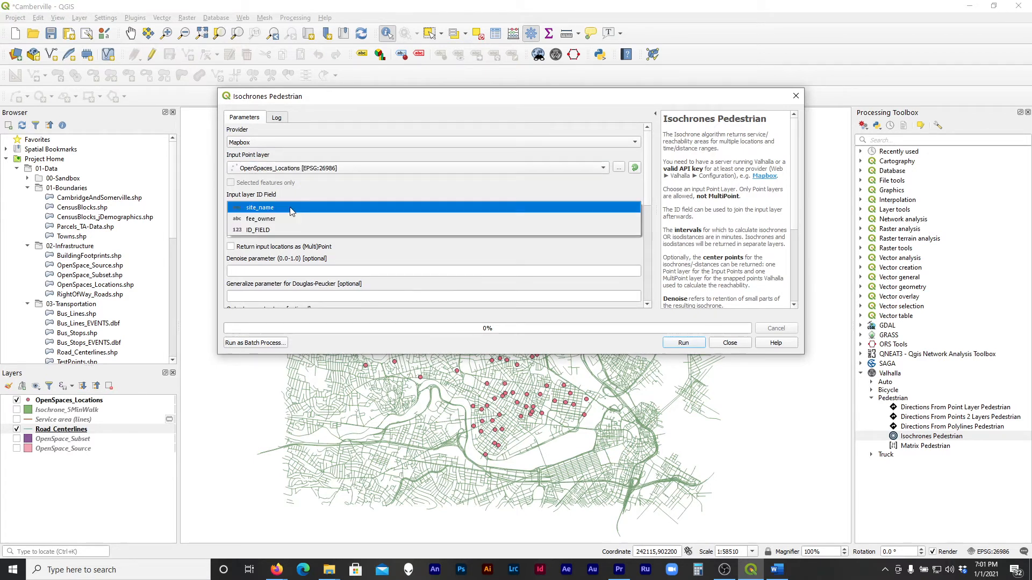
click(258, 229)
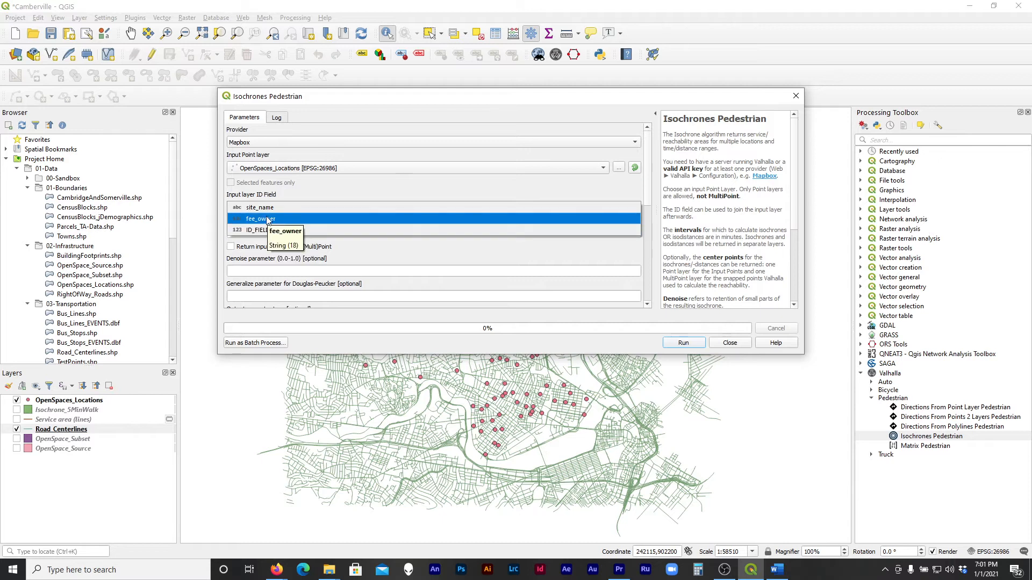
click(259, 208)
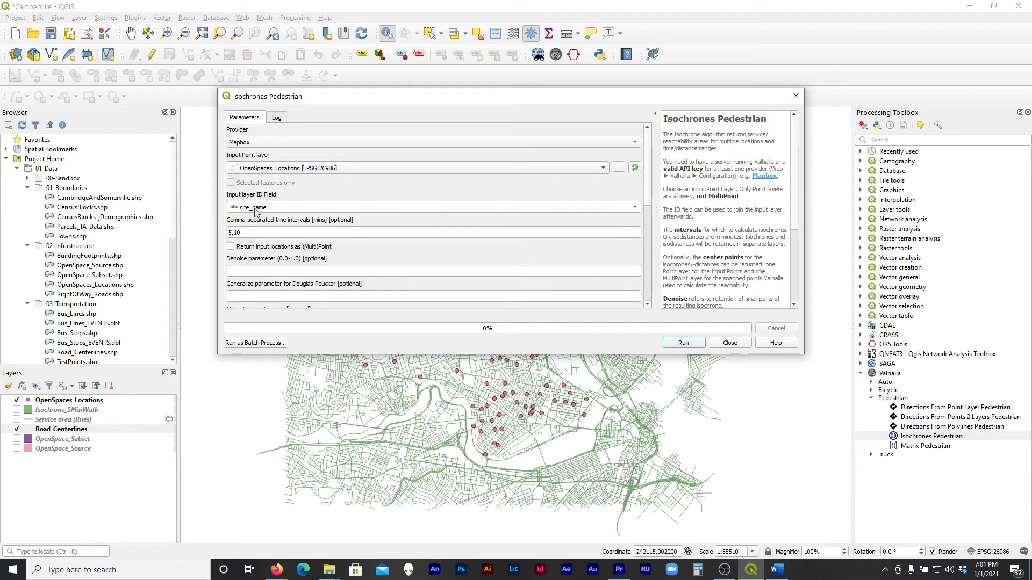
mouse_move(252, 211)
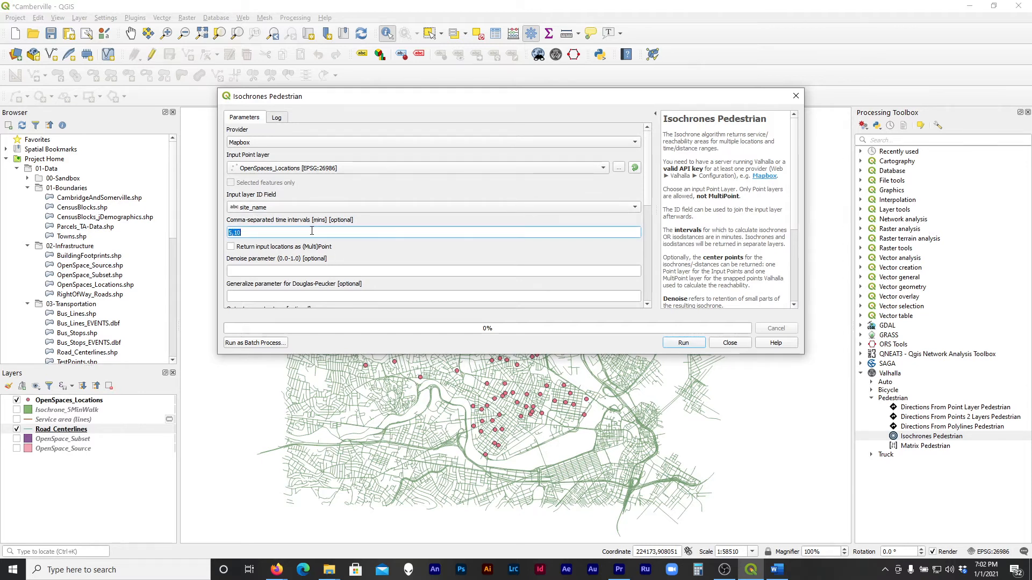
text(5)
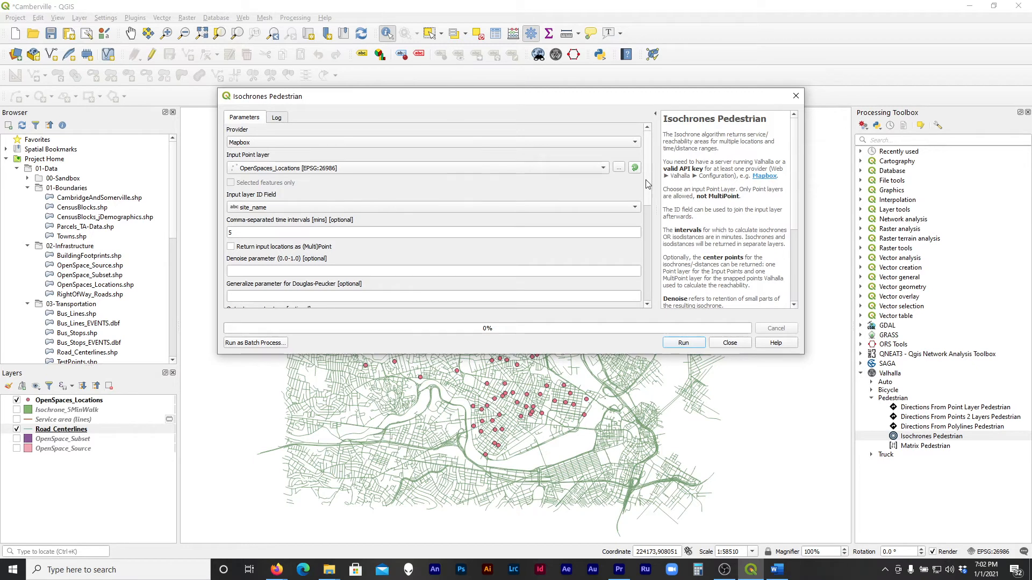
Step: Set output geometry to Polygon and run the isochrone calculation
scroll(down, 3)
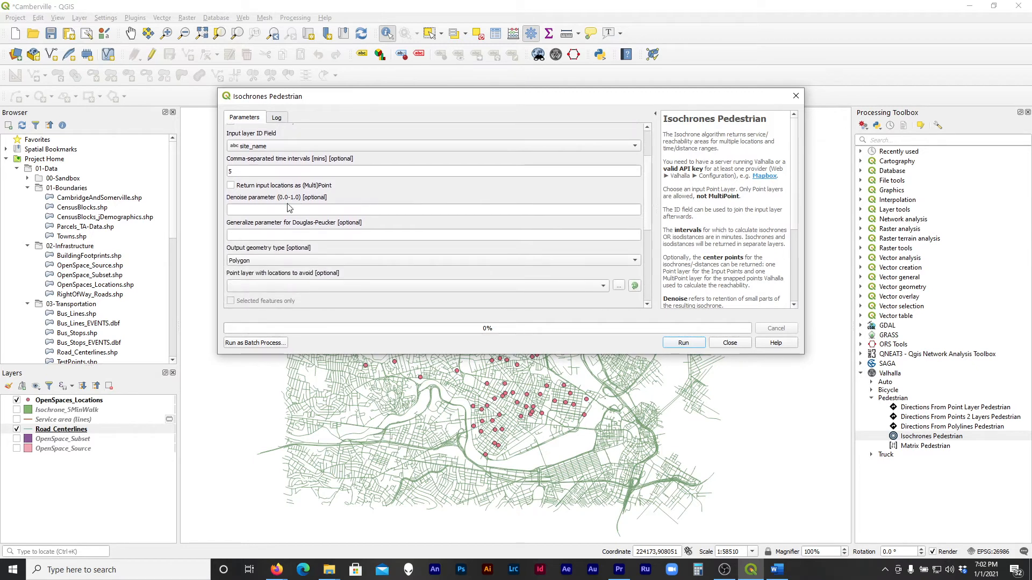
mouse_move(316, 225)
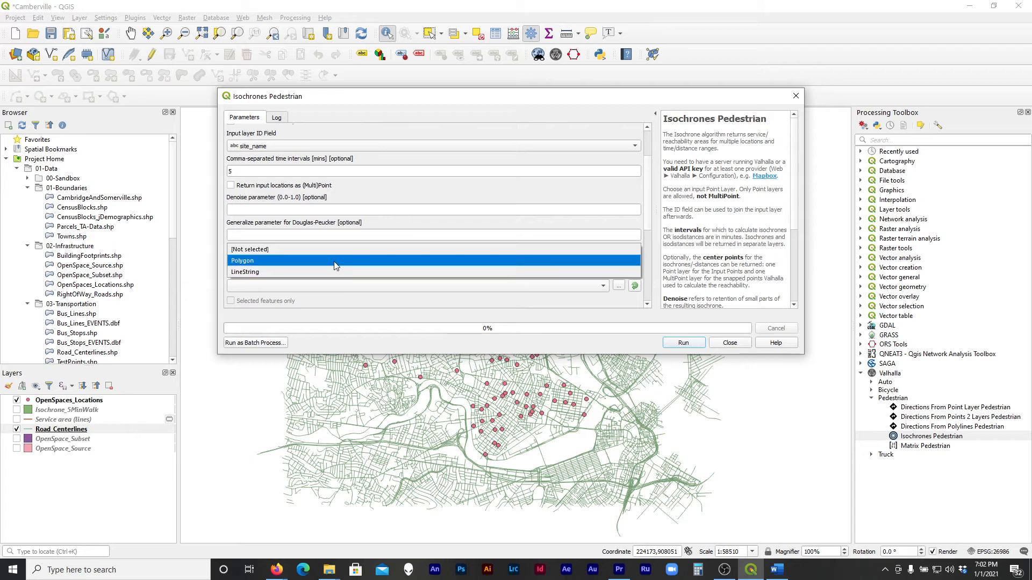
click(242, 260)
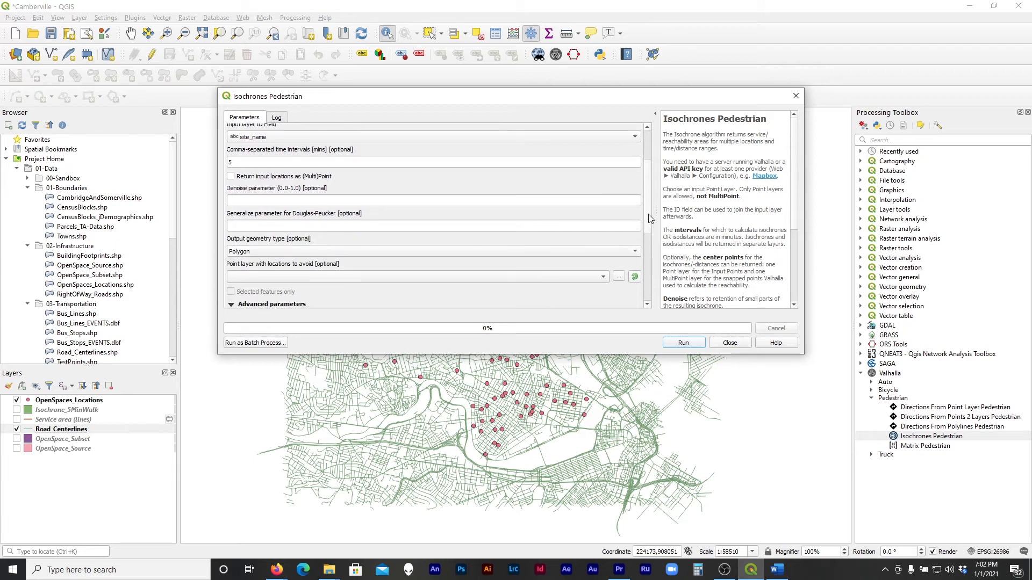
scroll(down, 3)
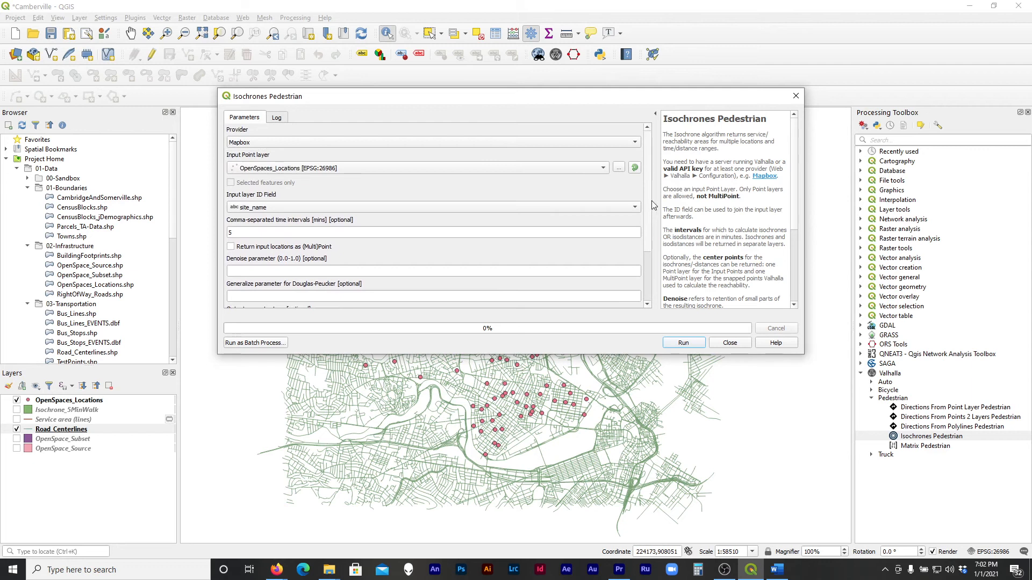
scroll(down, 3)
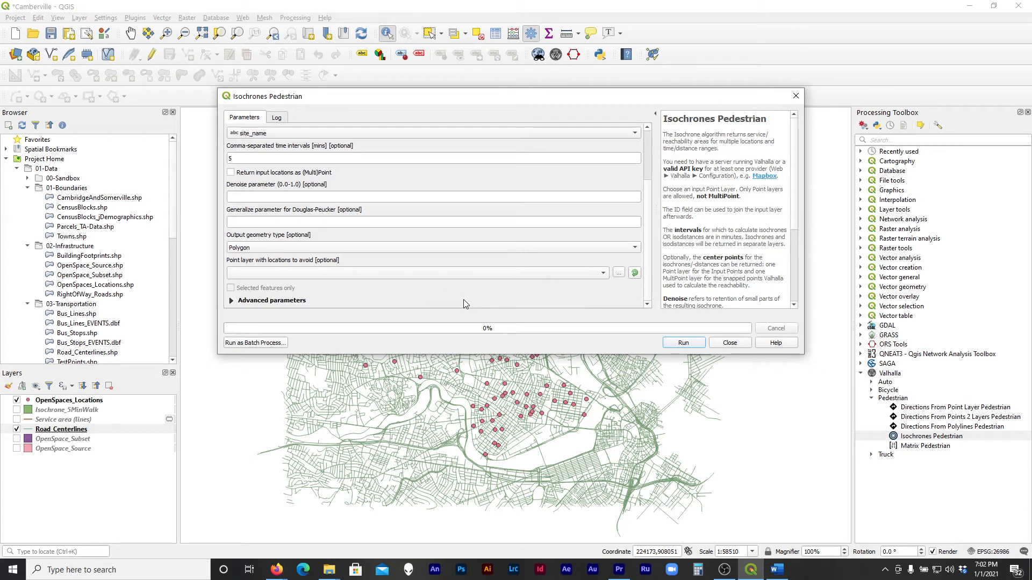
mouse_move(507, 283)
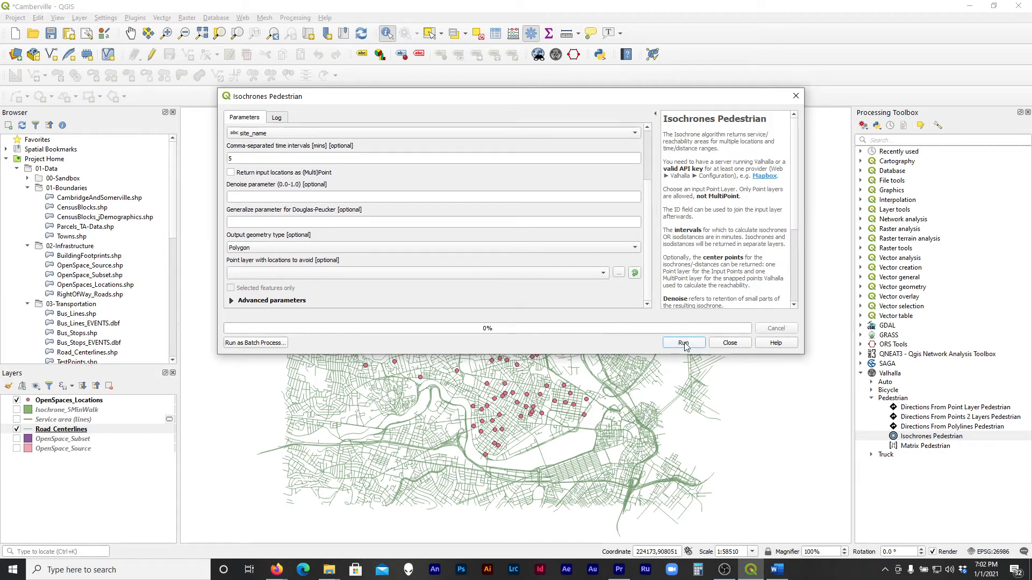
click(684, 343)
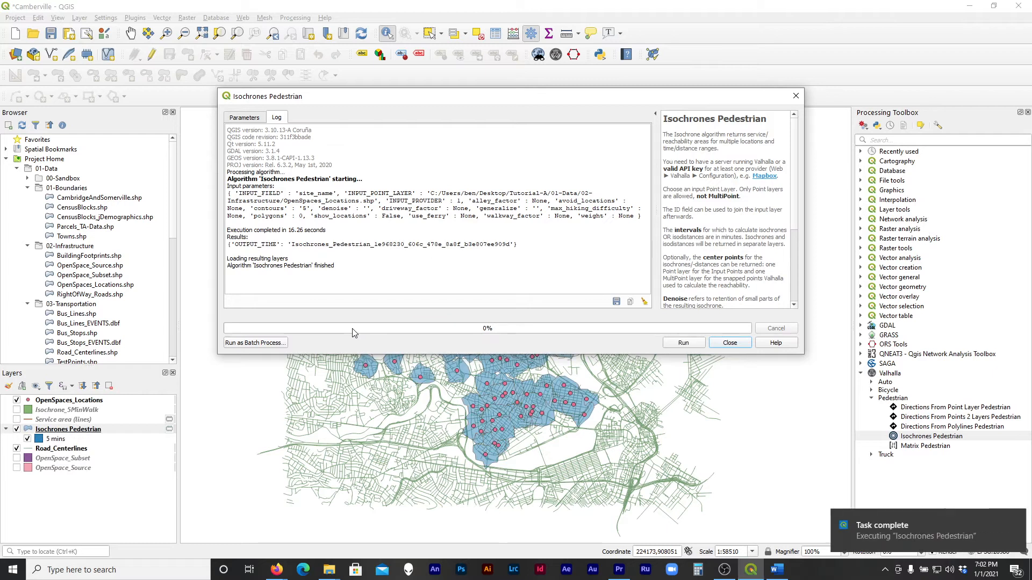
mouse_move(766, 345)
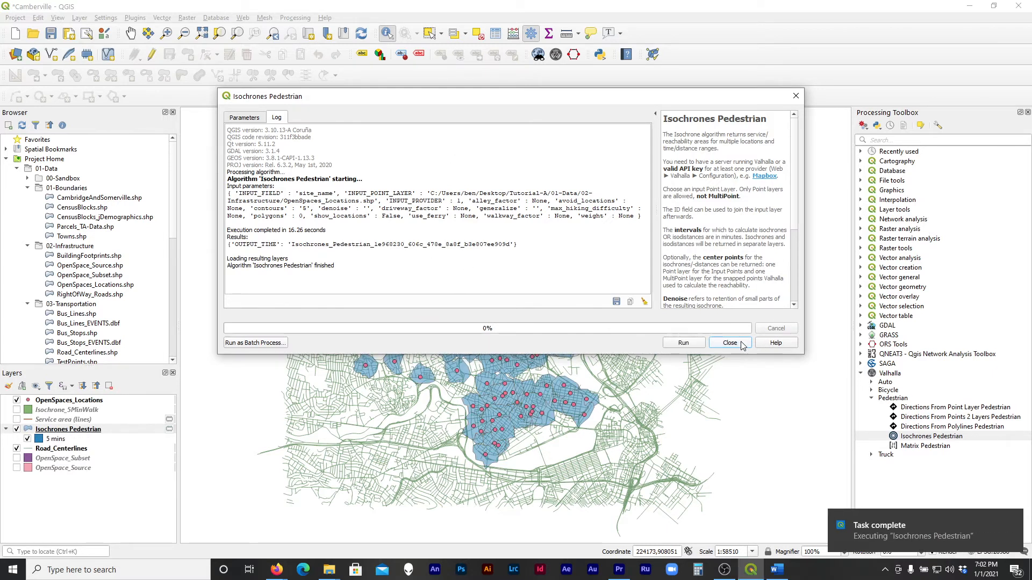
Step: Close the isochrone tool and inspect the temporary result layer on the map
click(729, 343)
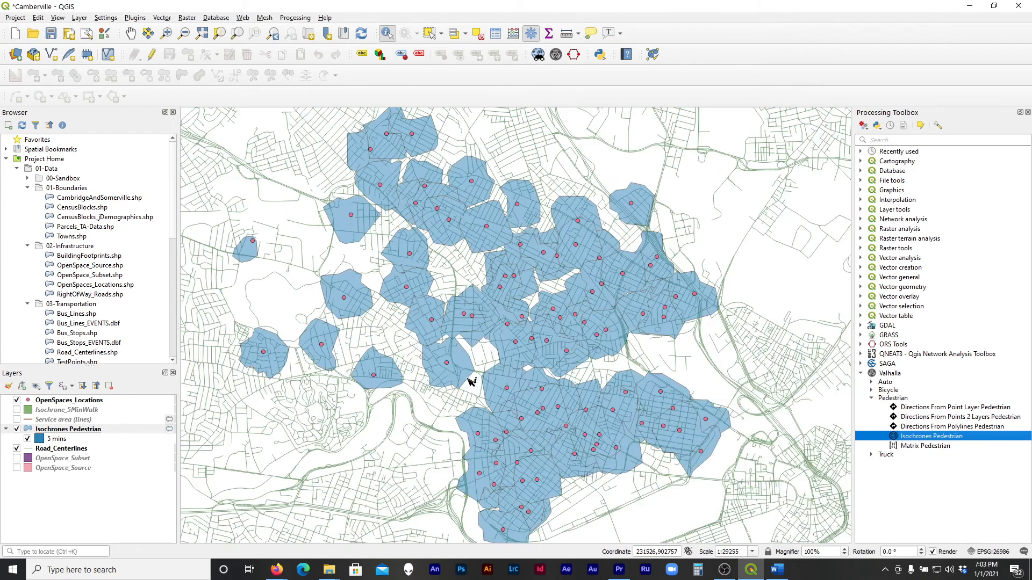
mouse_move(440, 365)
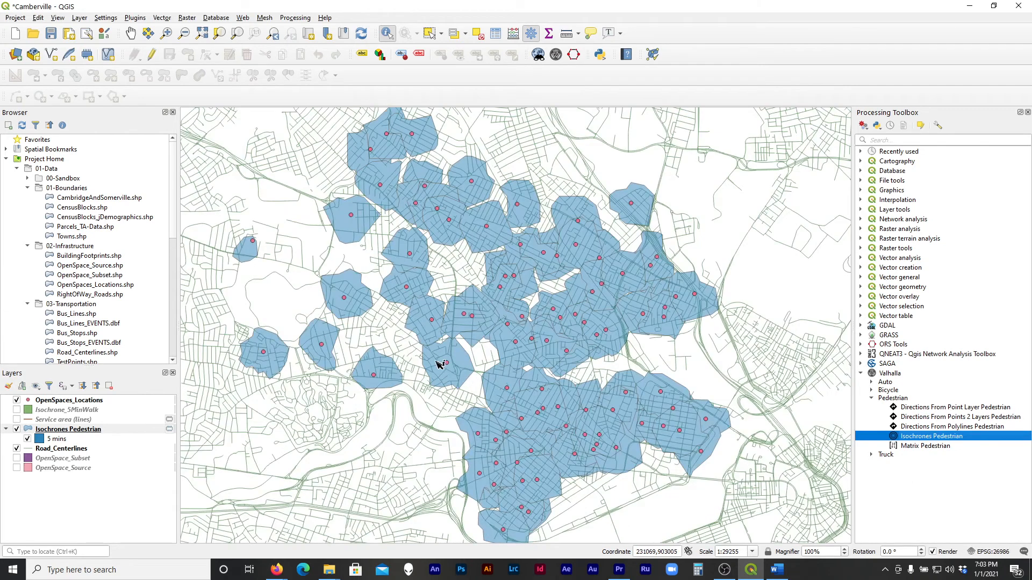
mouse_move(471, 234)
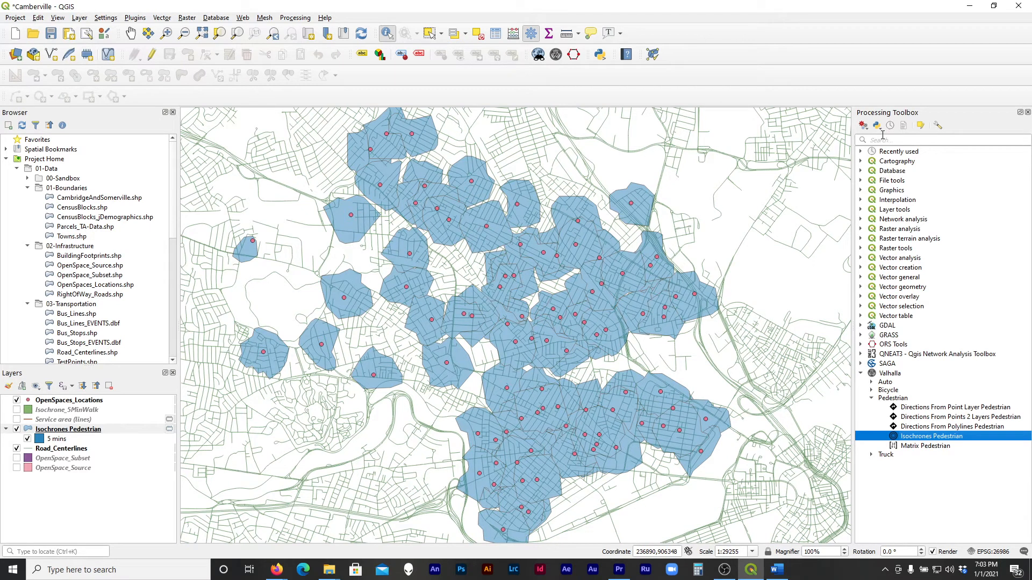
mouse_move(511, 251)
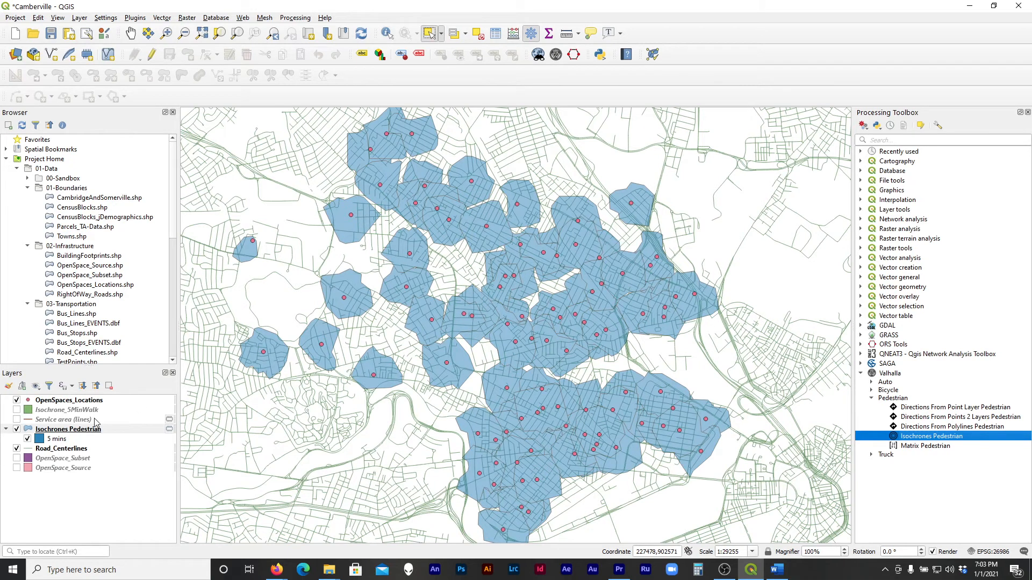
click(245, 253)
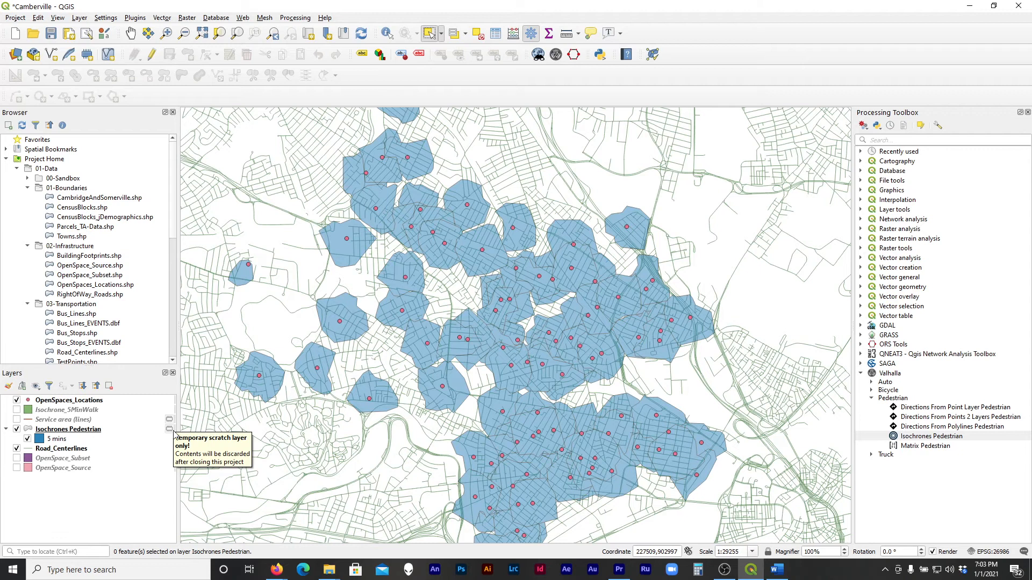
mouse_move(93, 445)
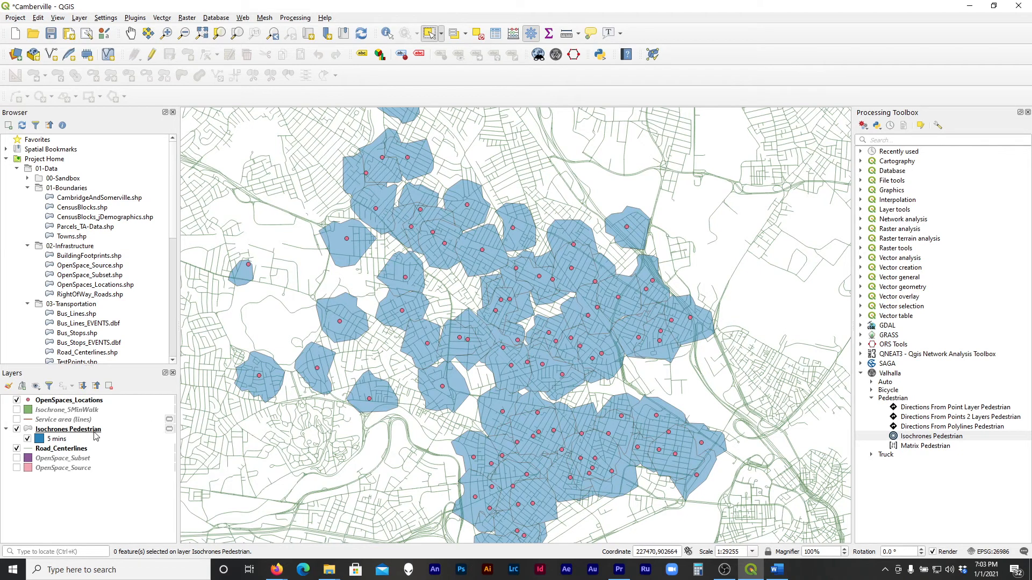
Step: Start Save Features As for Isochrones Pedestrian as ESRI Shapefile in project CRS EPSG:26986
right_click(69, 429)
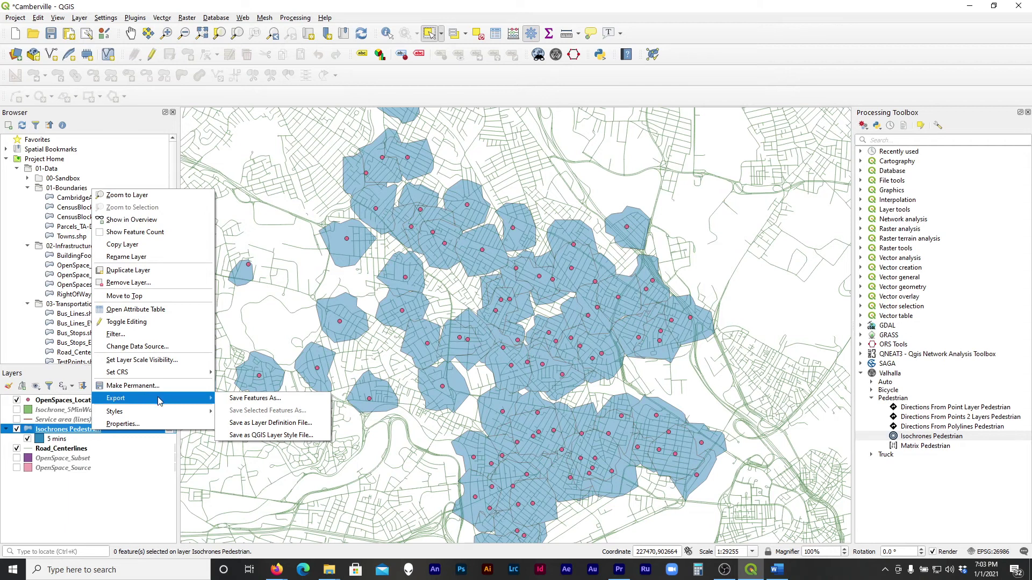
click(255, 397)
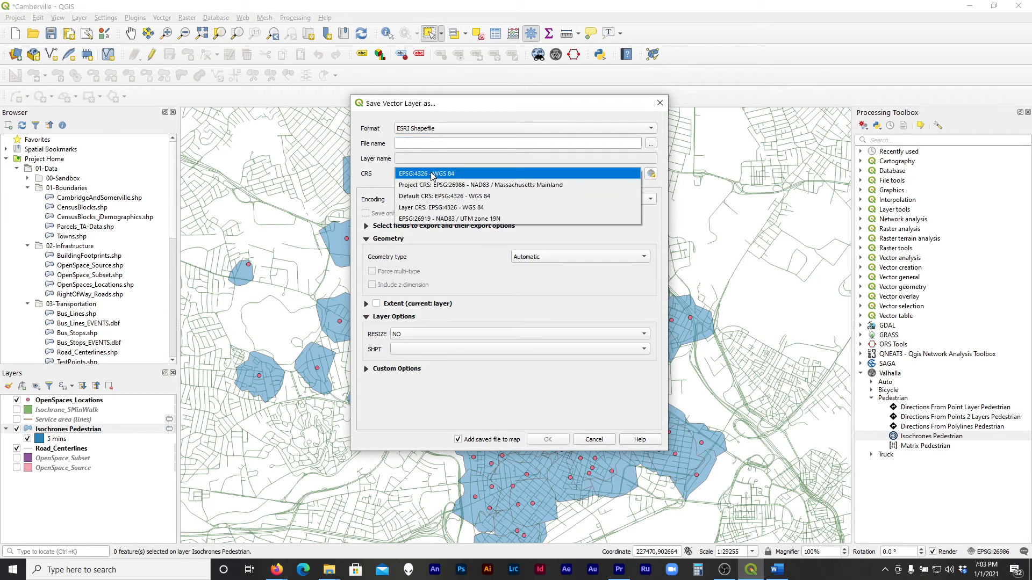
mouse_move(480, 185)
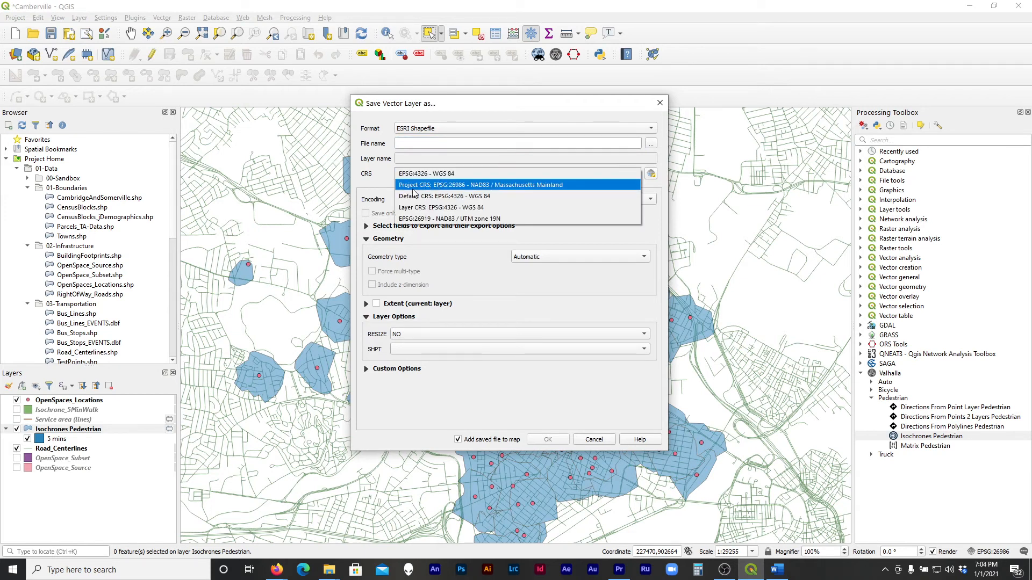
mouse_move(415, 175)
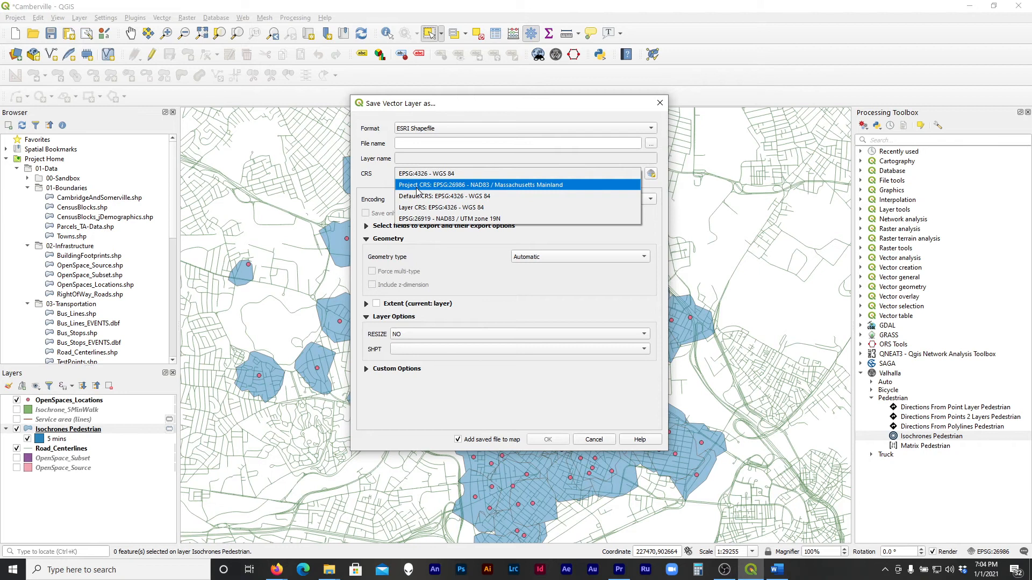
click(479, 185)
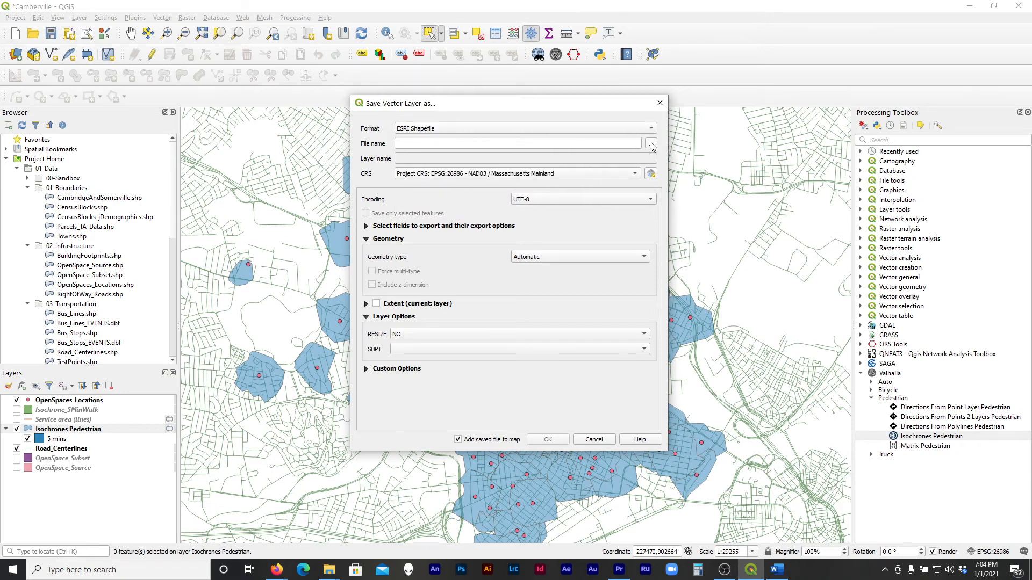
Step: Browse from Desktop into 01-Data > 00-Sandbox > FiveMinWalk as the export folder
click(651, 146)
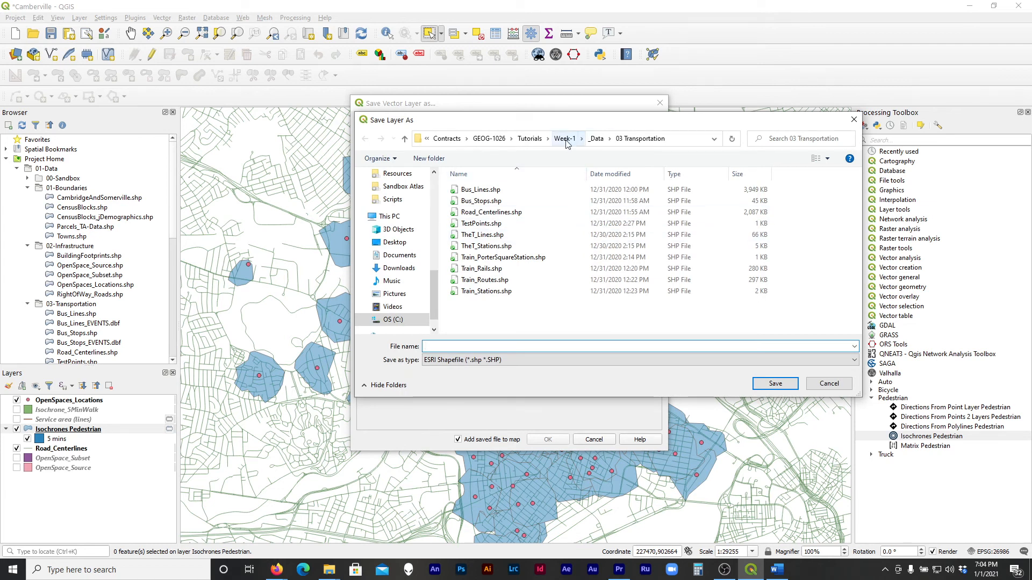
click(565, 139)
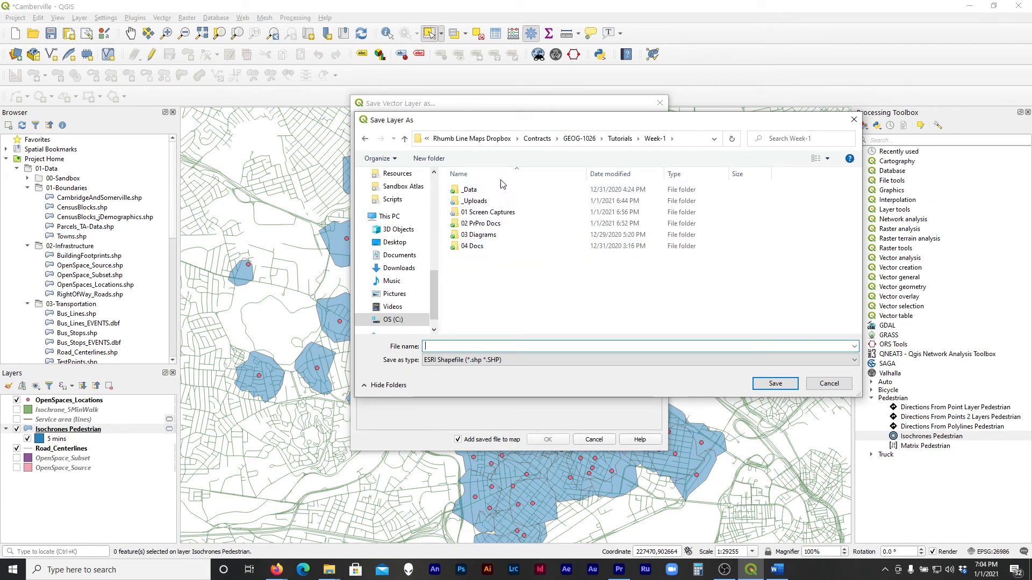
click(395, 243)
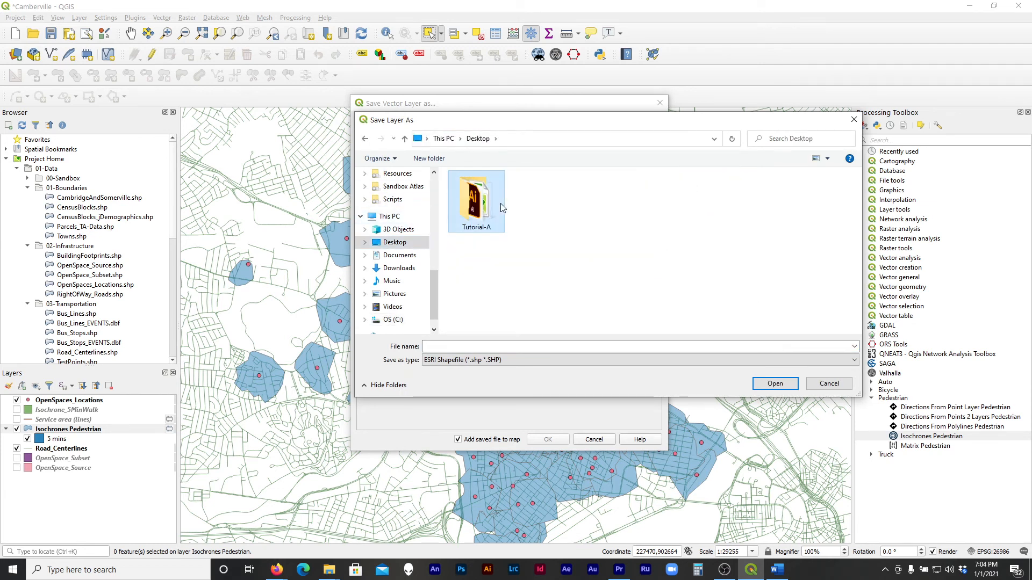
double_click(475, 198)
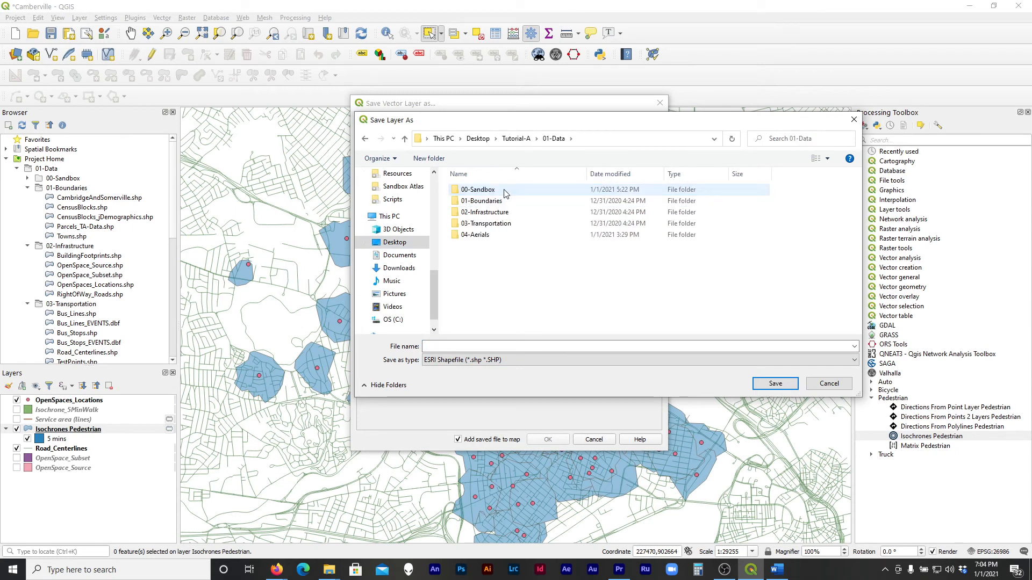
double_click(479, 189)
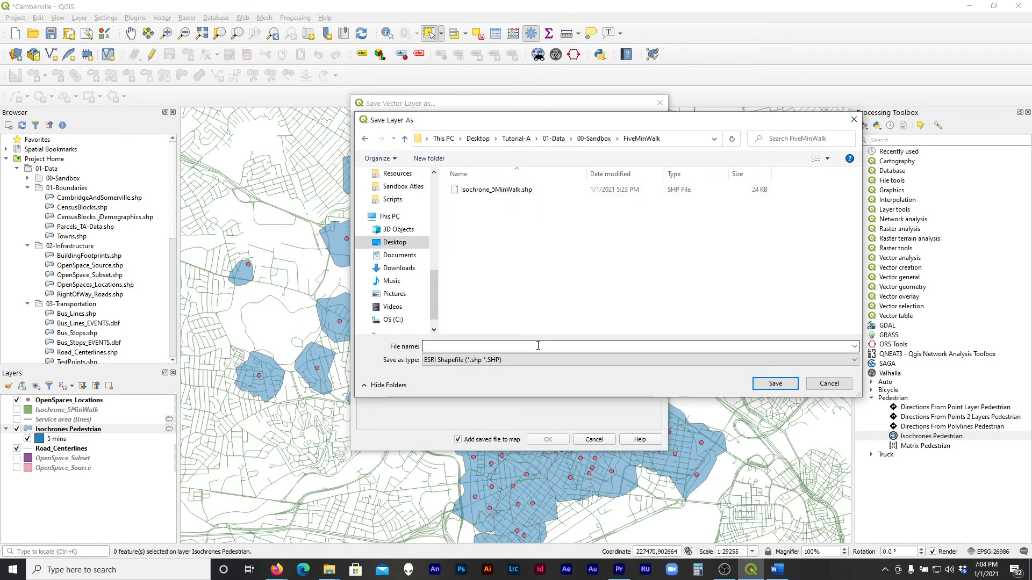
Step: Name the output shapefile Isochrone_5MinWalk_Valhalla and confirm the destination
text(Isochrone_5)
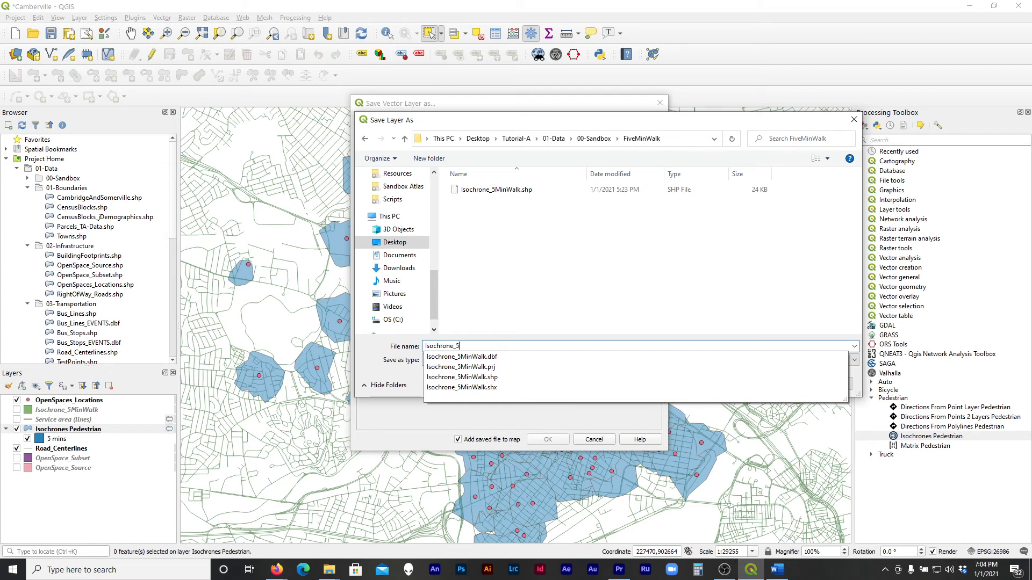
text(MinWalk_M)
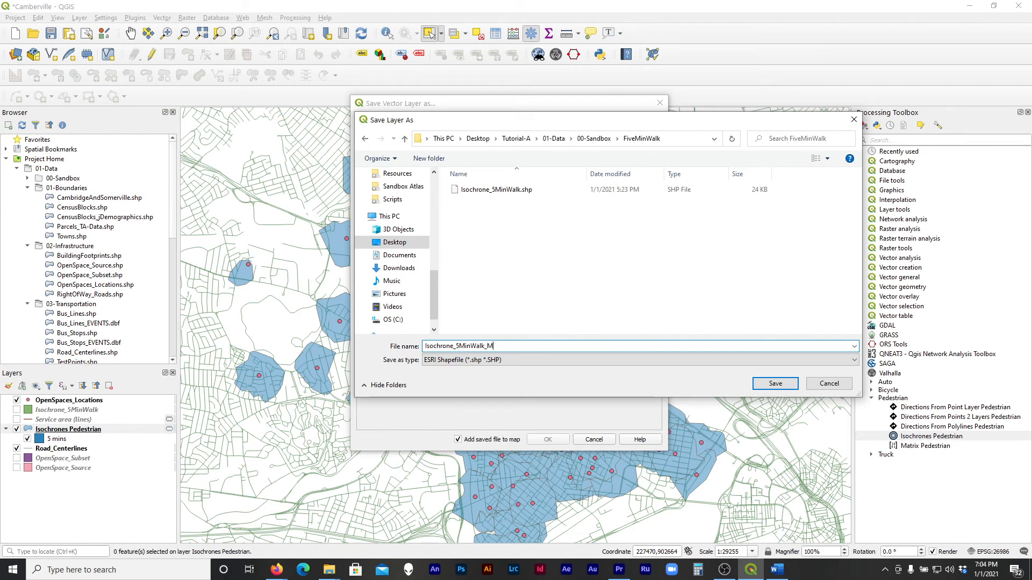
text(Valhalla)
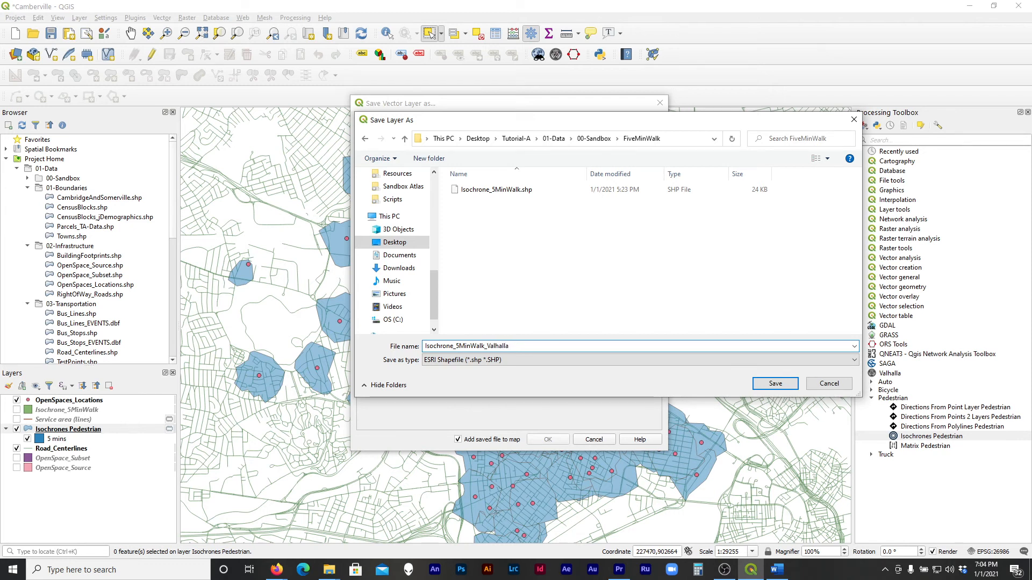
mouse_move(526, 193)
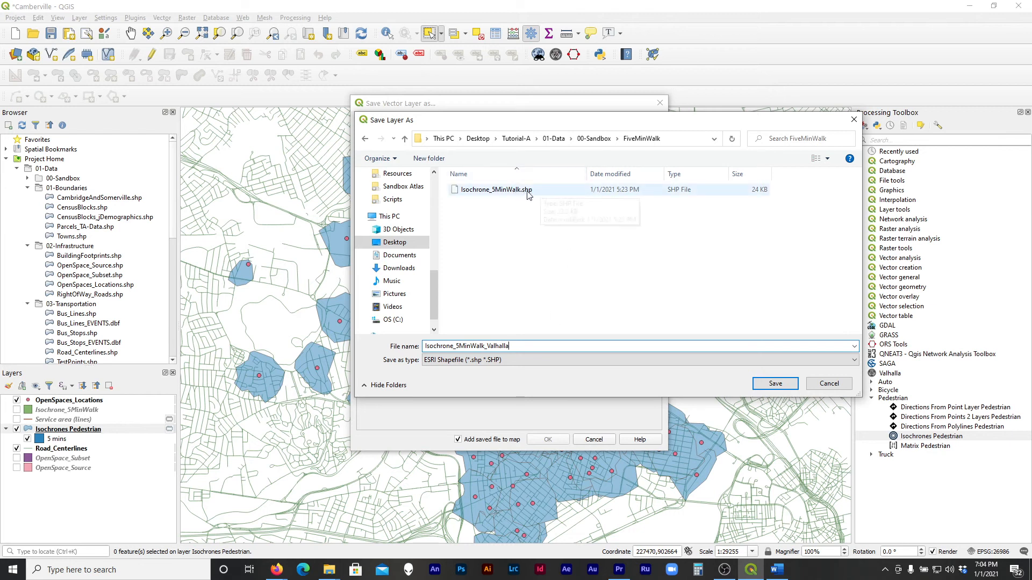
mouse_move(526, 194)
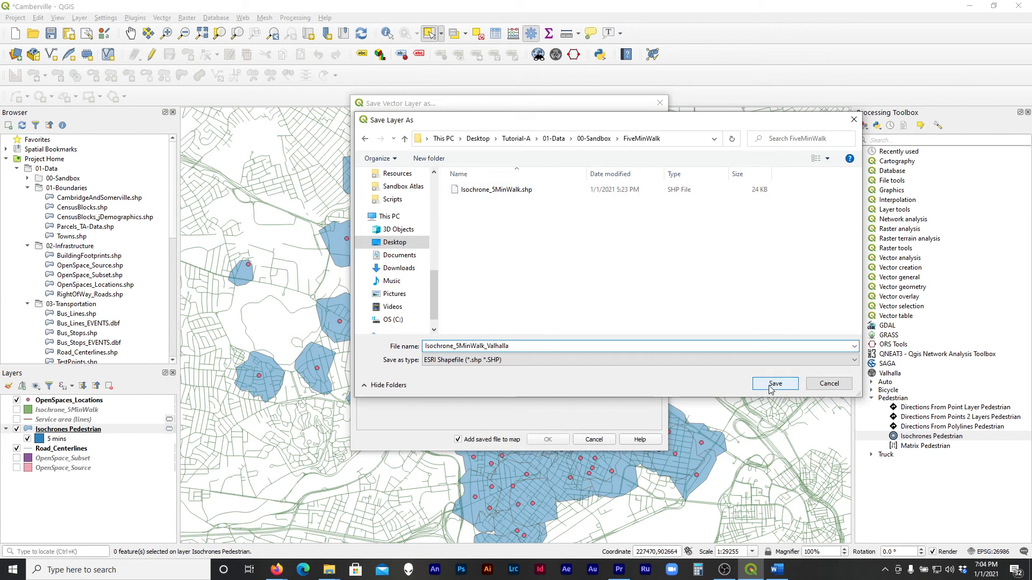
click(775, 384)
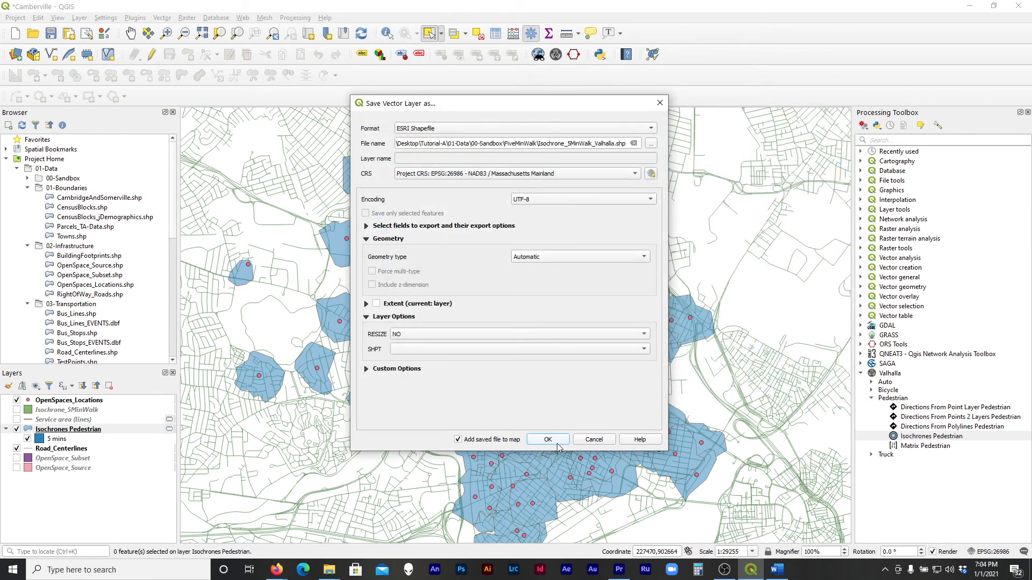
Step: Export the isochrones to Isochrone_5MinWalk_Valhalla.shp, dismiss the success message and hide the temporary Isochrones Pedestrian layer
click(547, 439)
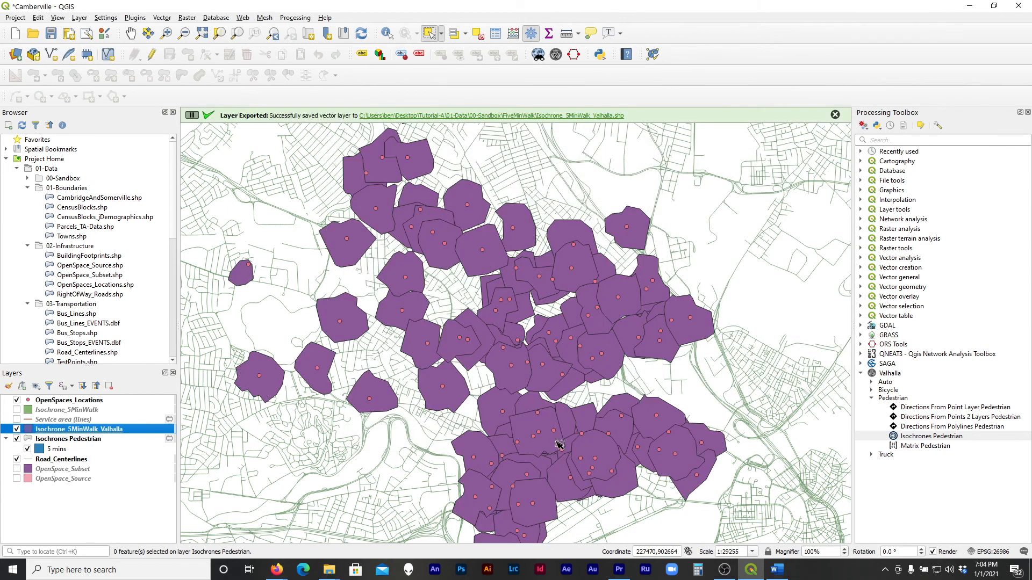
mouse_move(16, 430)
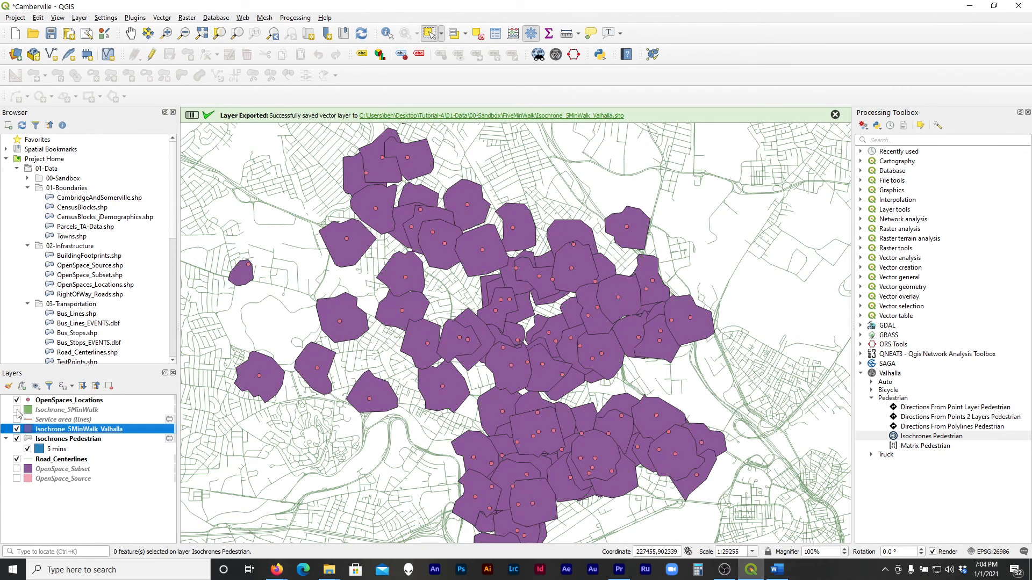
click(834, 114)
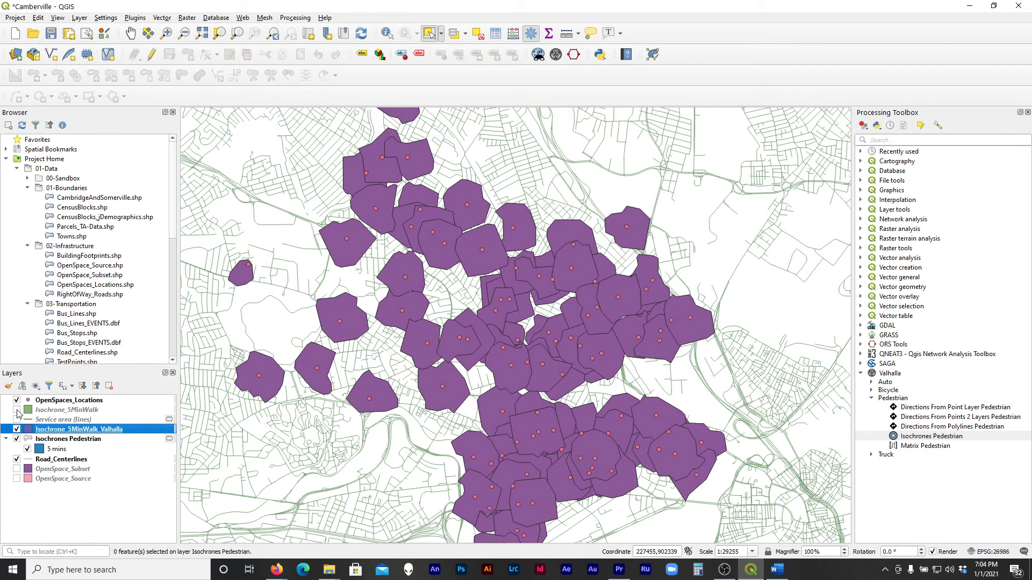
click(13, 410)
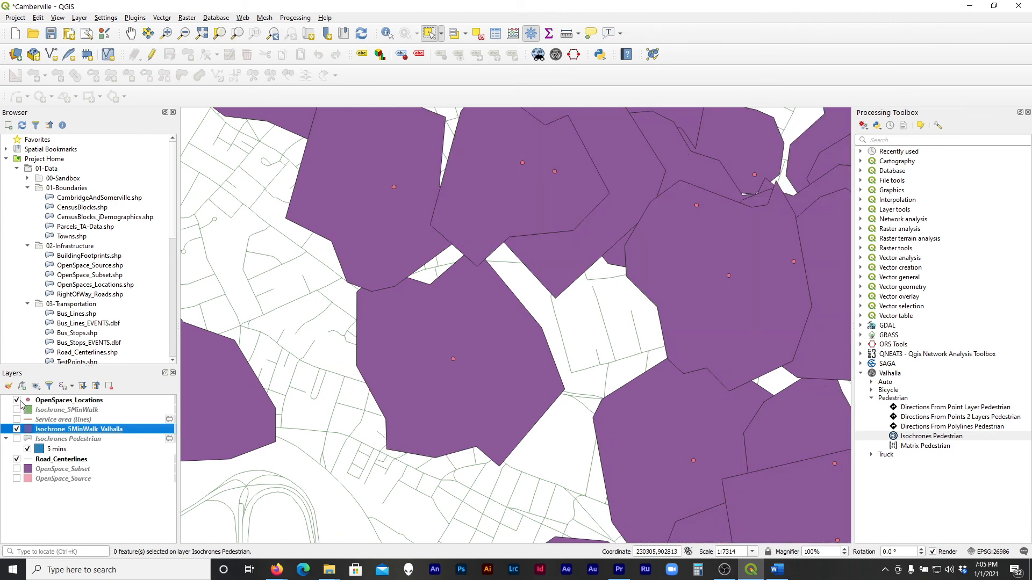
click(13, 429)
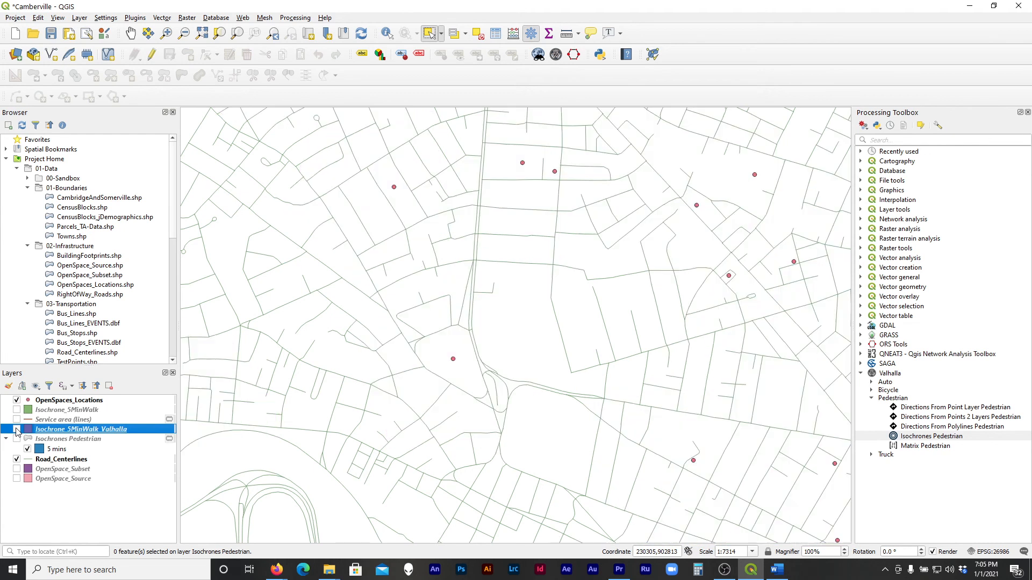
click(15, 430)
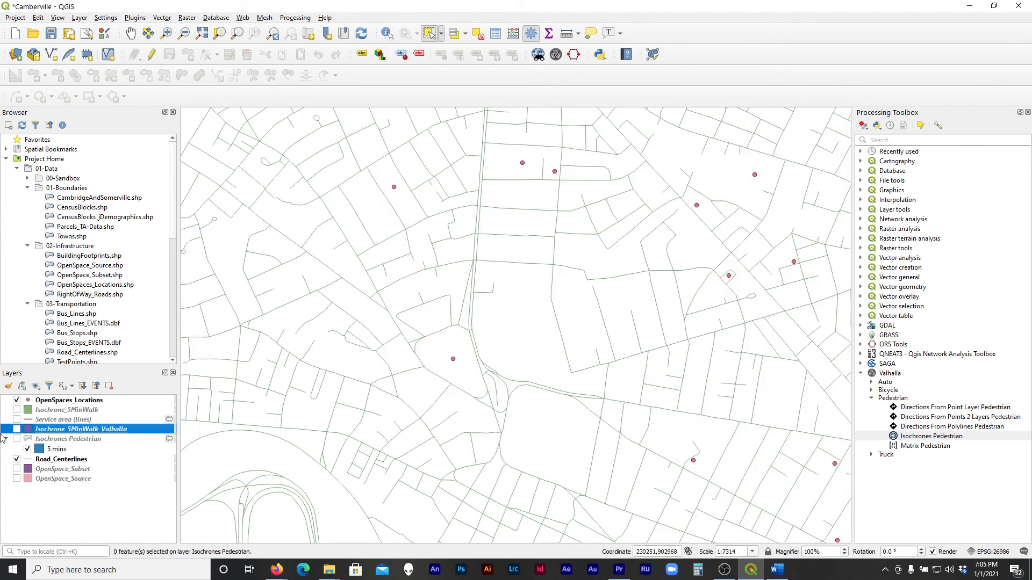
click(30, 410)
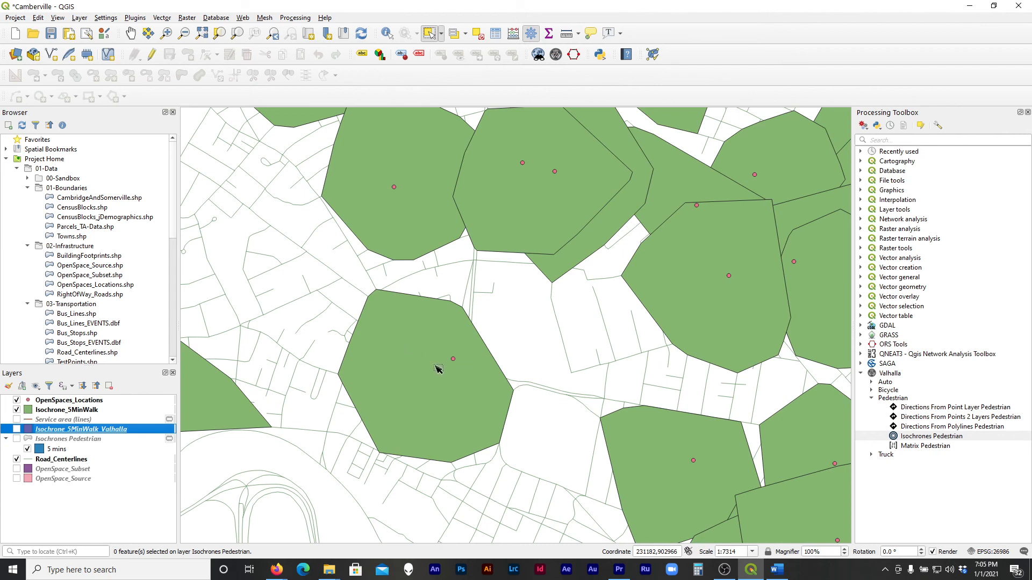
scroll(down, 3)
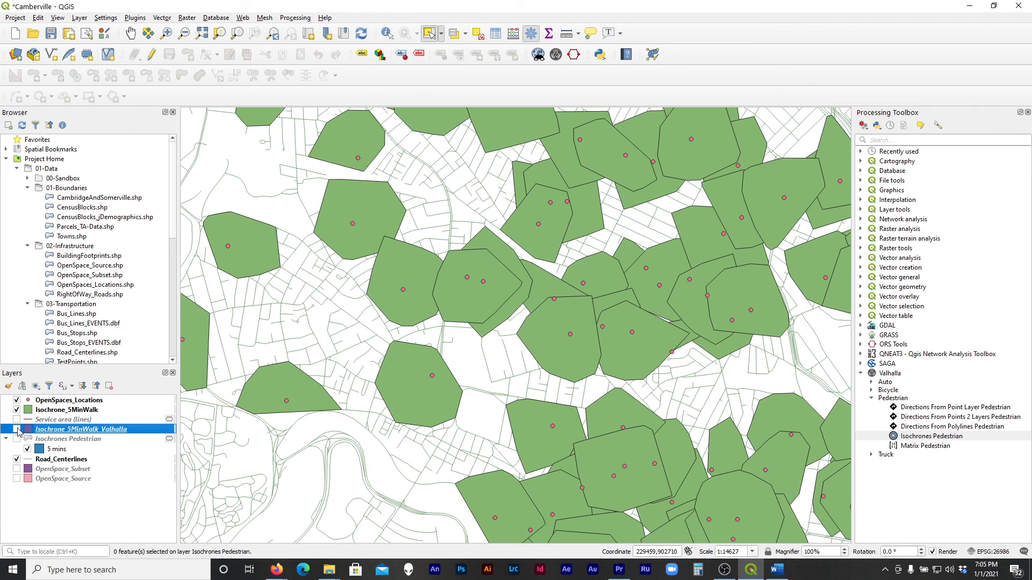
click(12, 429)
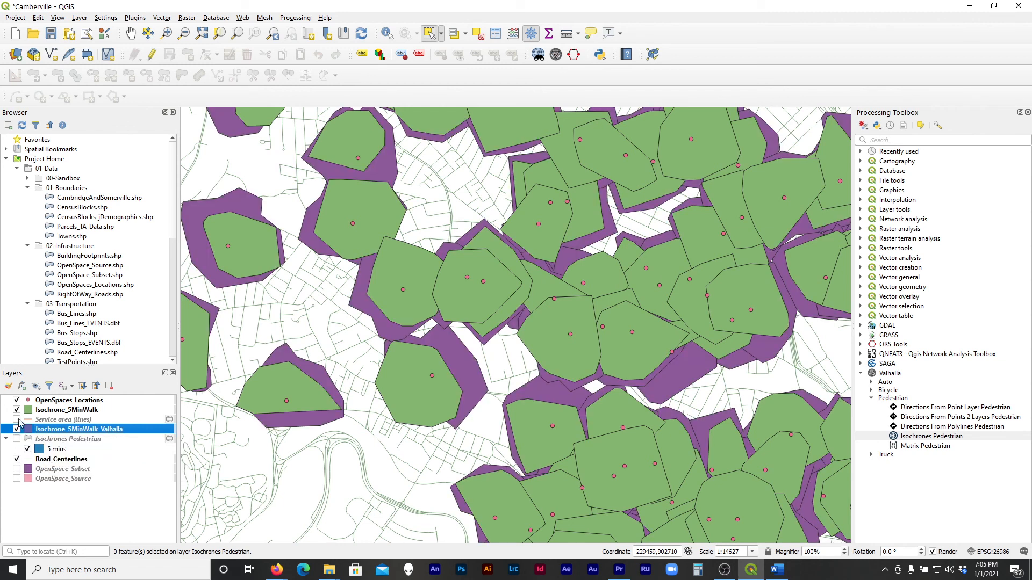
click(12, 418)
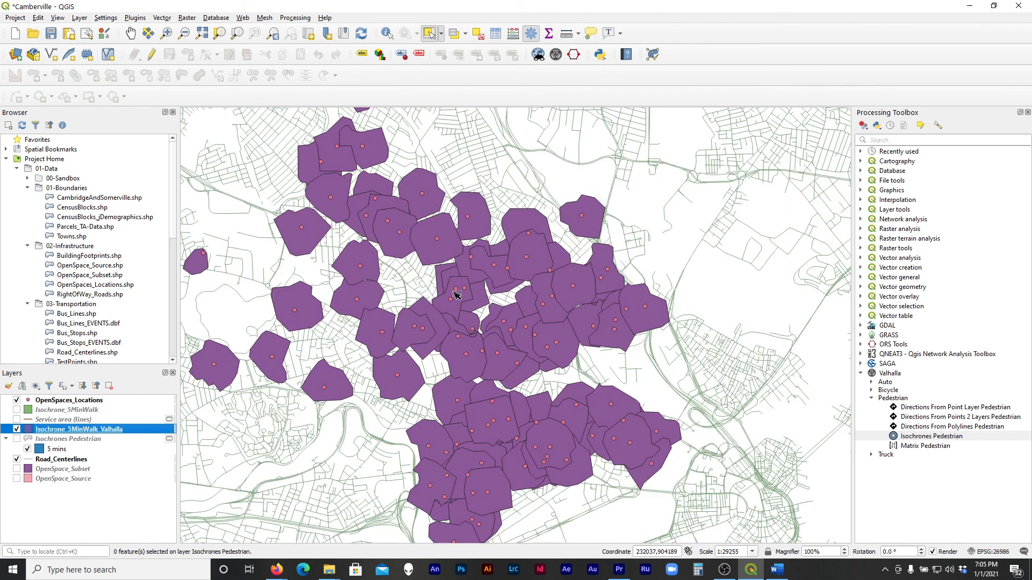
mouse_move(455, 324)
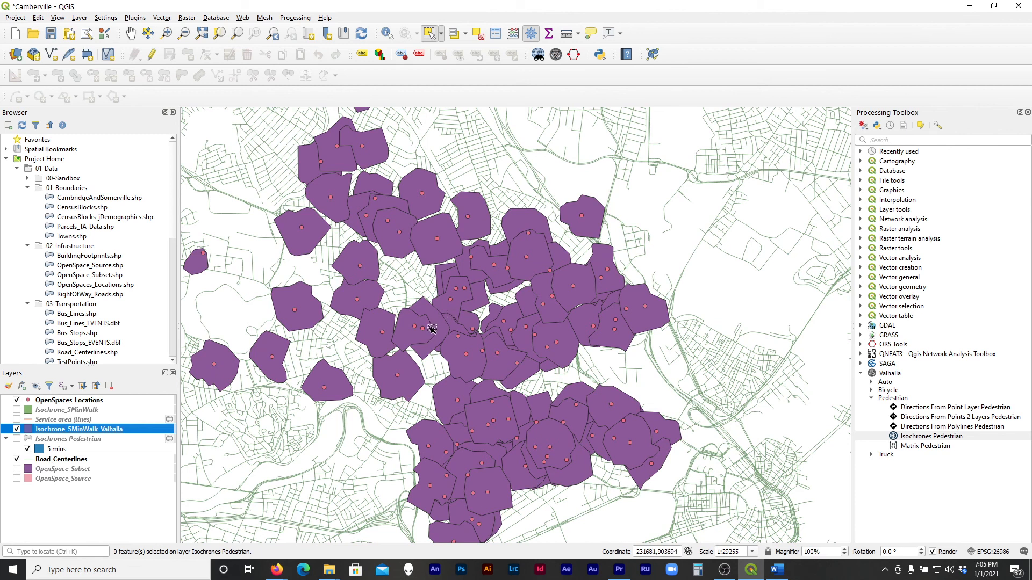
mouse_move(441, 421)
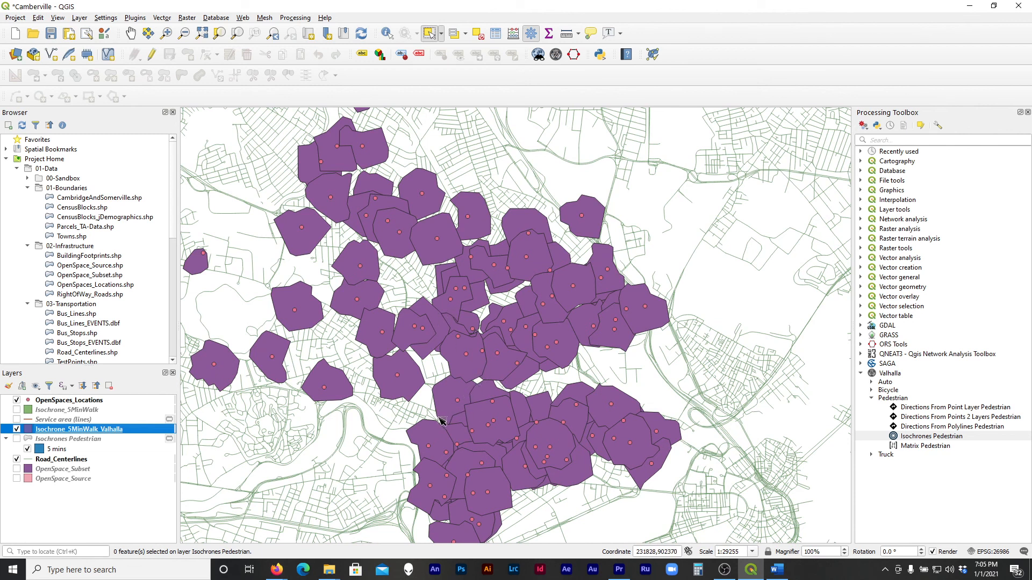
mouse_move(492, 354)
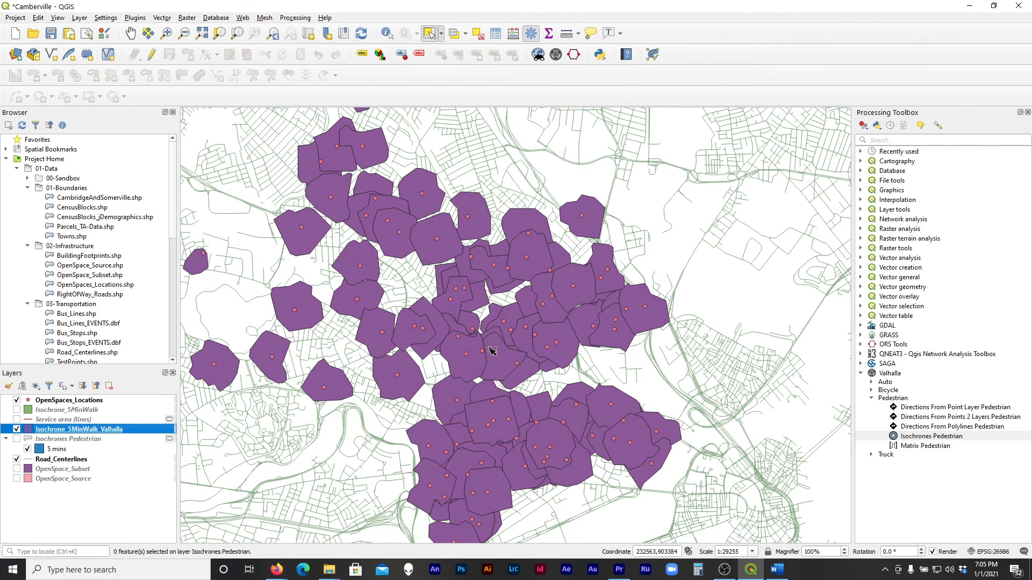
mouse_move(400, 308)
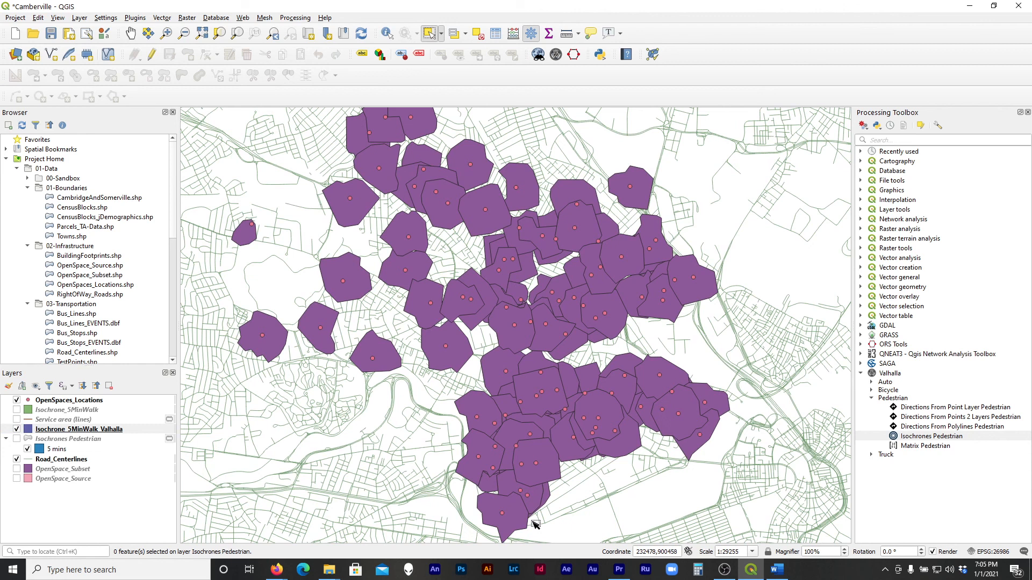
mouse_move(494, 500)
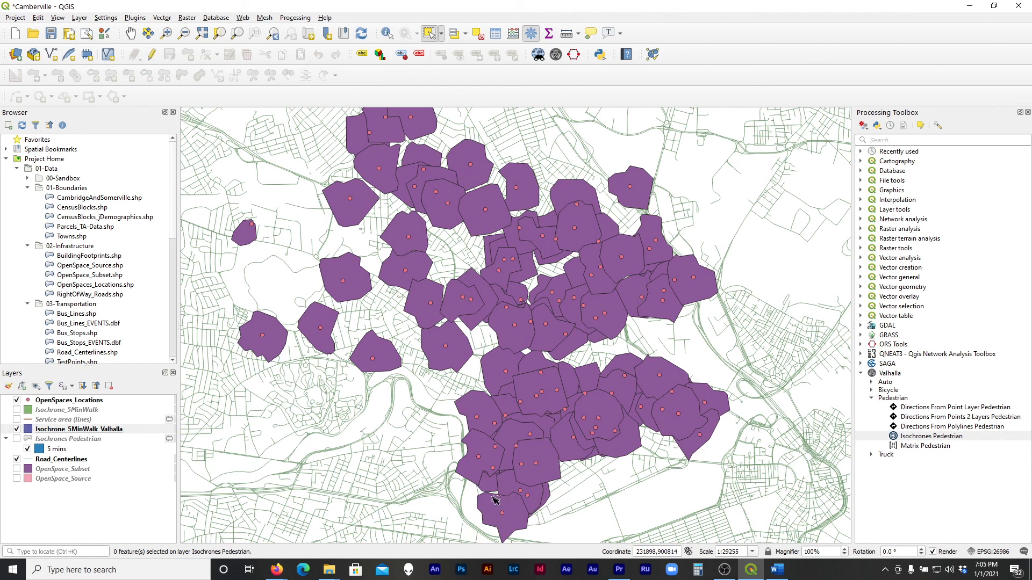
mouse_move(485, 505)
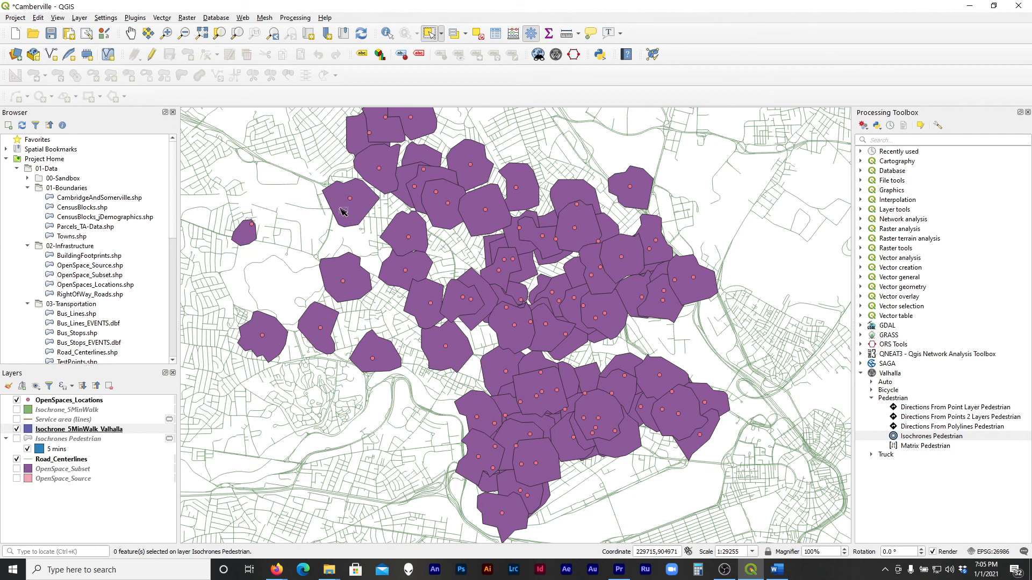
mouse_move(457, 241)
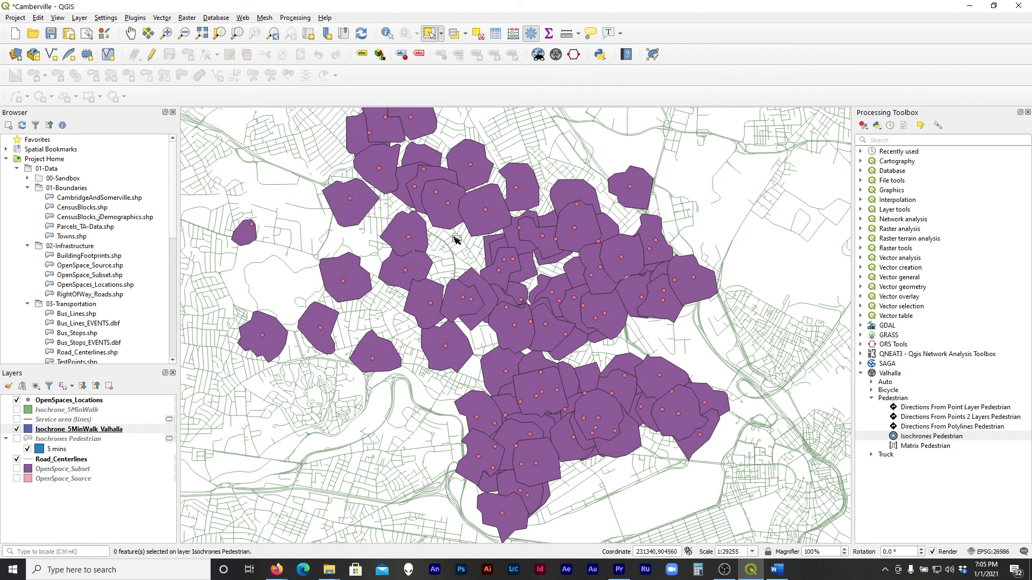
mouse_move(449, 243)
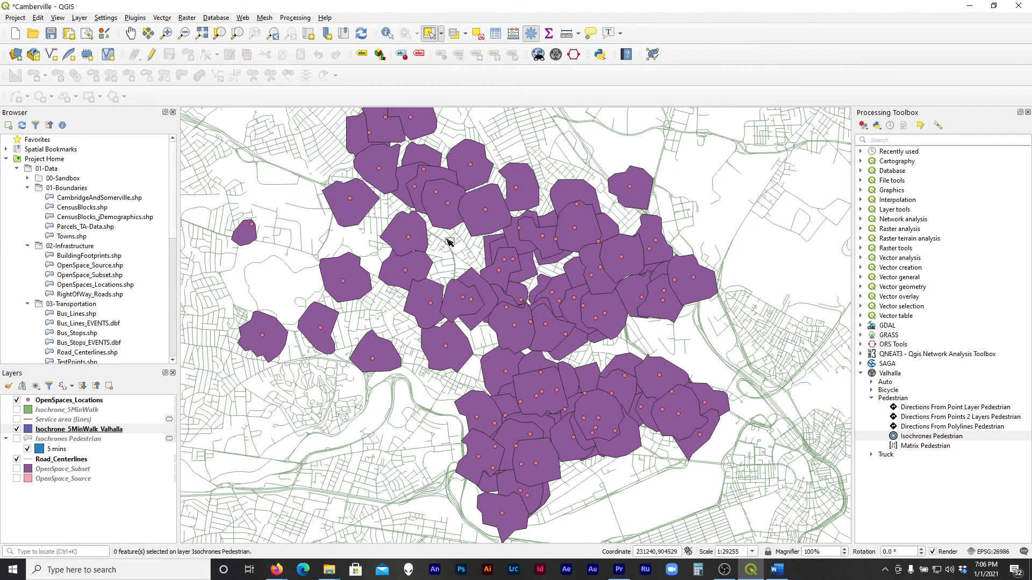
mouse_move(464, 366)
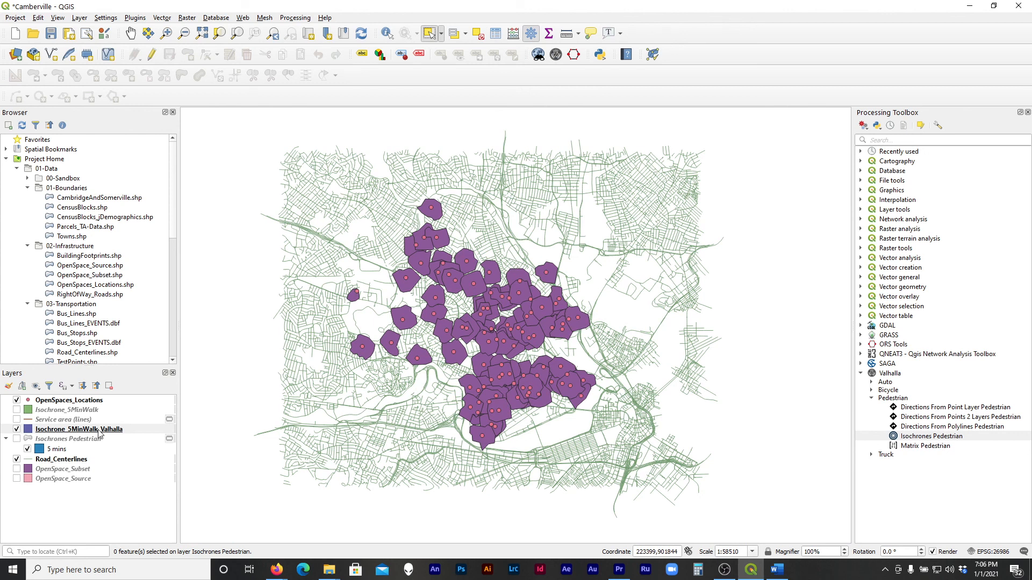
mouse_move(693, 492)
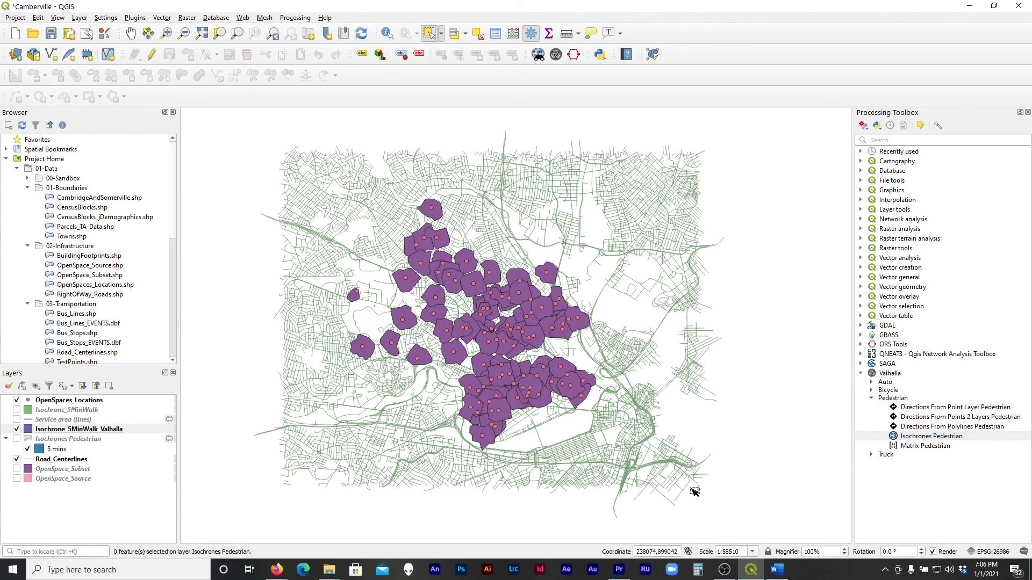
mouse_move(714, 517)
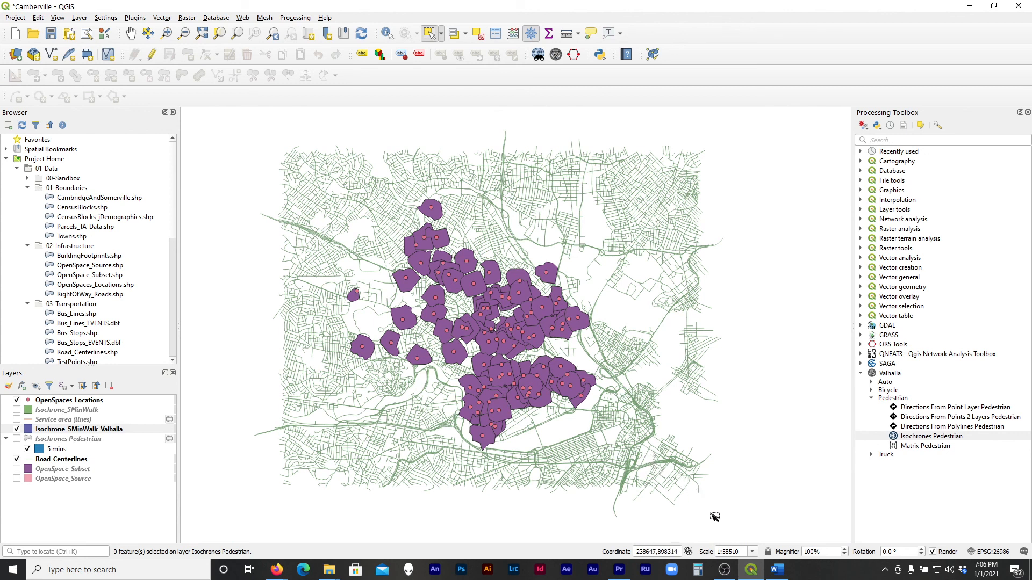